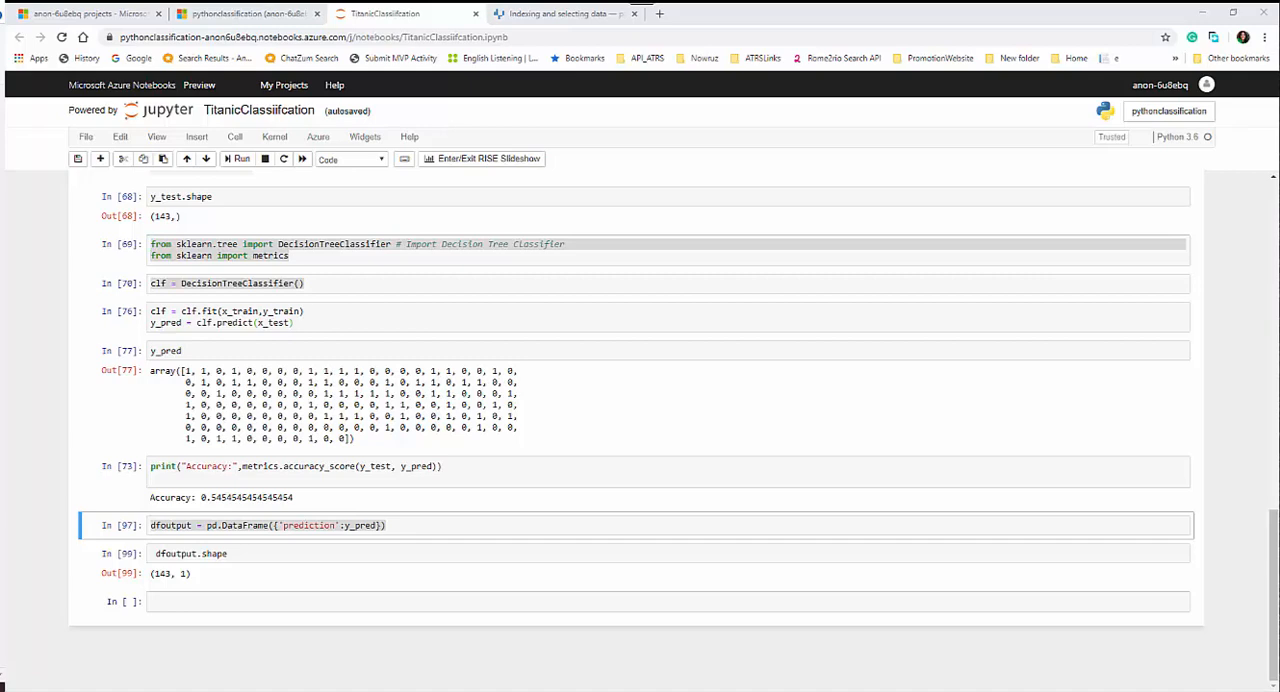
mouse_move(536, 590)
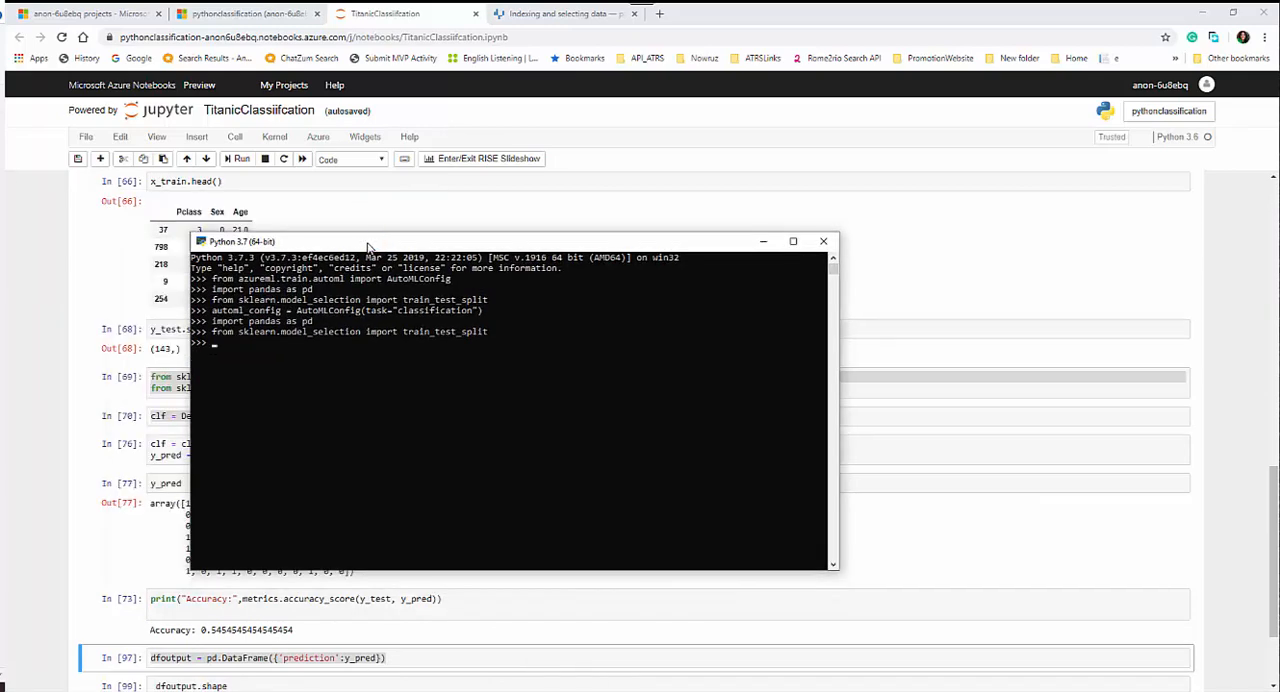
Close the Python console after reviewing the DecisionTreeClassifier and dfoutput cells
click(824, 240)
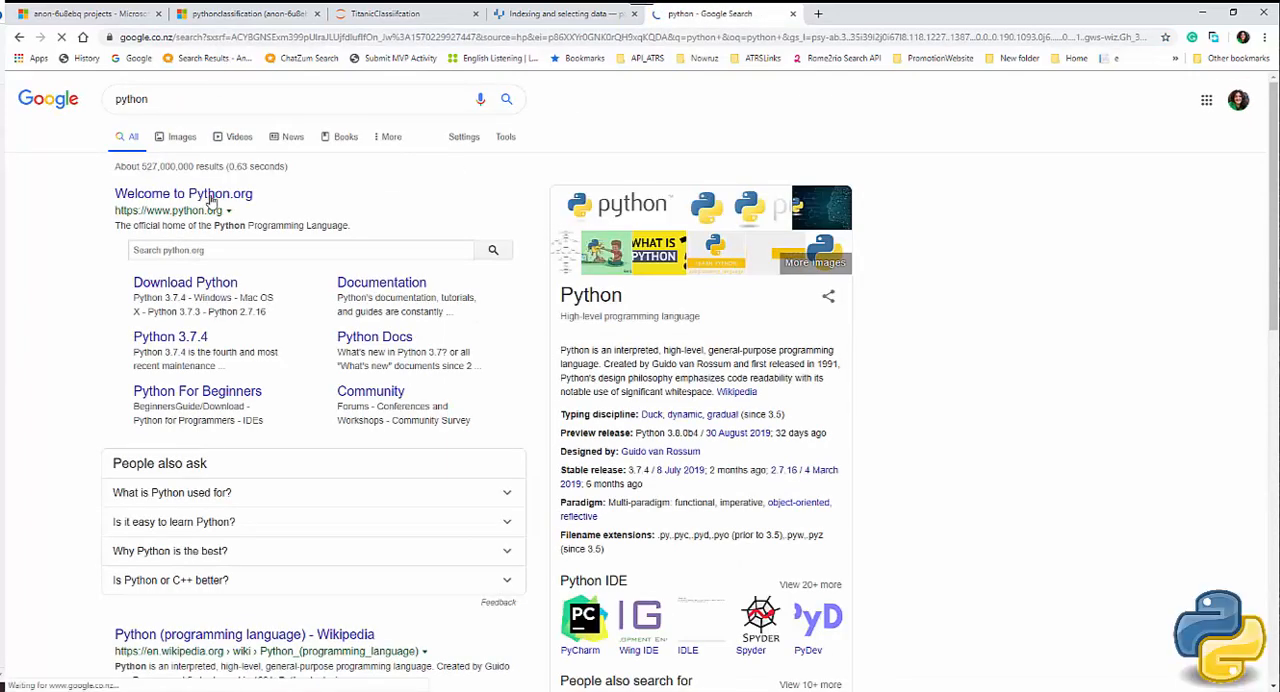
Reach the Python 3.7.4 release page on python.org and its list of installer files
click(184, 192)
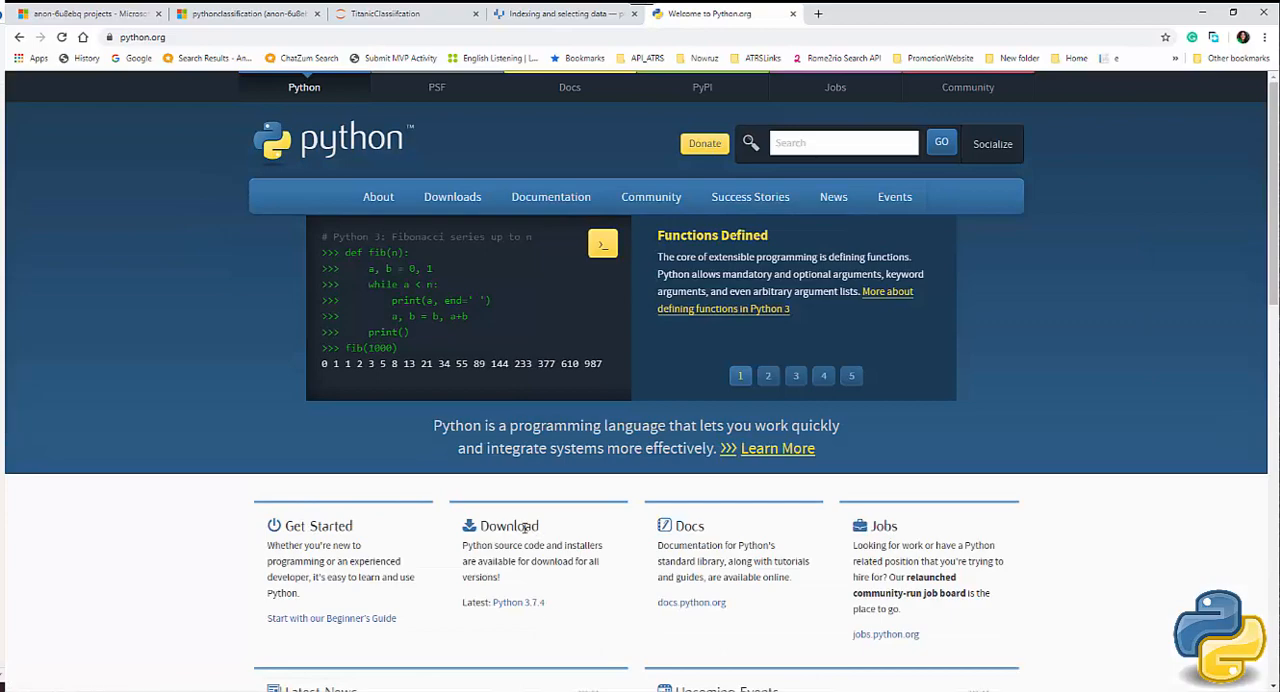
scroll(down, 3)
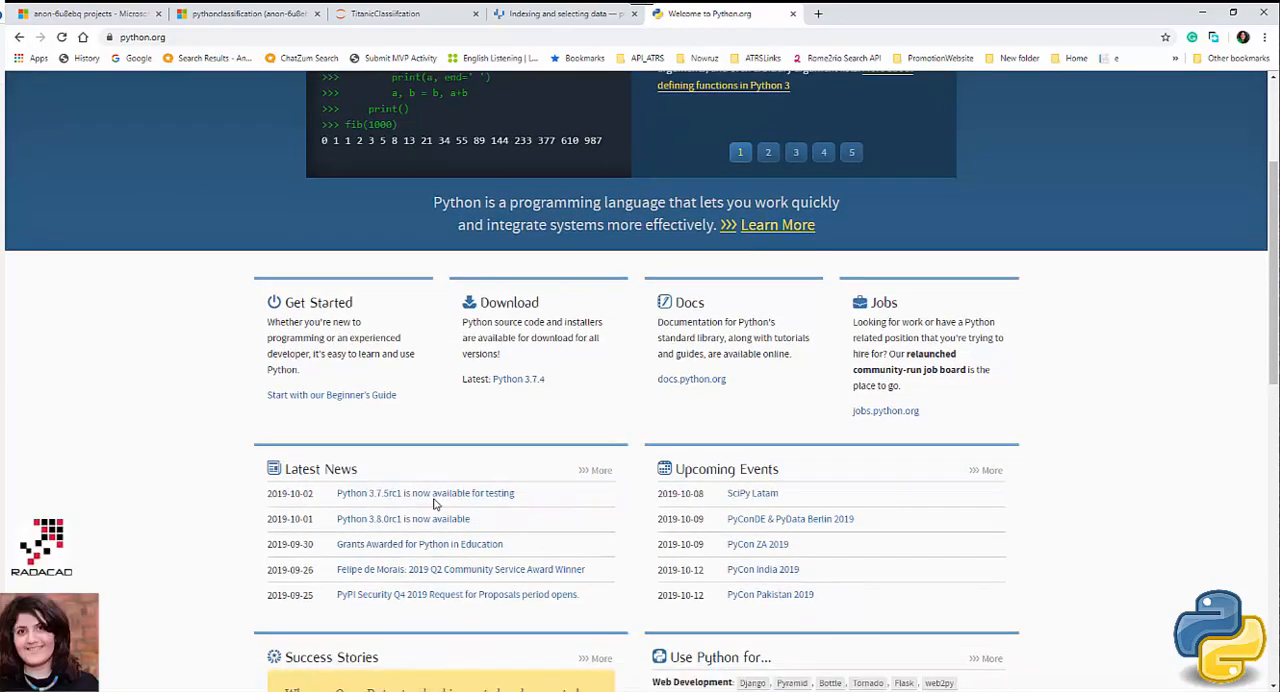
scroll(down, 3)
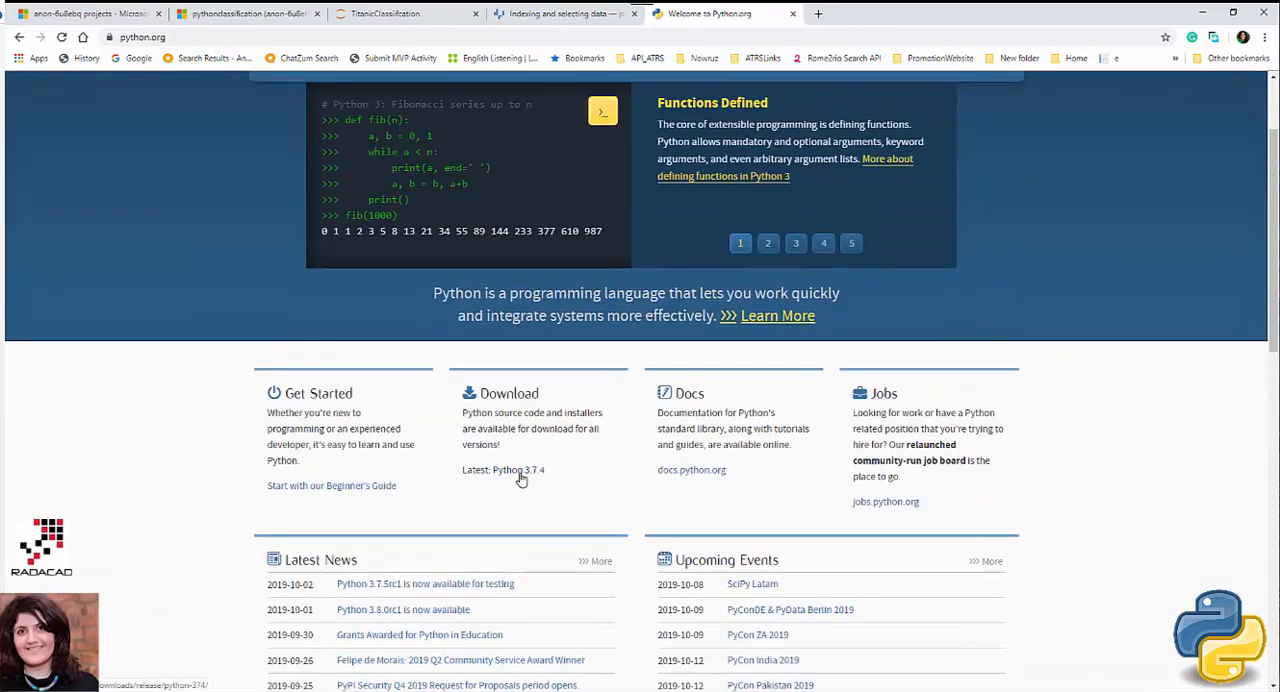
click(518, 470)
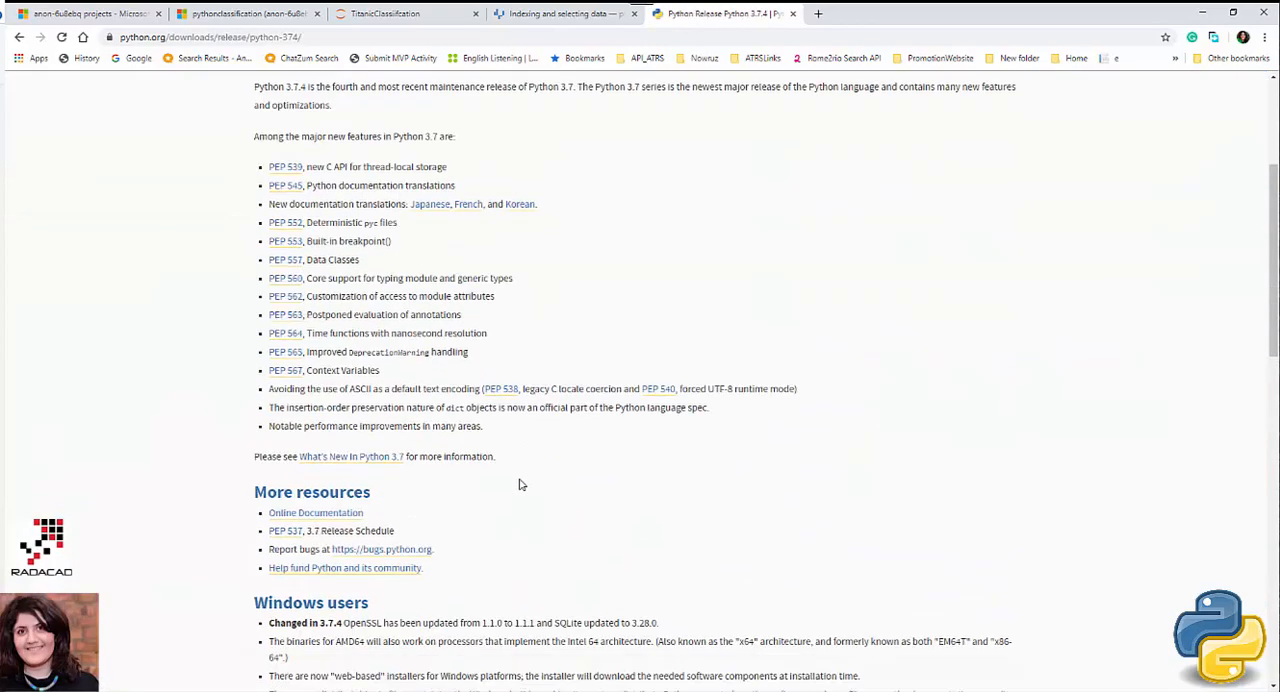
scroll(down, 3)
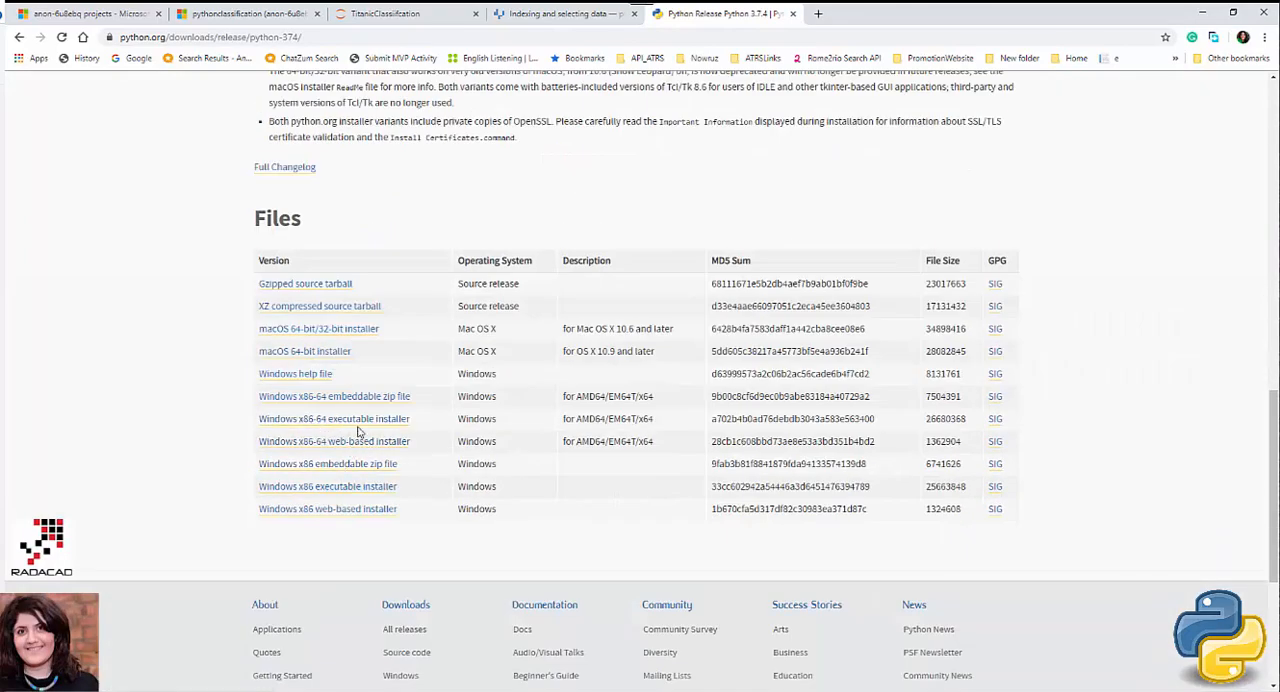
mouse_move(360, 424)
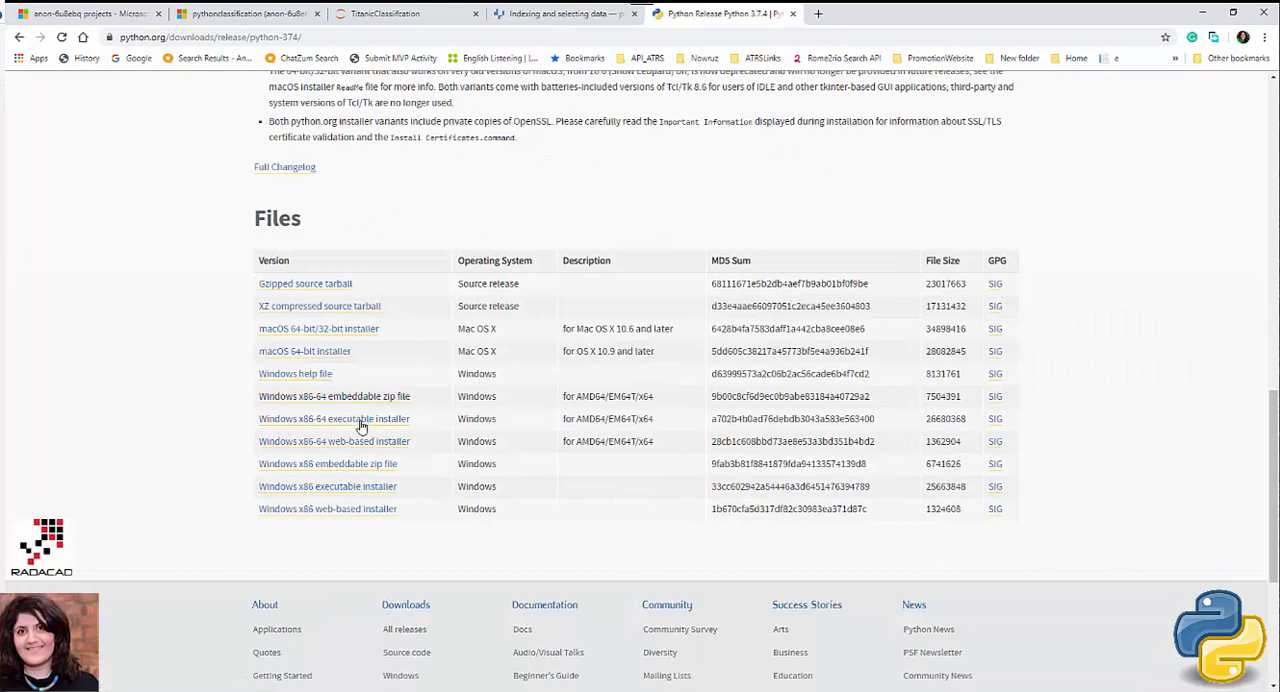
mouse_move(612, 664)
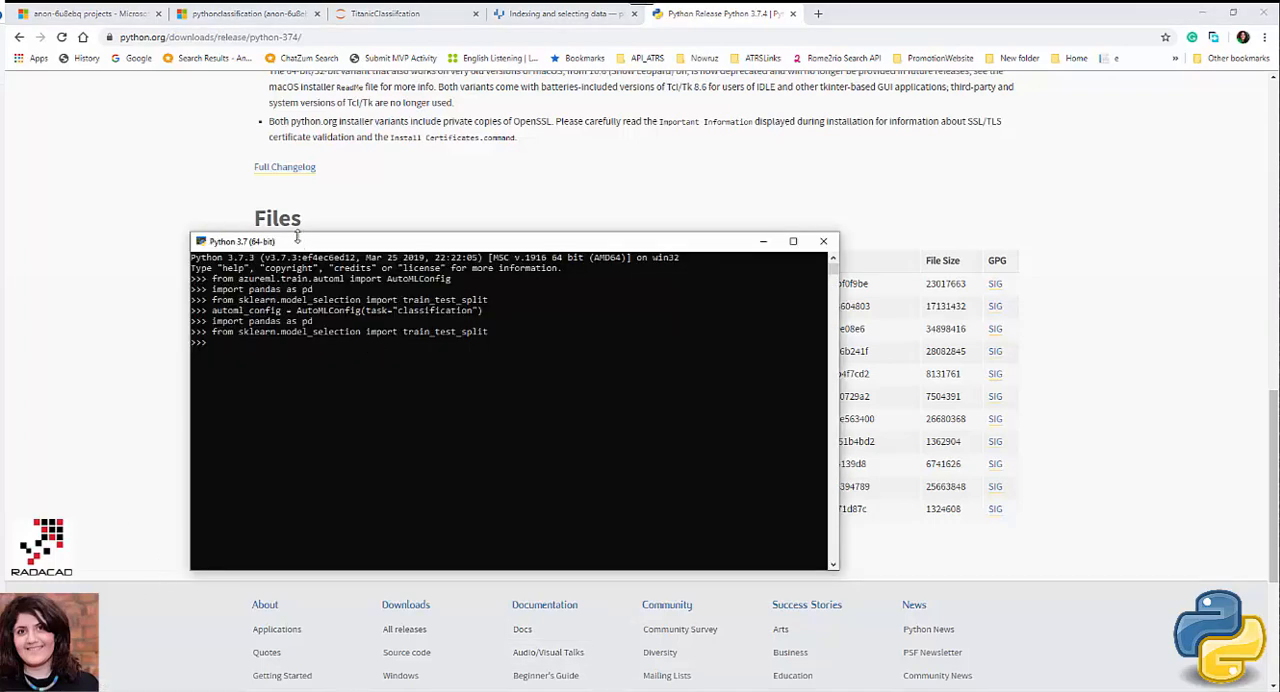
mouse_move(244, 344)
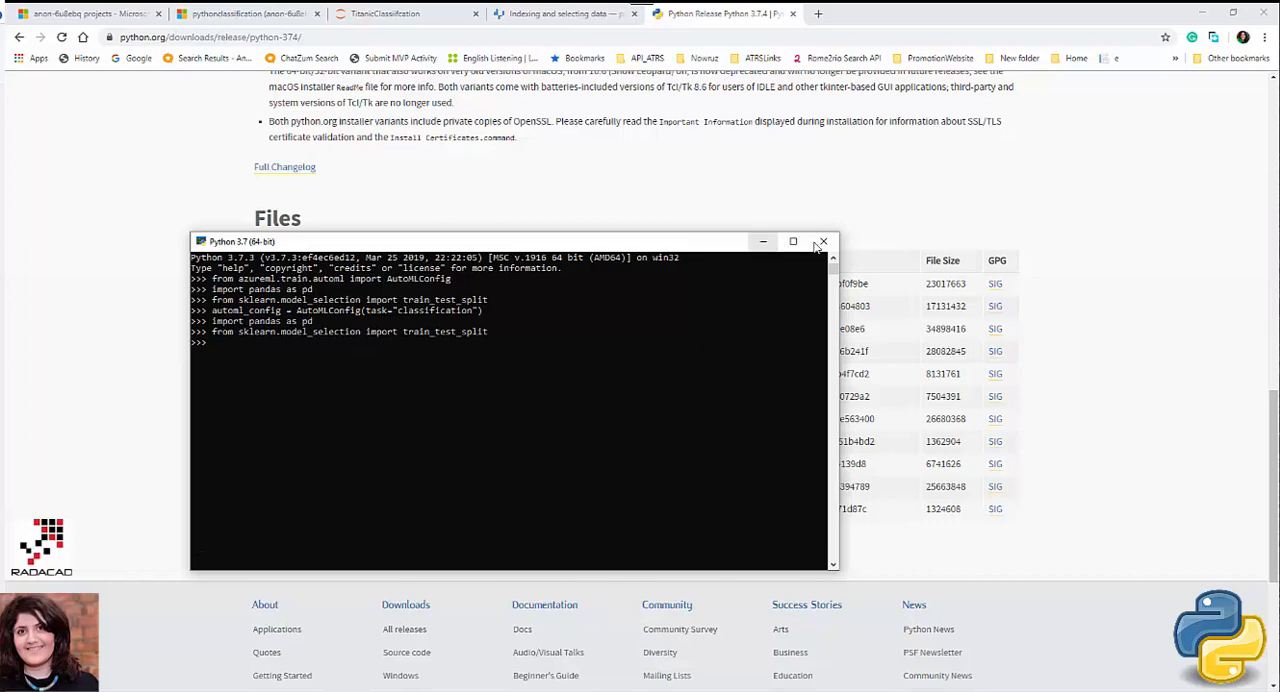
Launch a Command Prompt window
click(822, 240)
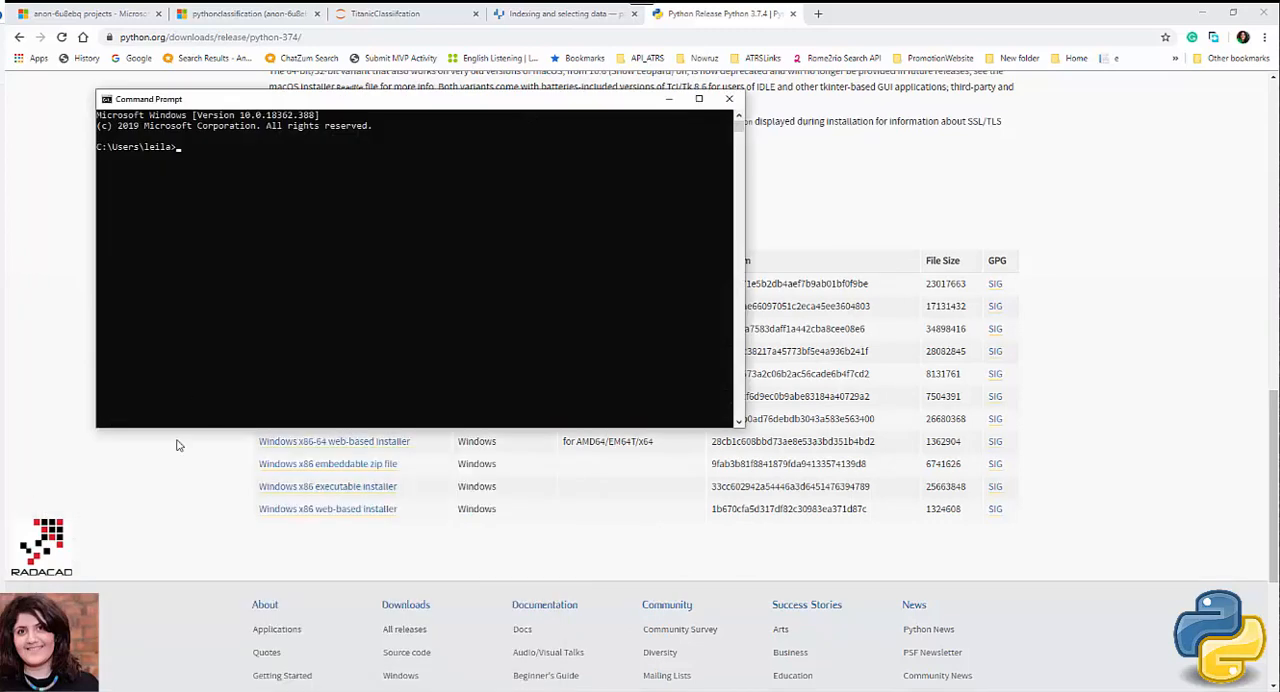
mouse_move(254, 242)
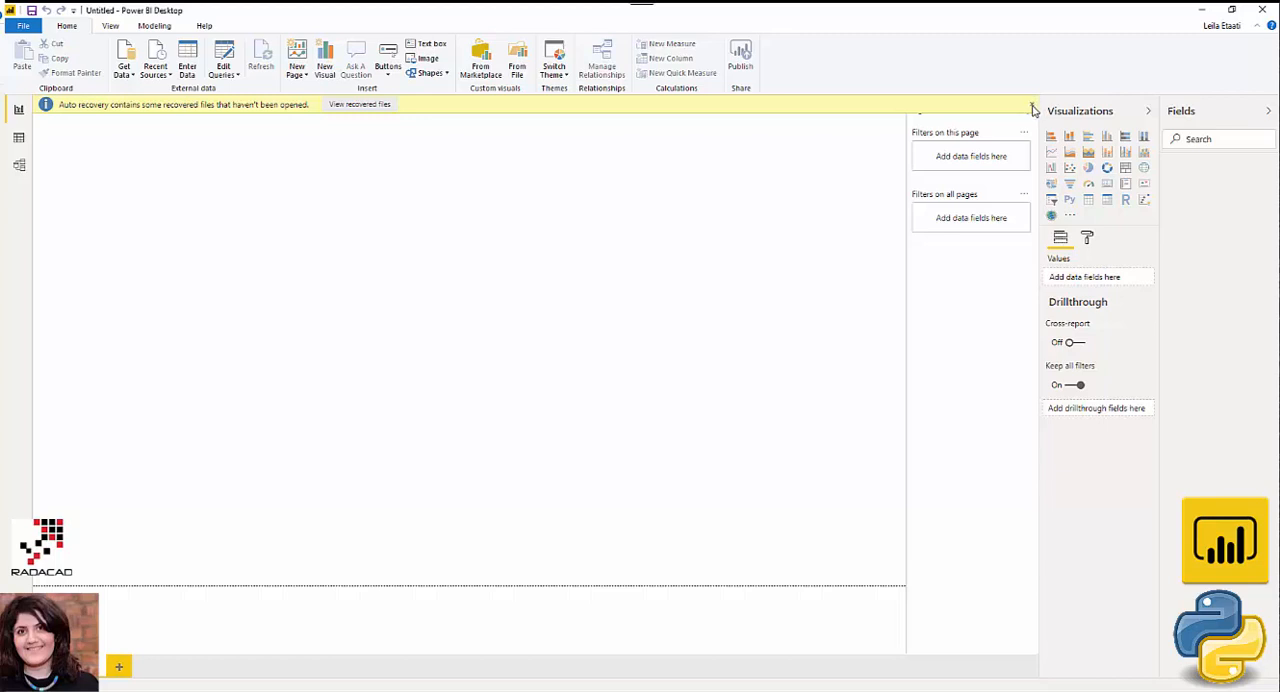
mouse_move(1034, 110)
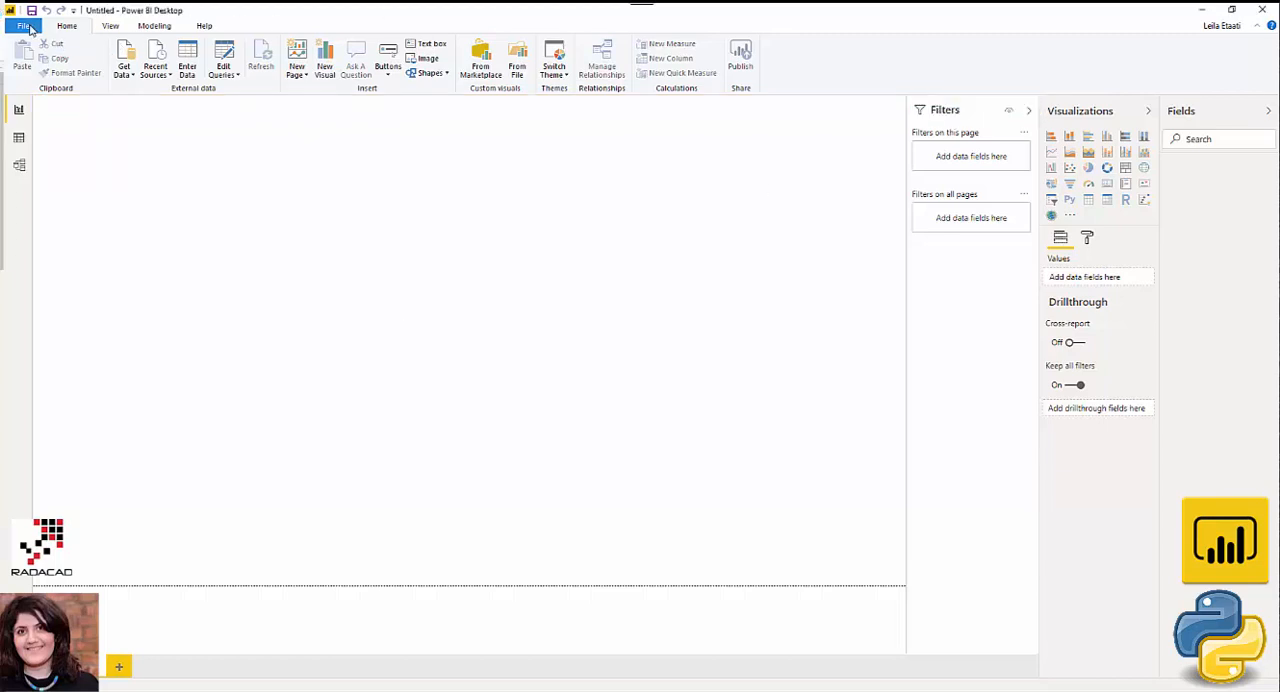
Review the detected Python 3.7 home directory under Options > Python scripting and cancel without changes
click(24, 26)
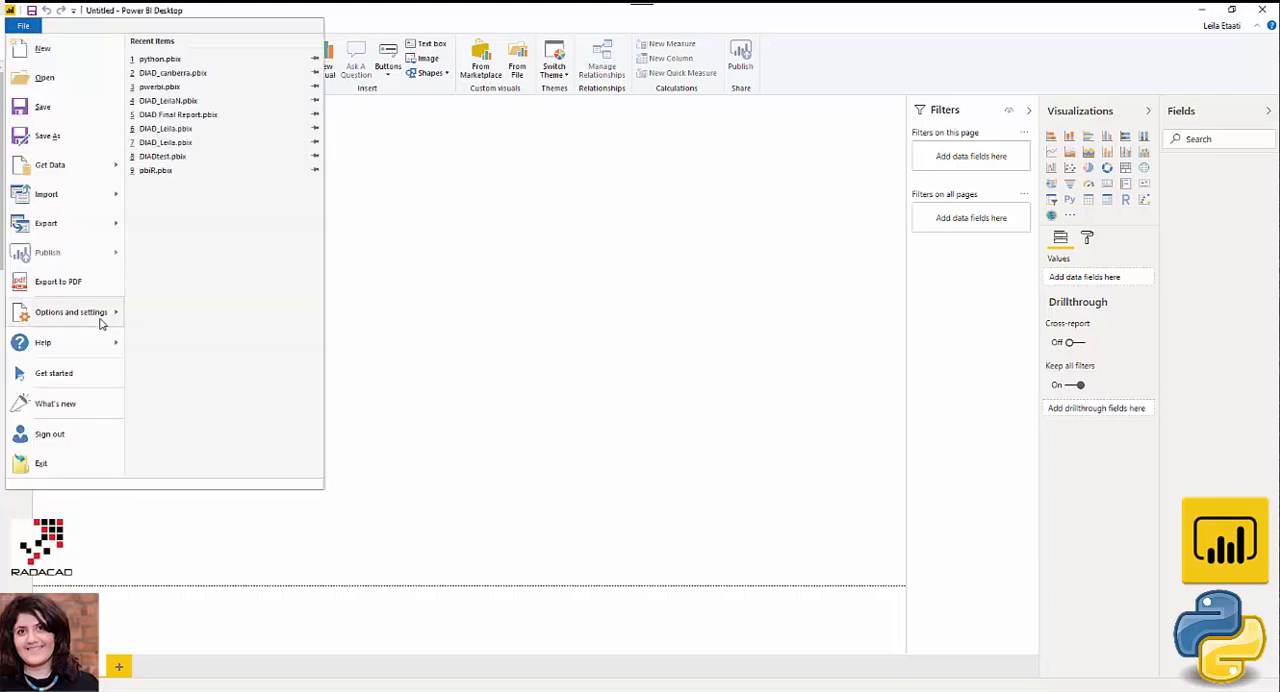
click(72, 312)
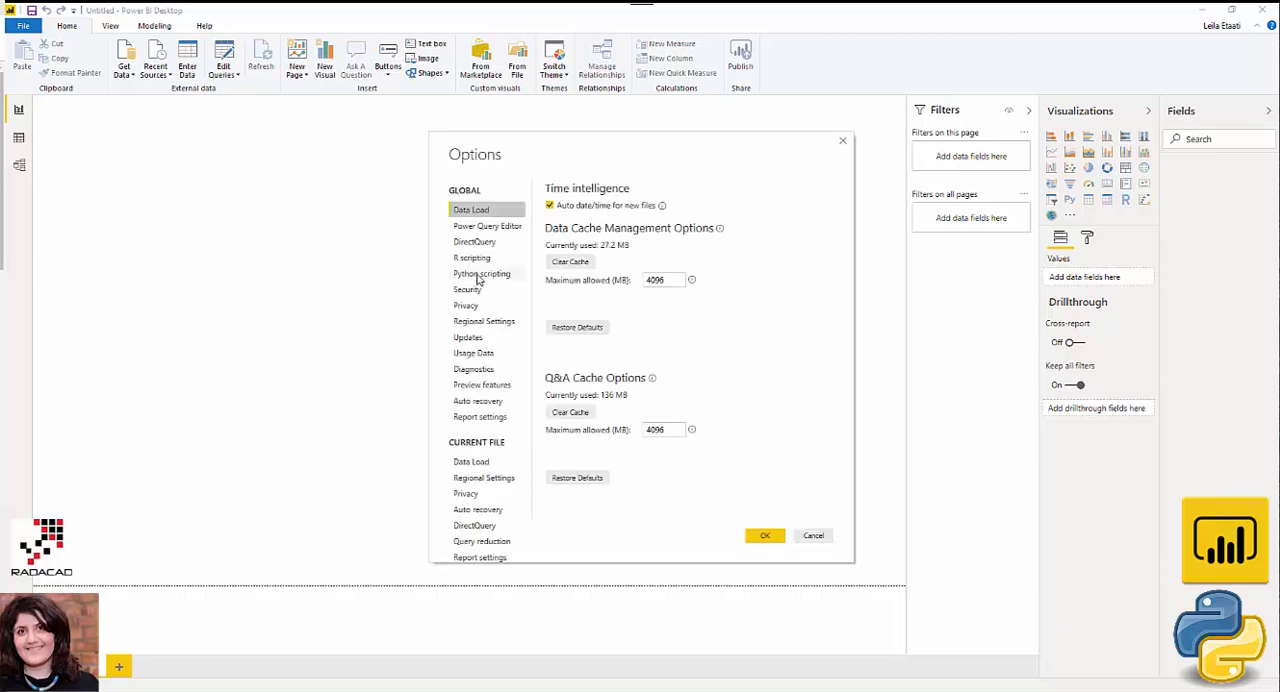
click(480, 274)
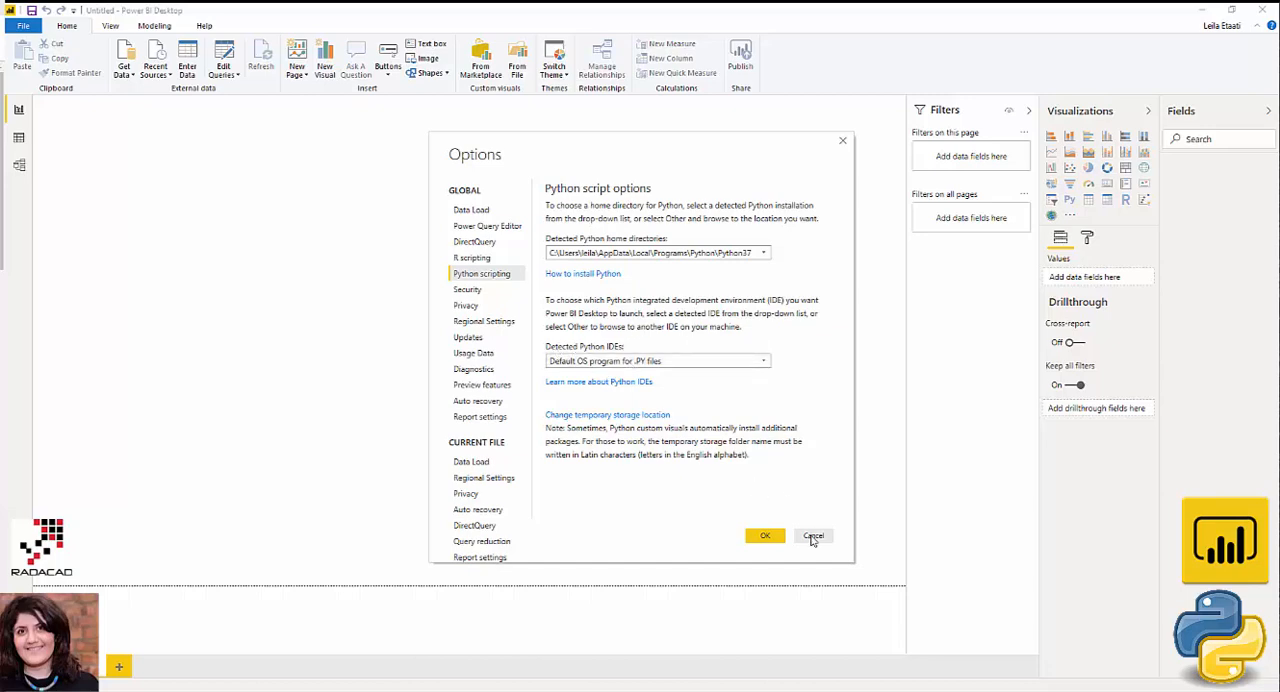
click(812, 536)
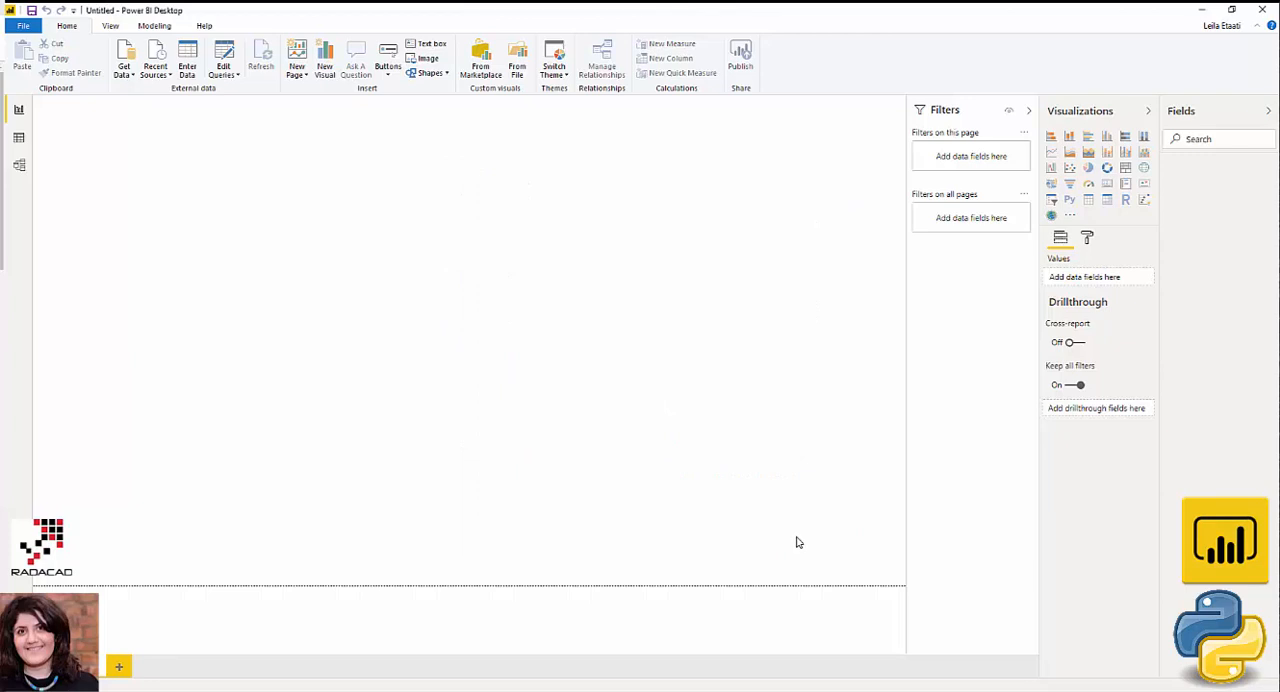
mouse_move(266, 190)
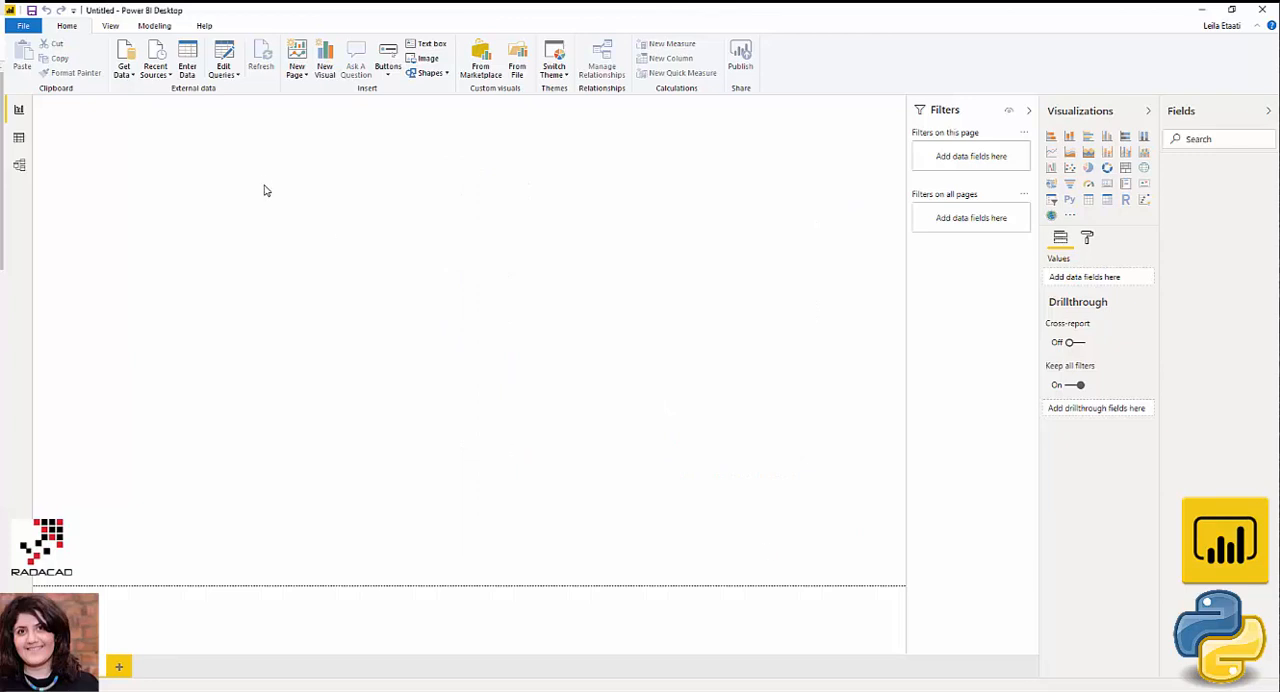
mouse_move(276, 200)
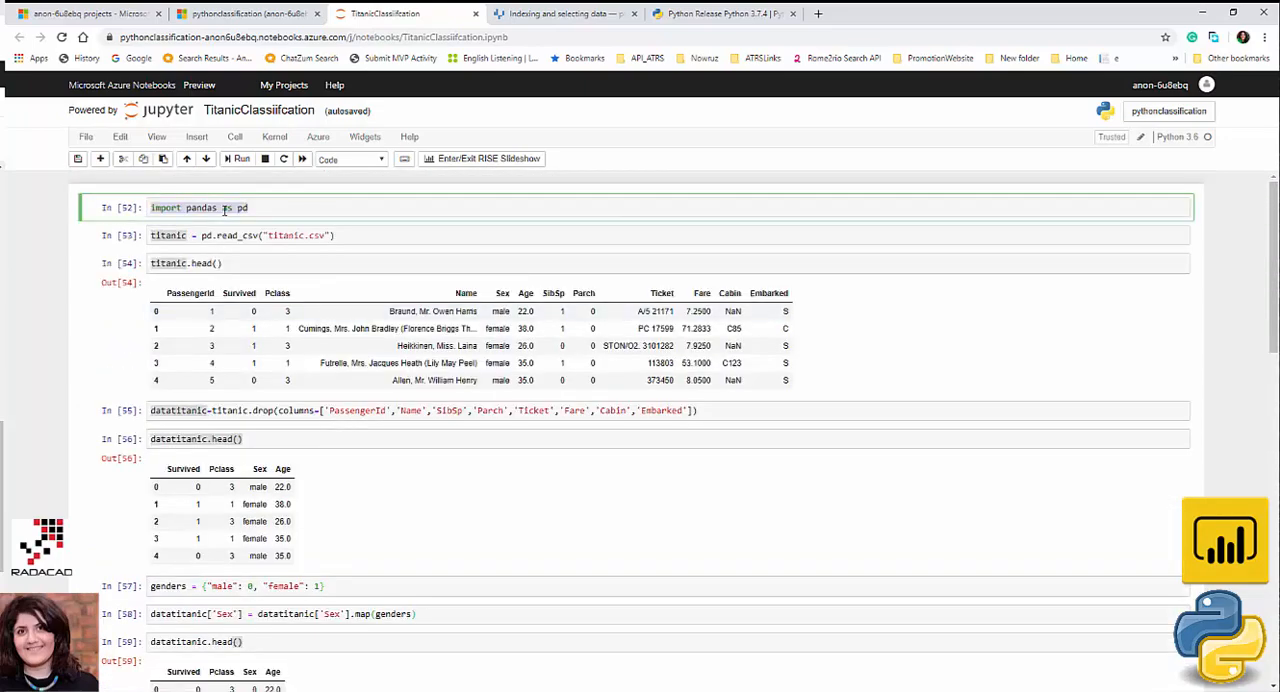
Review the train_test_split cell, then start Get Data > Text/CSV in Power BI
scroll(down, 3)
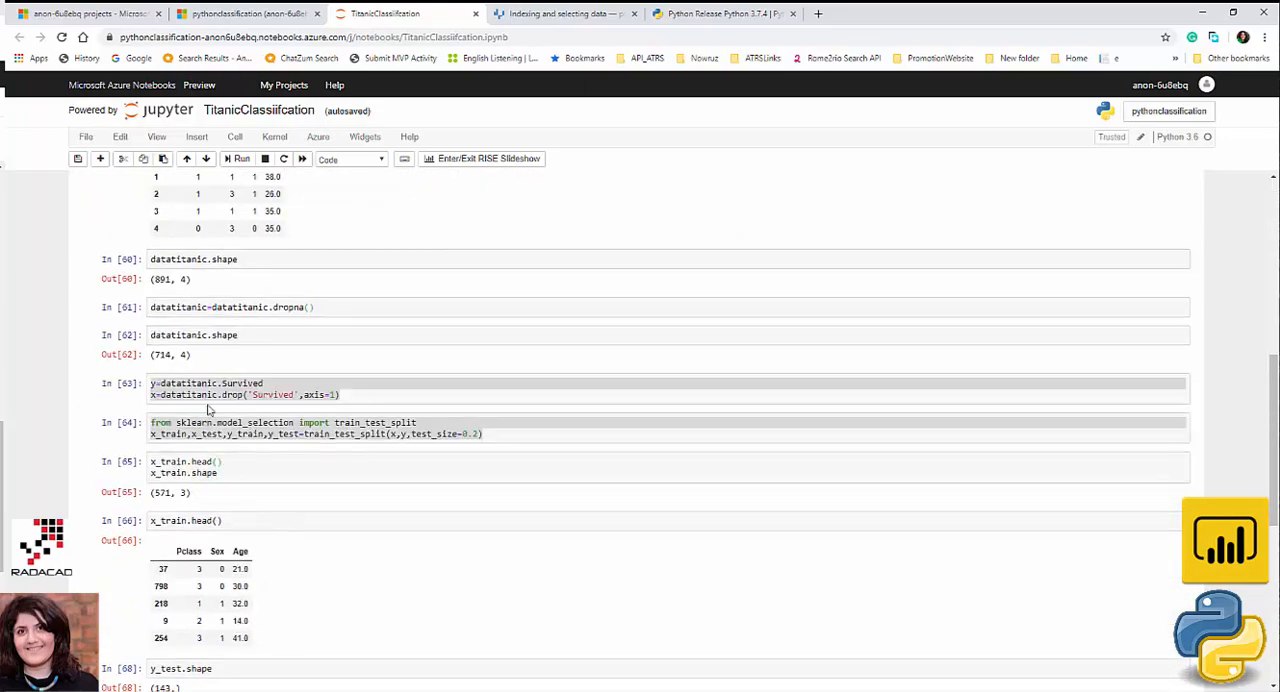
click(240, 428)
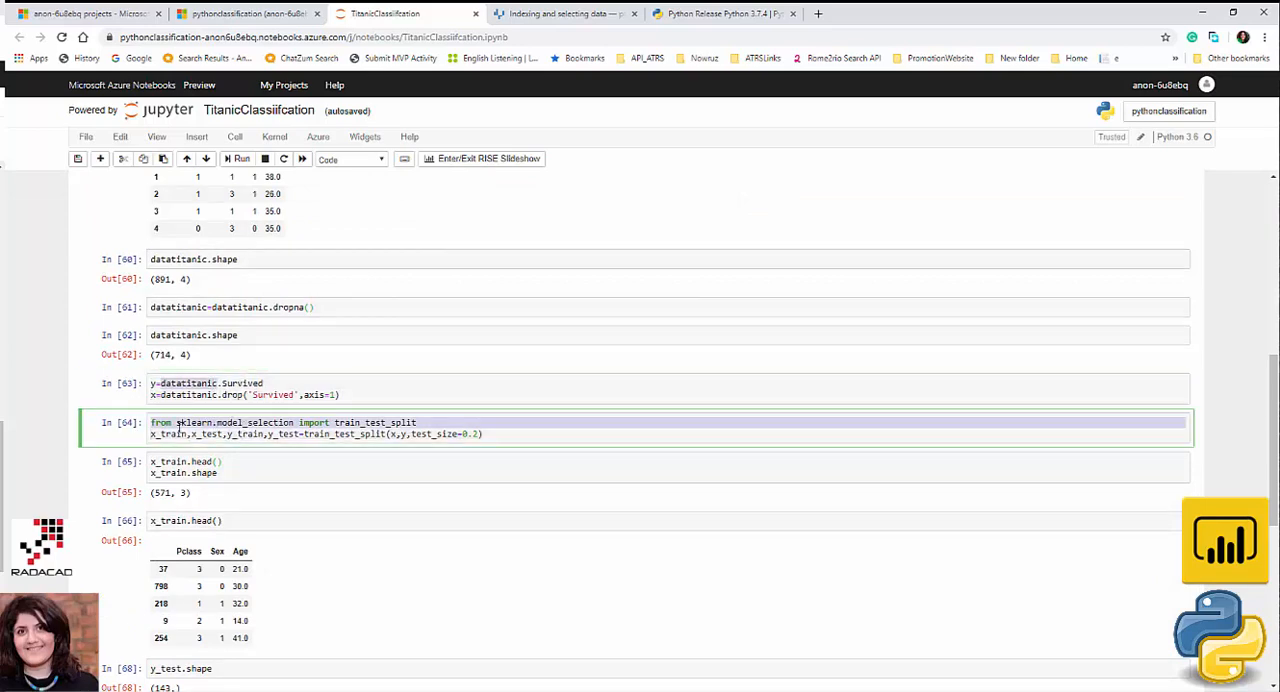
click(356, 432)
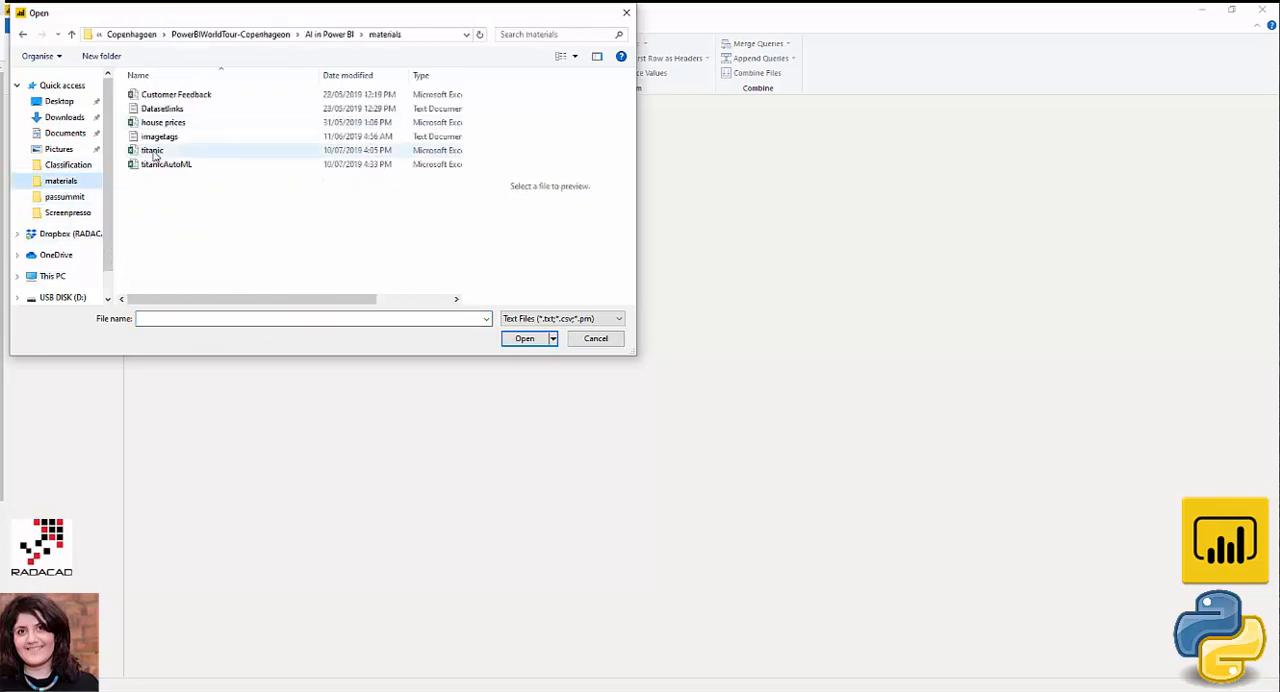
Load titanic.csv as a new query into the Power Query Editor, accepting the preview
click(524, 338)
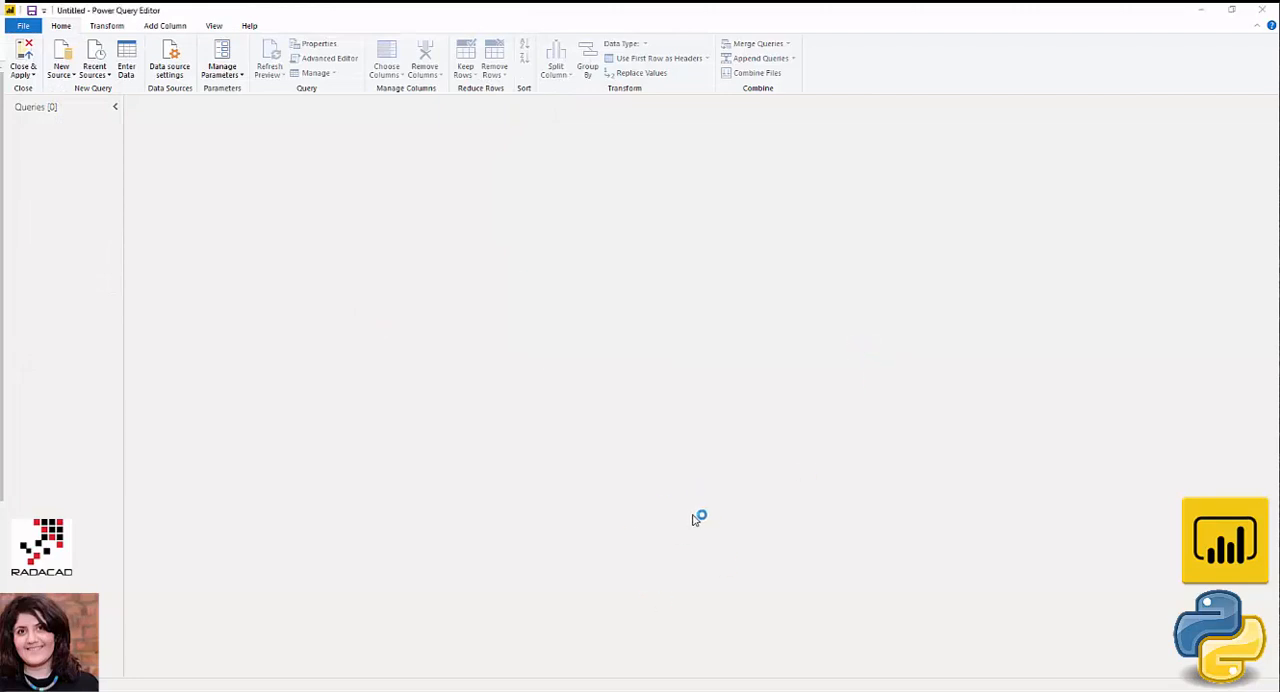
click(696, 518)
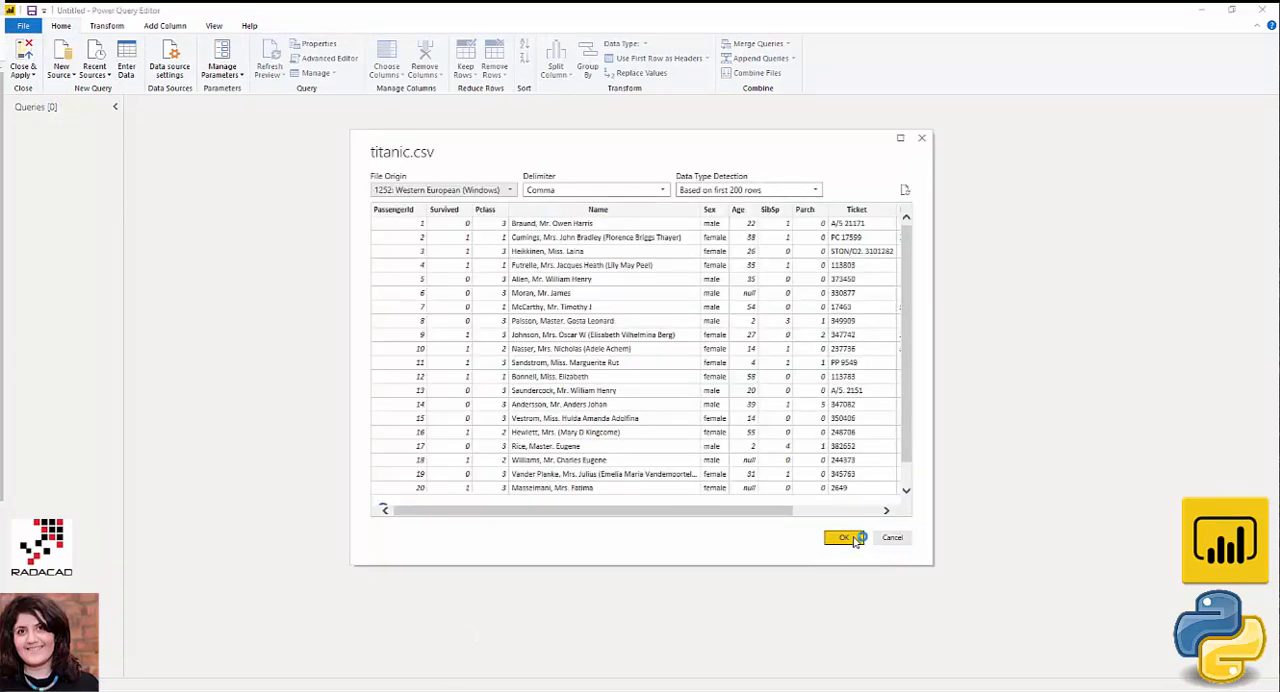
click(844, 536)
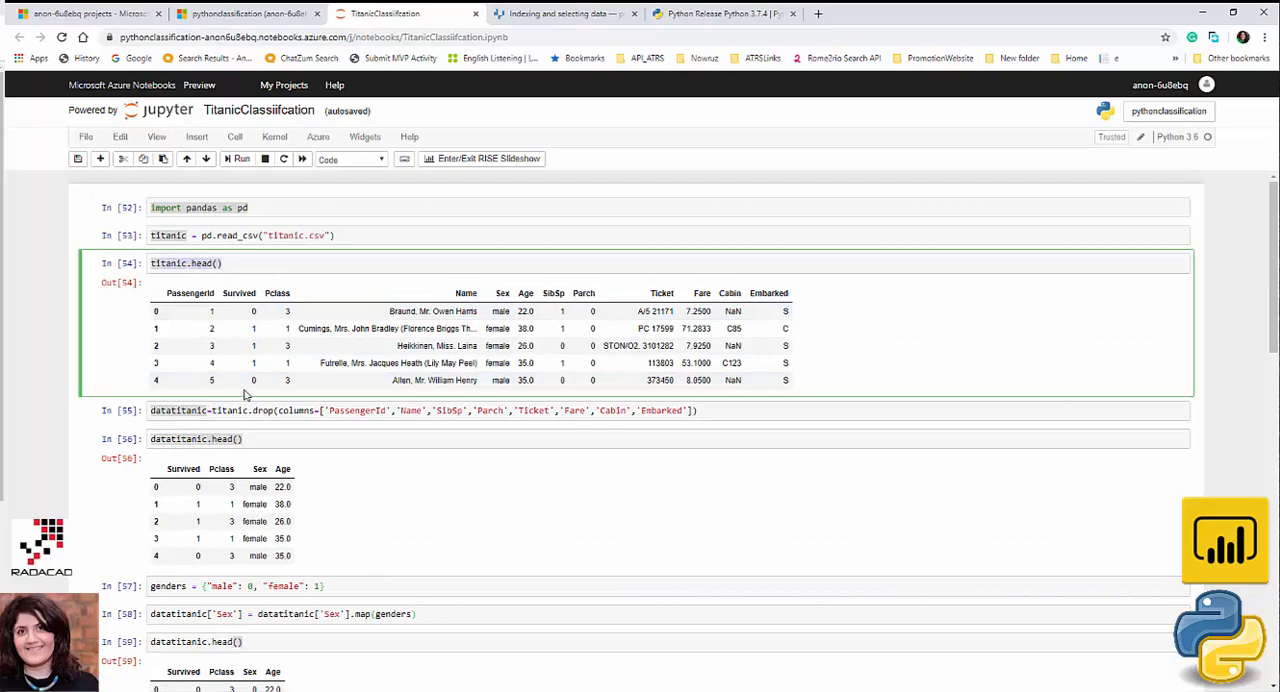
click(400, 410)
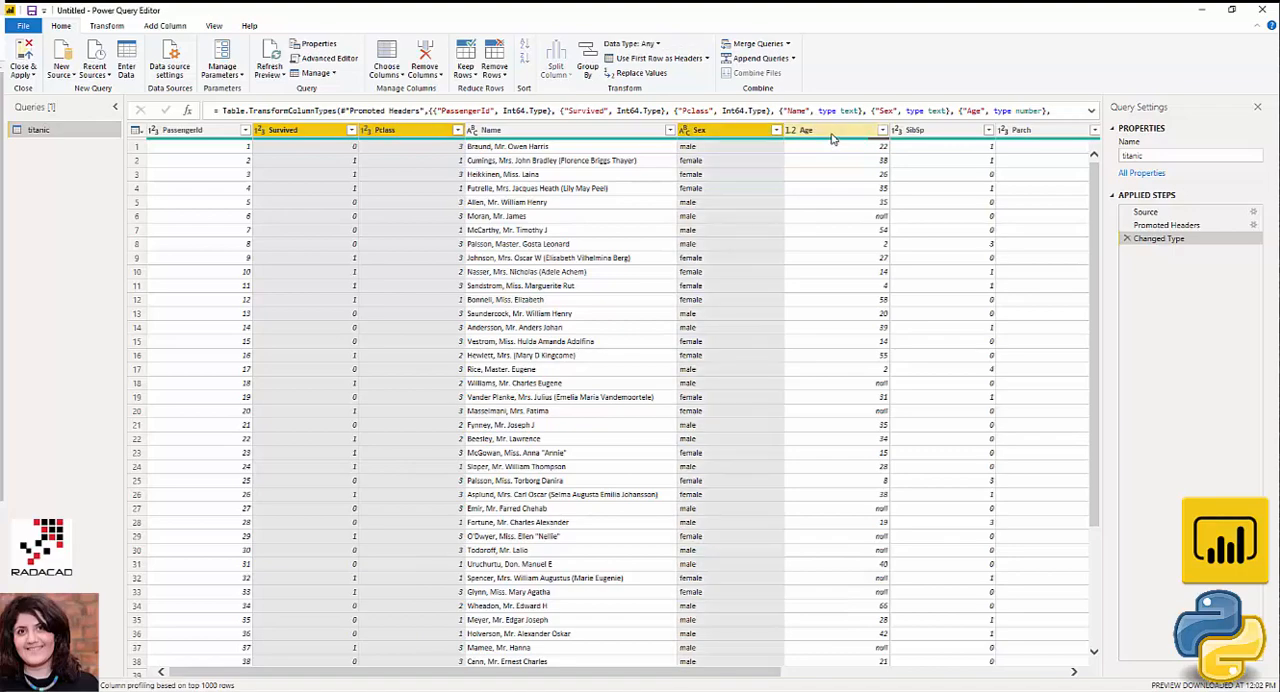
Keep only Survived, Pclass, Sex and Age, and filter out rows with null Age
right_click(820, 128)
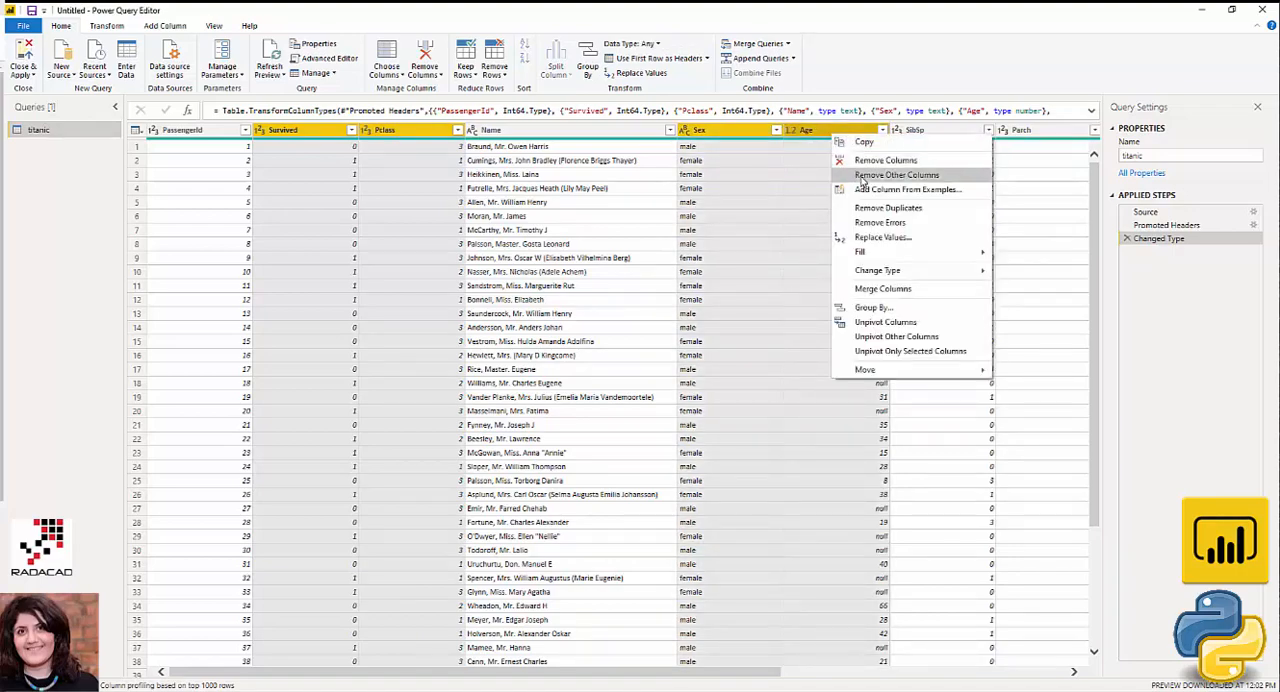
click(896, 174)
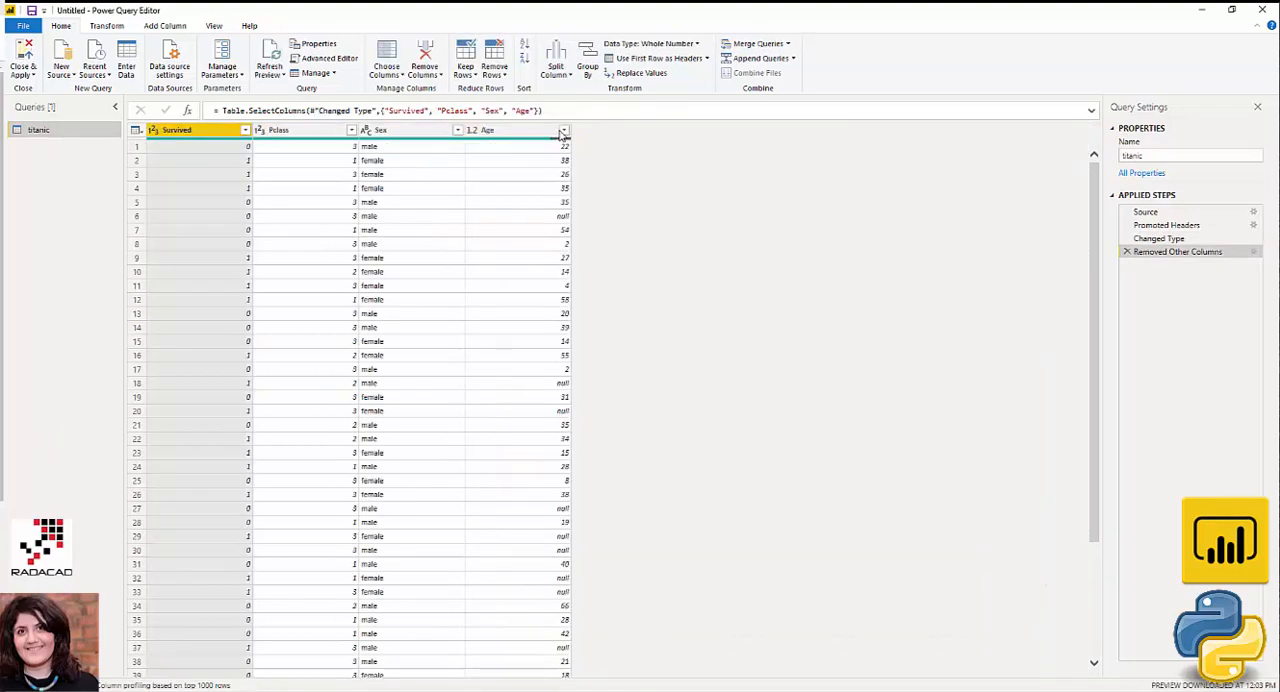
click(564, 130)
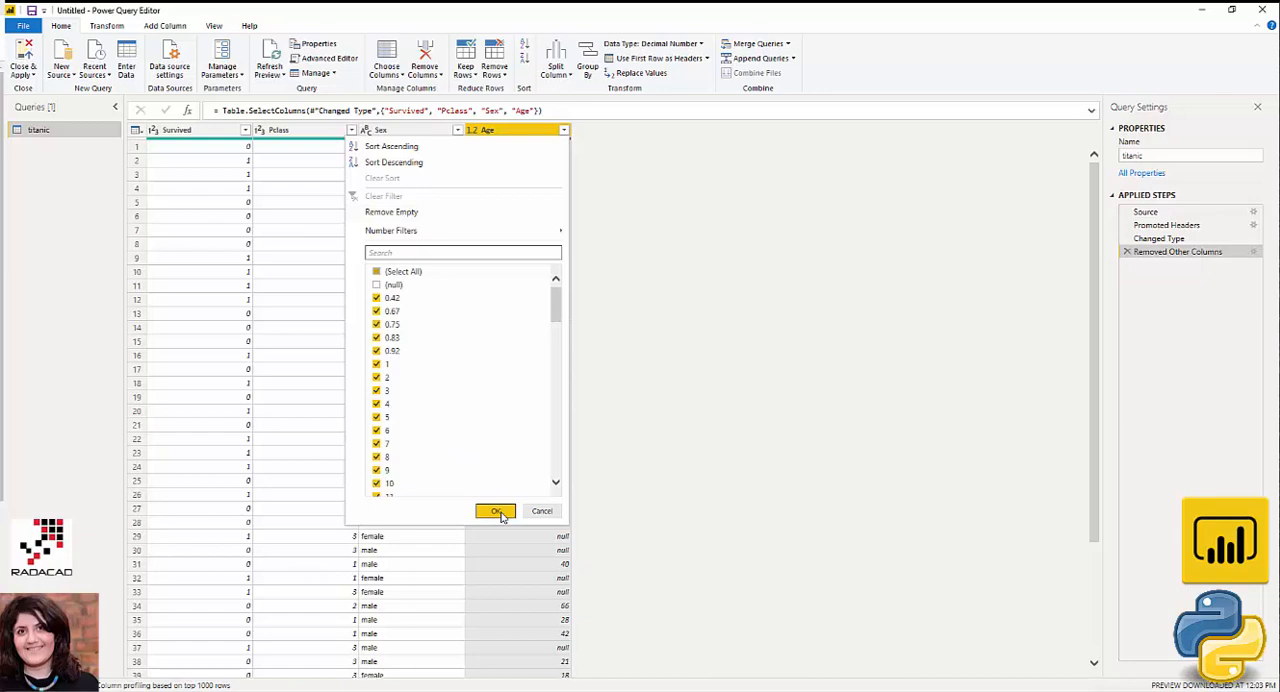
click(496, 512)
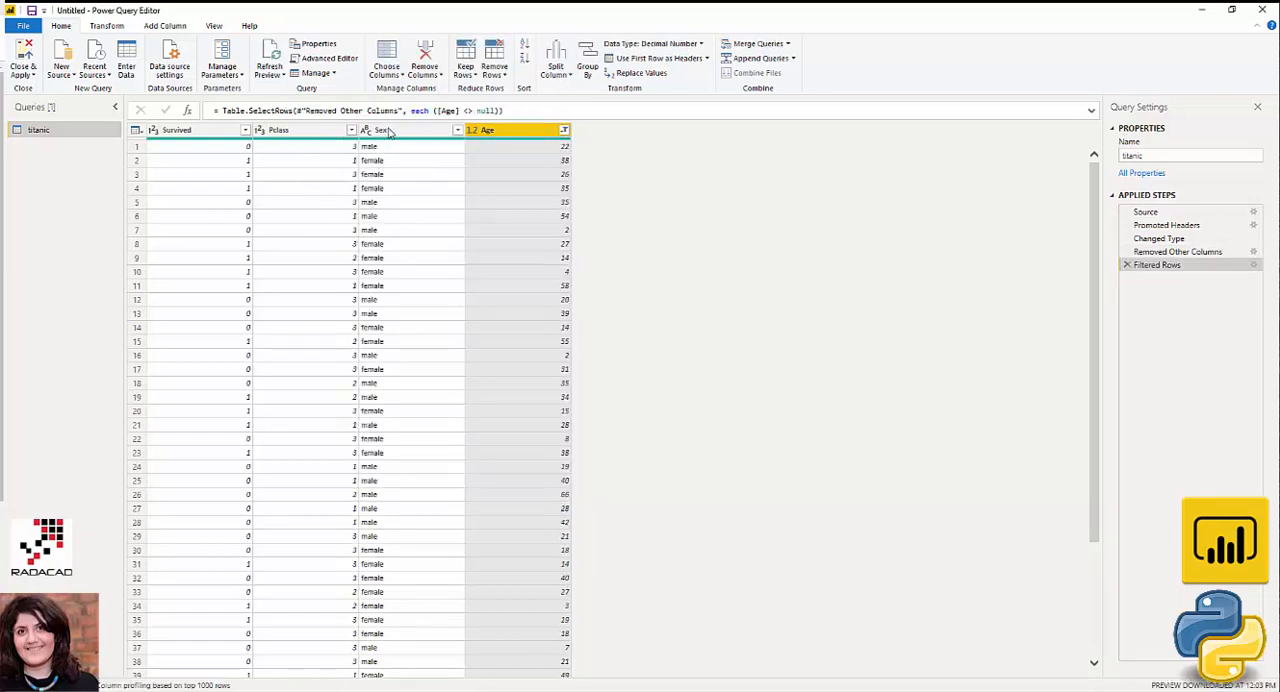
click(384, 130)
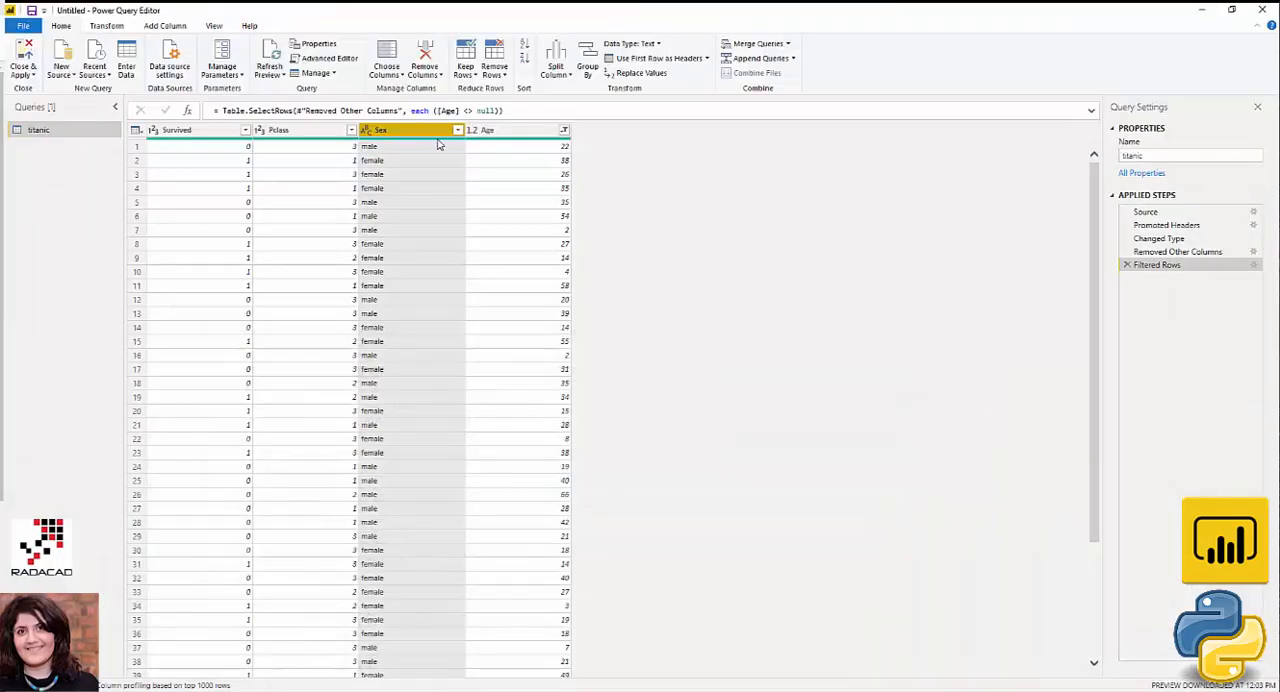
Replace female with 1 and male with 0 in the Sex column
right_click(410, 130)
text(female)
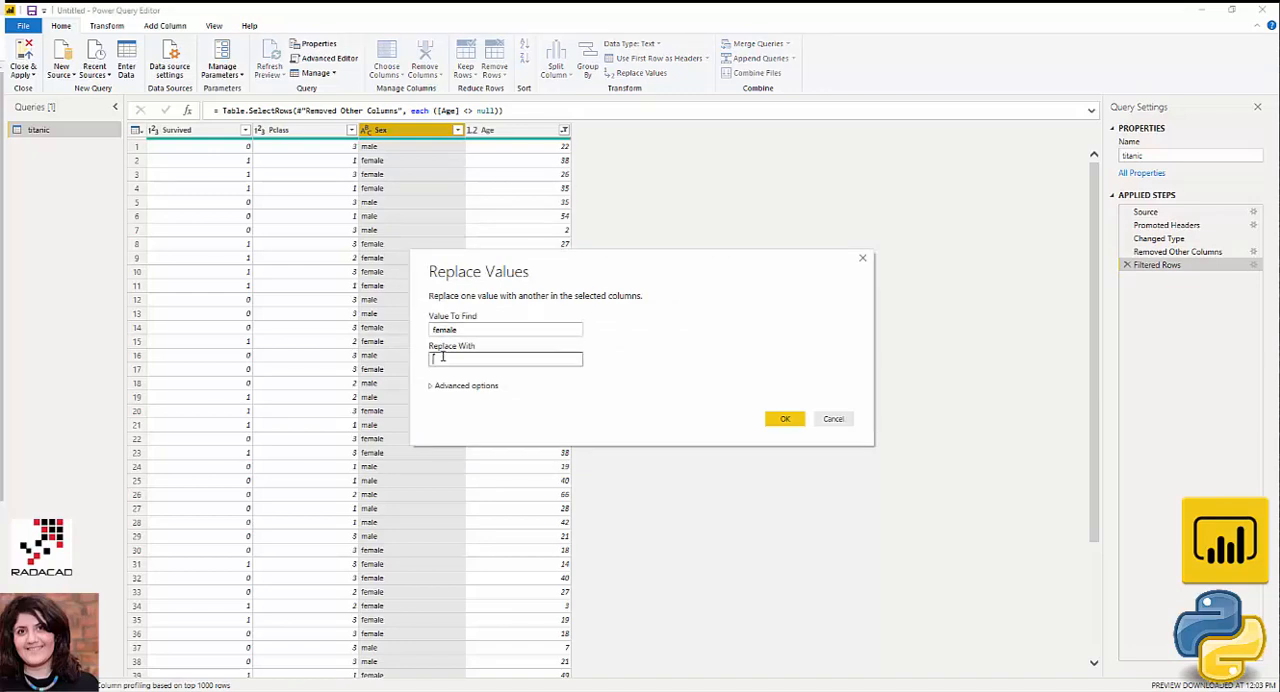
click(784, 418)
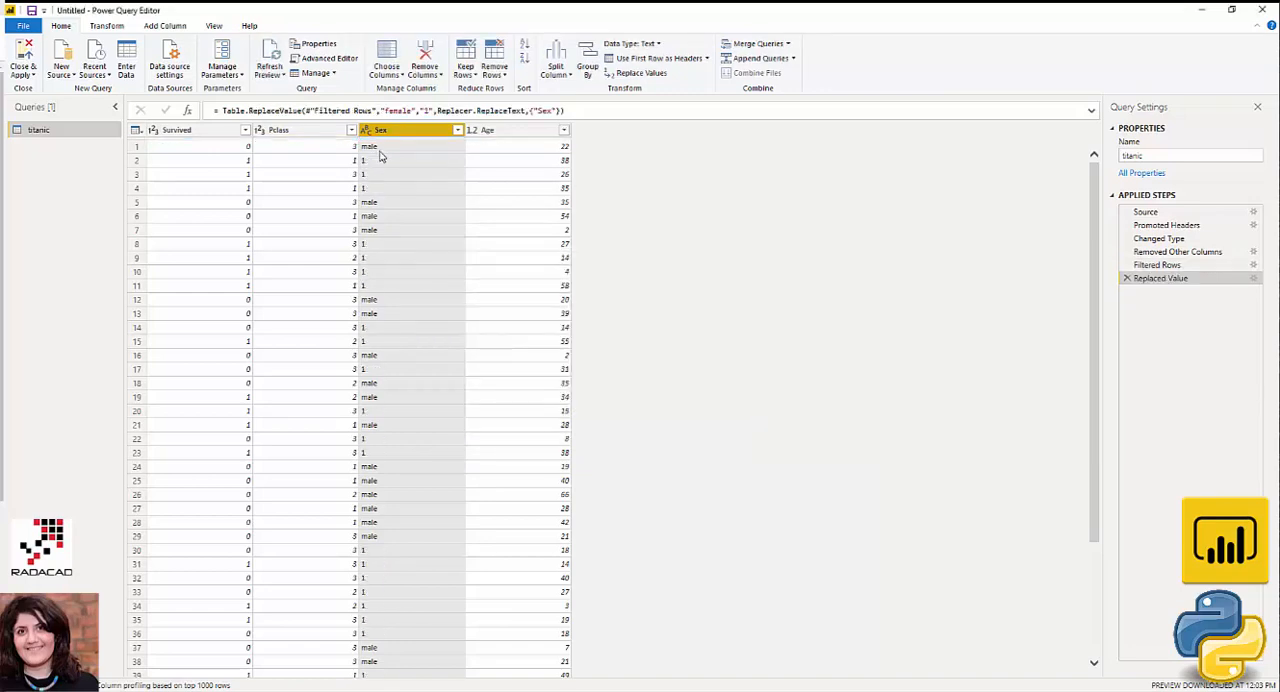
right_click(410, 130)
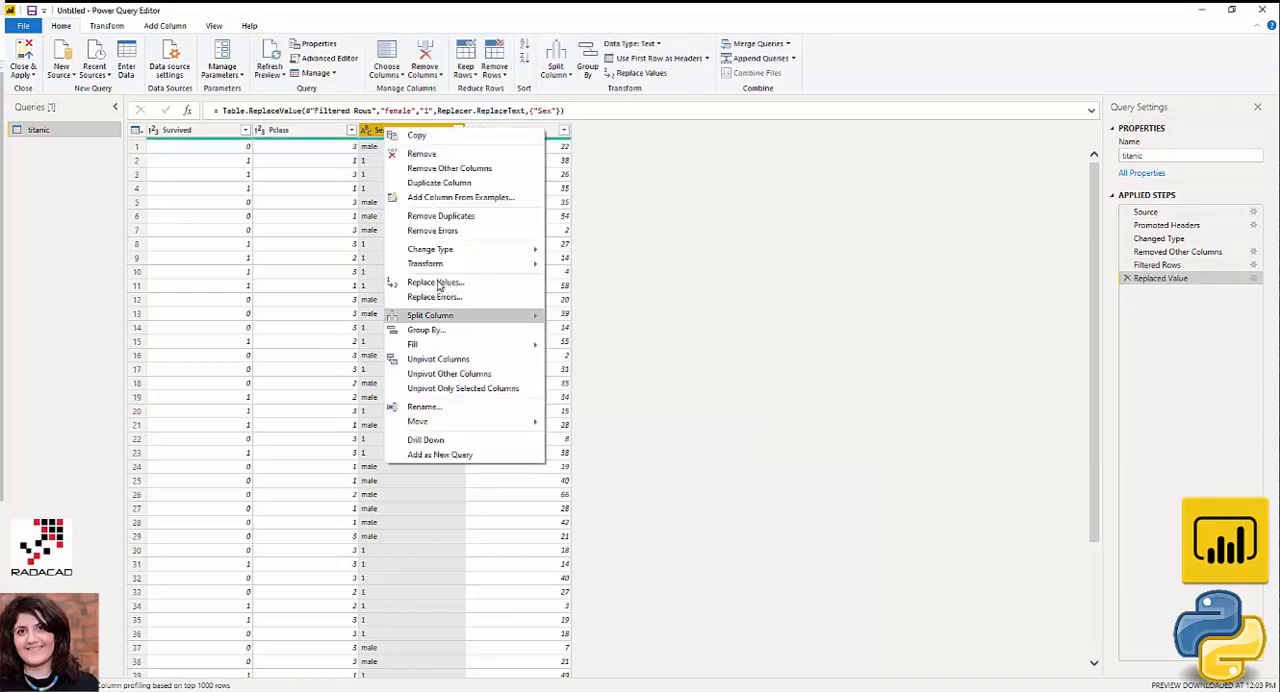
click(436, 282)
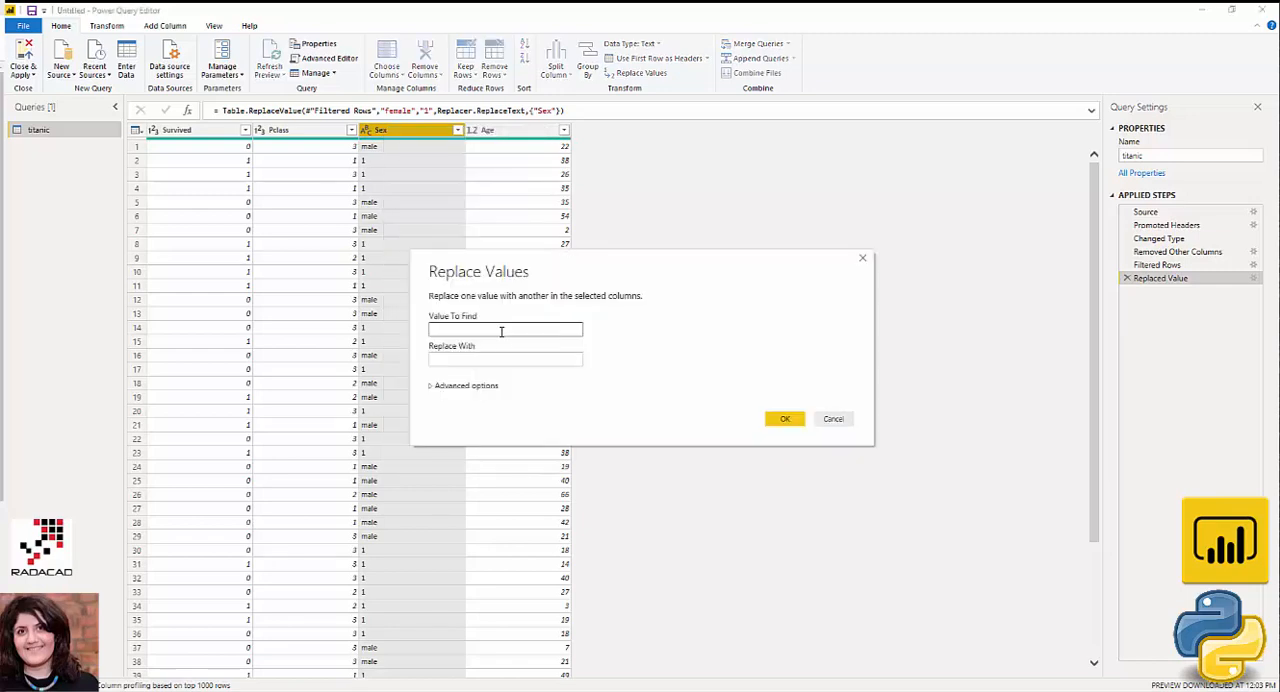
text(male)
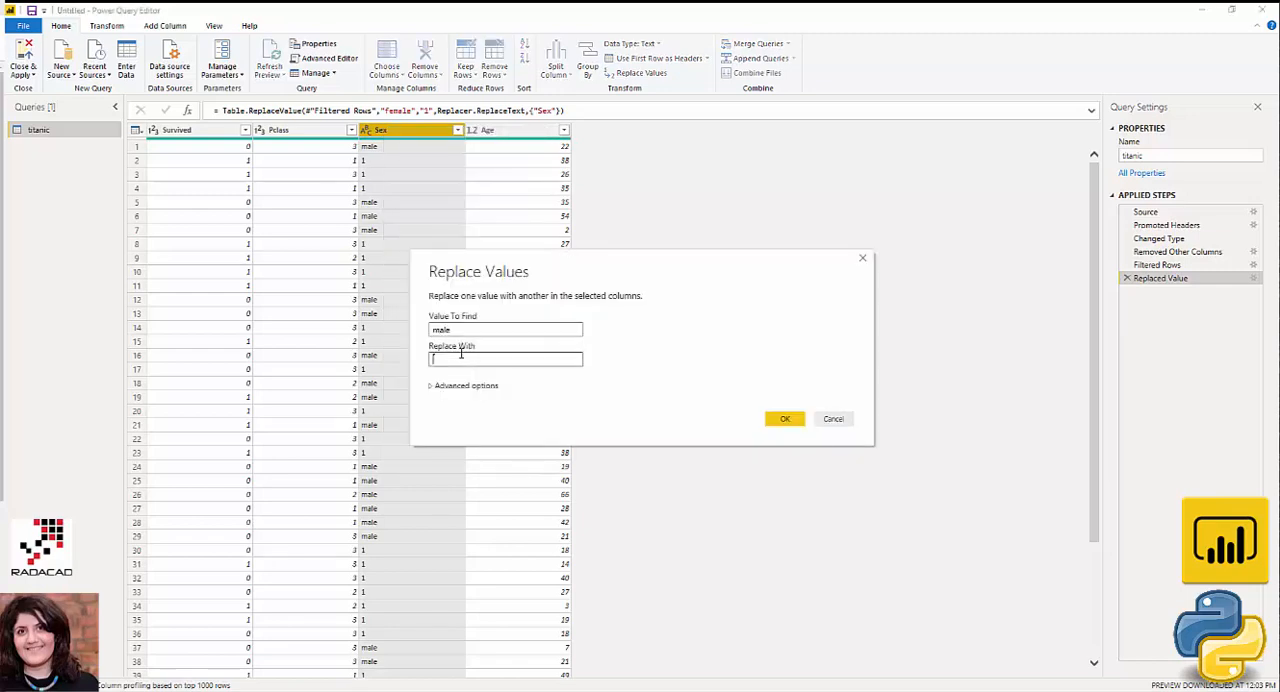
click(784, 418)
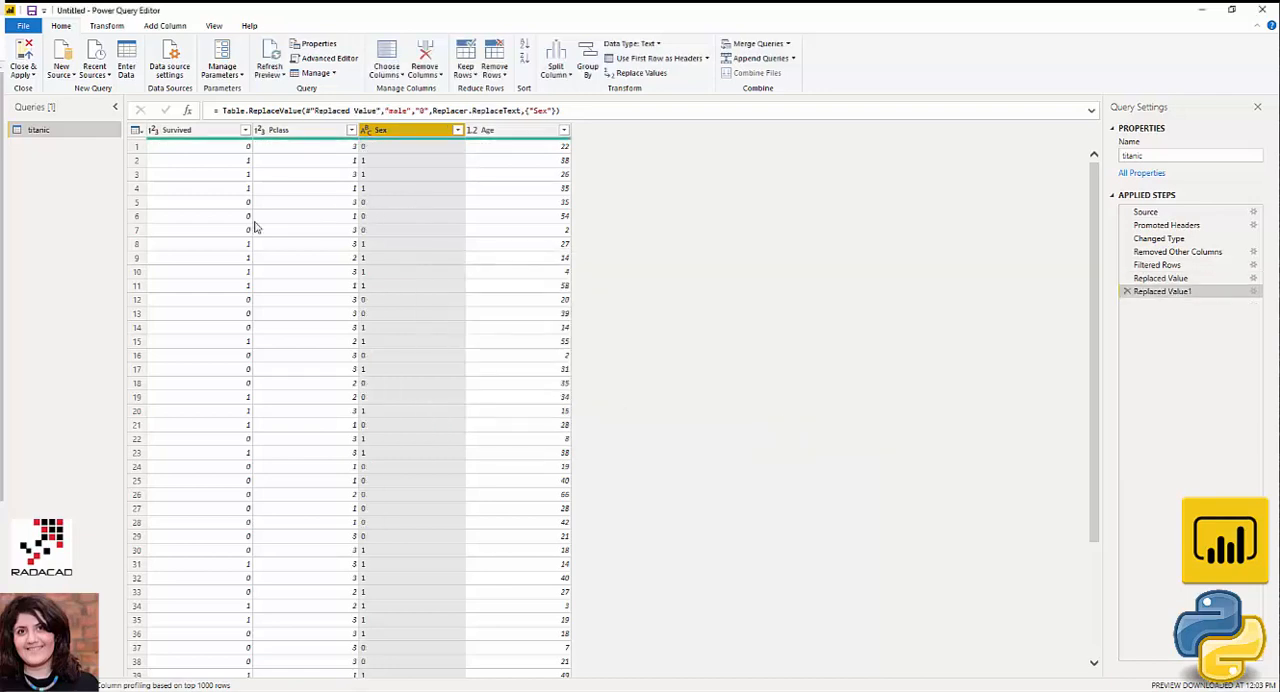
Change the Sex column's data type to Whole Number
click(368, 130)
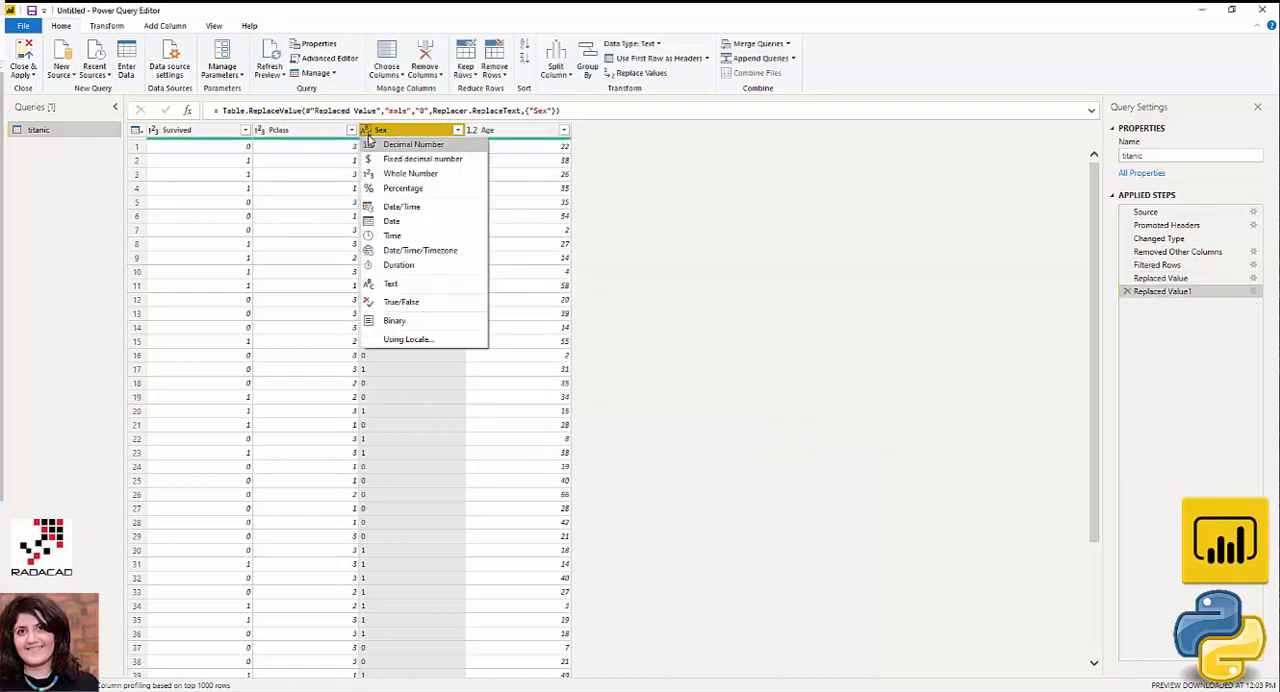
click(404, 180)
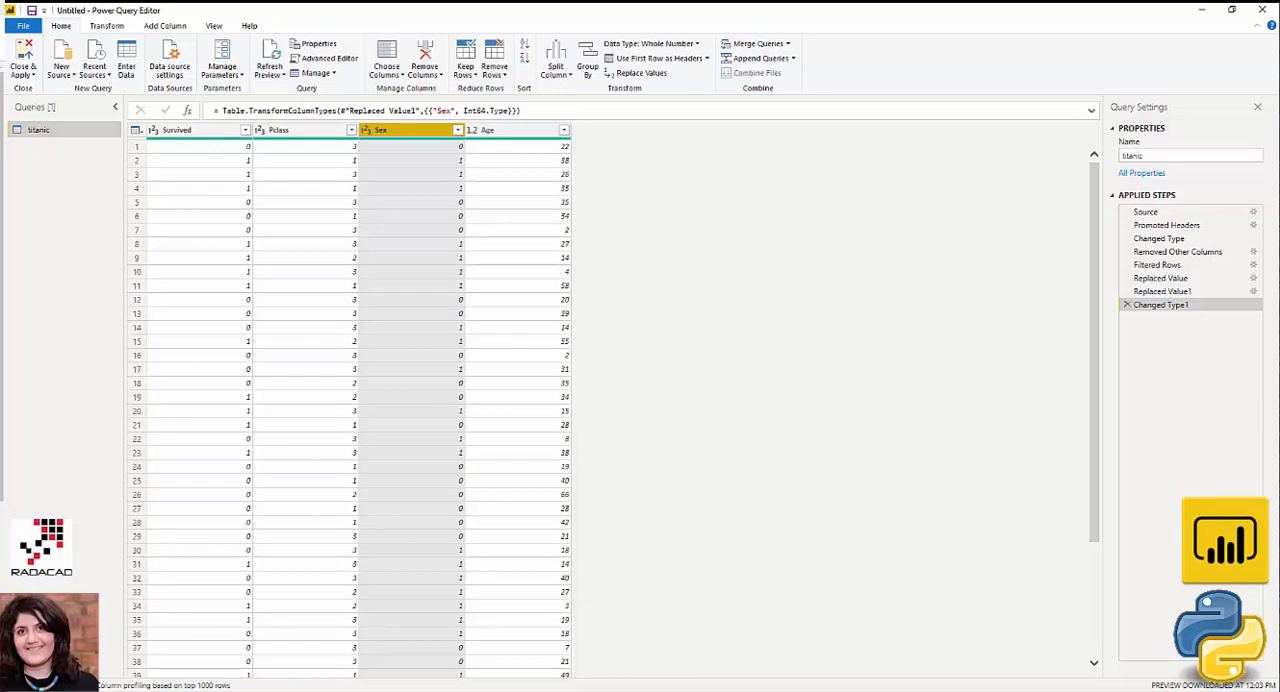
mouse_move(228, 274)
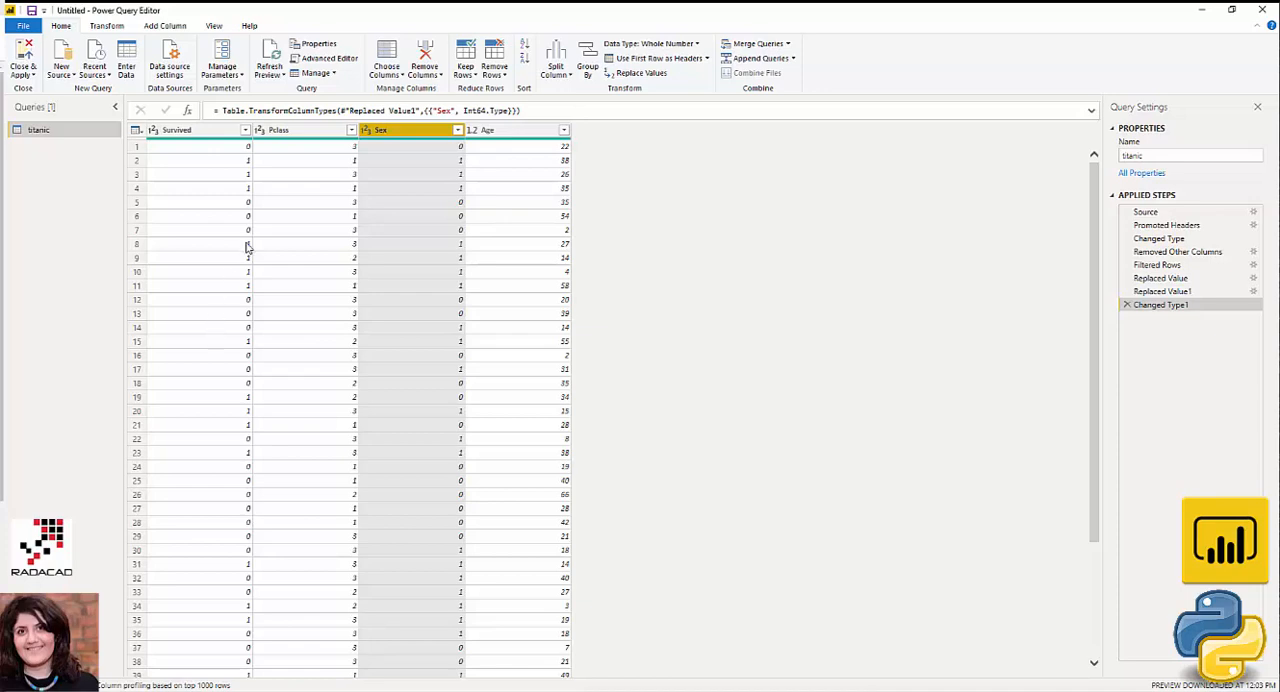
Show column distribution, profile and quality for Sex, Pclass and Age, then hide profiling again
click(212, 26)
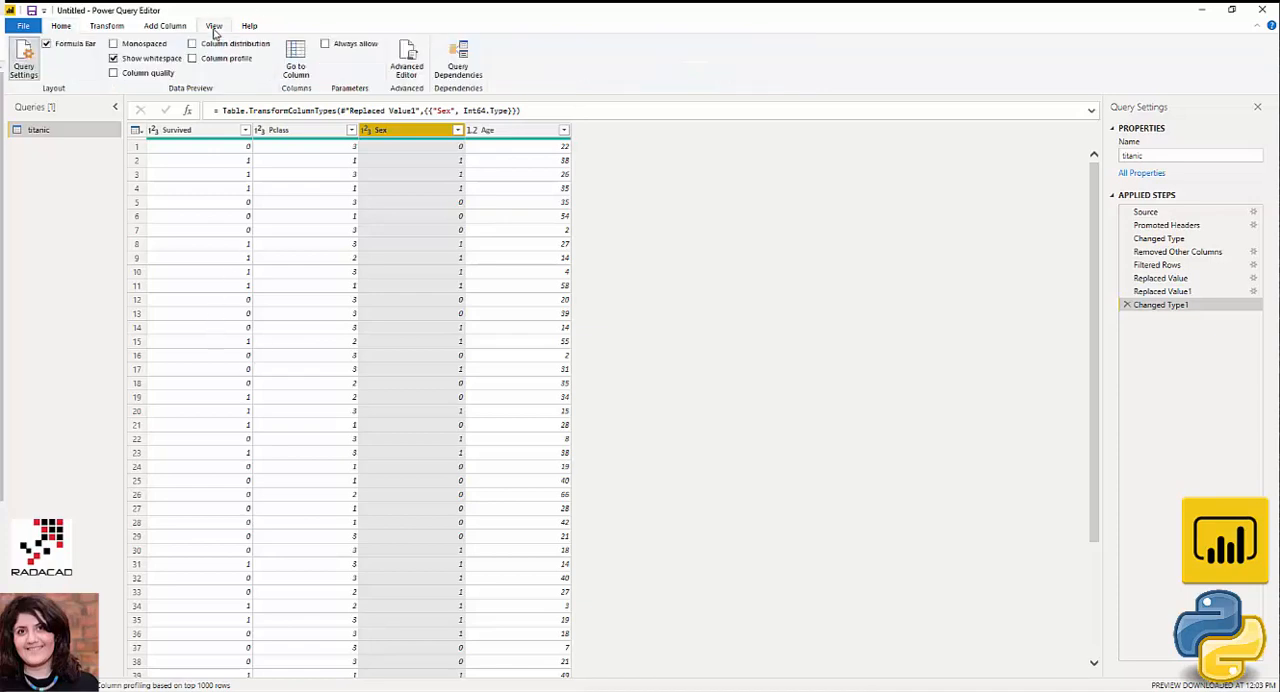
click(192, 44)
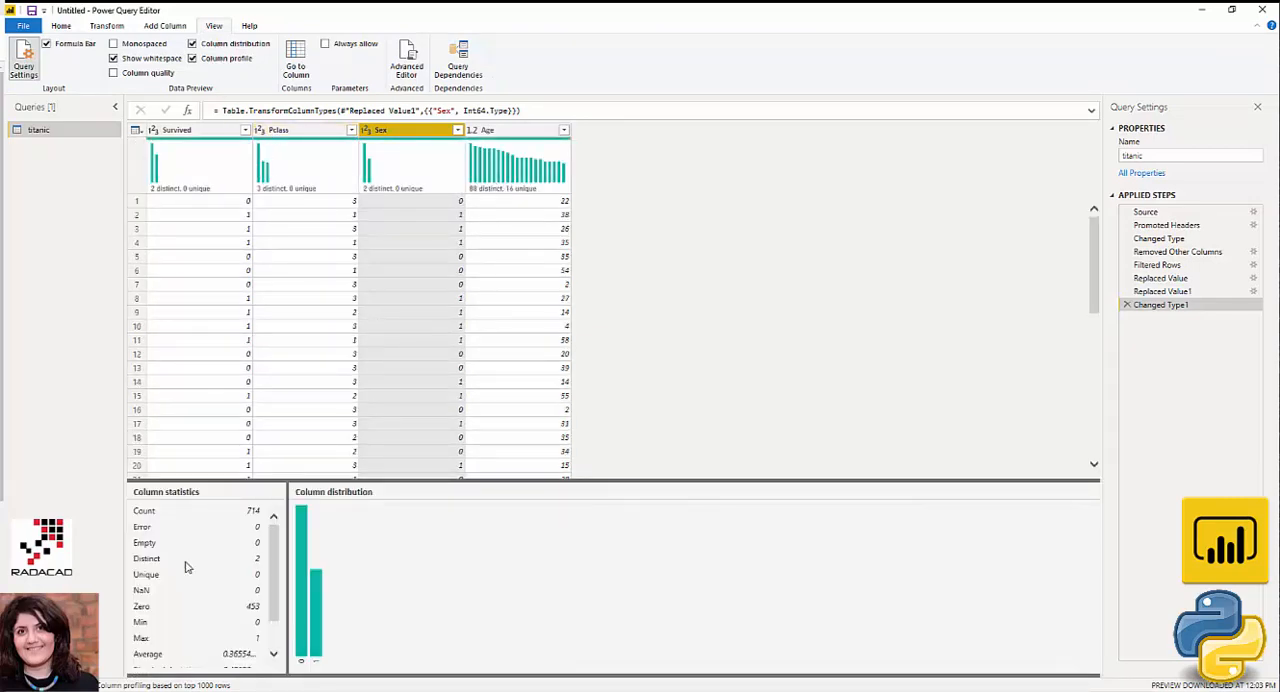
click(280, 128)
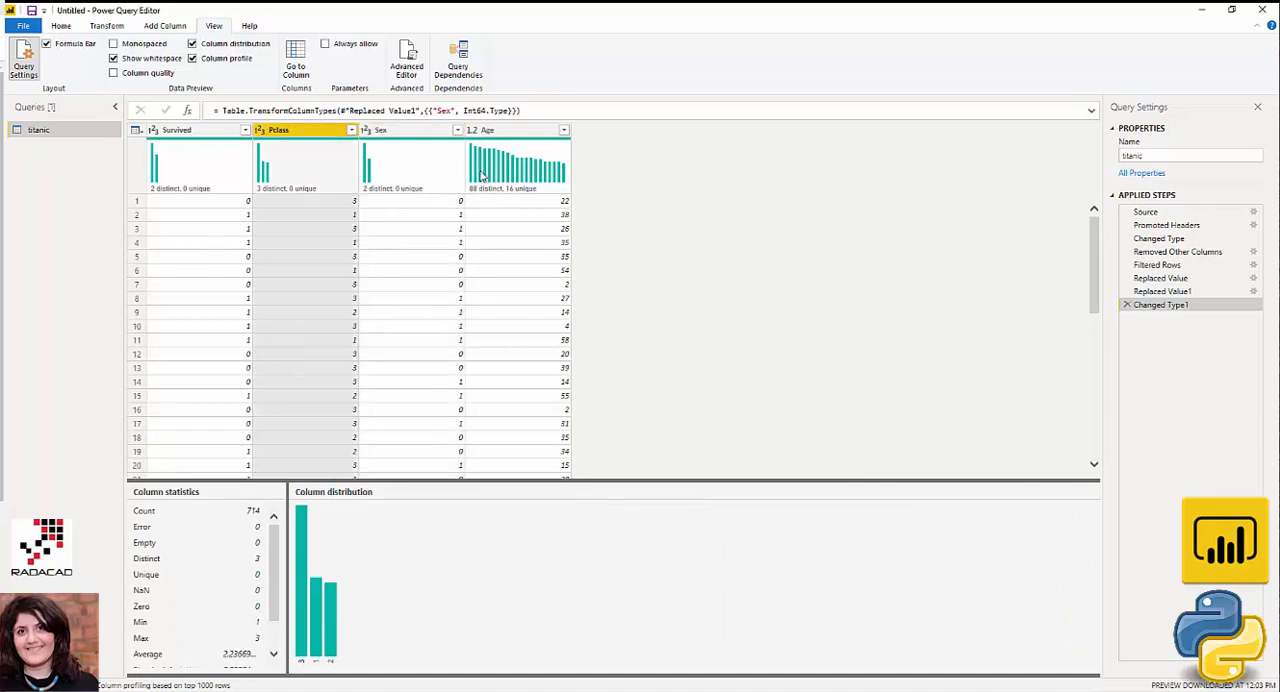
click(516, 128)
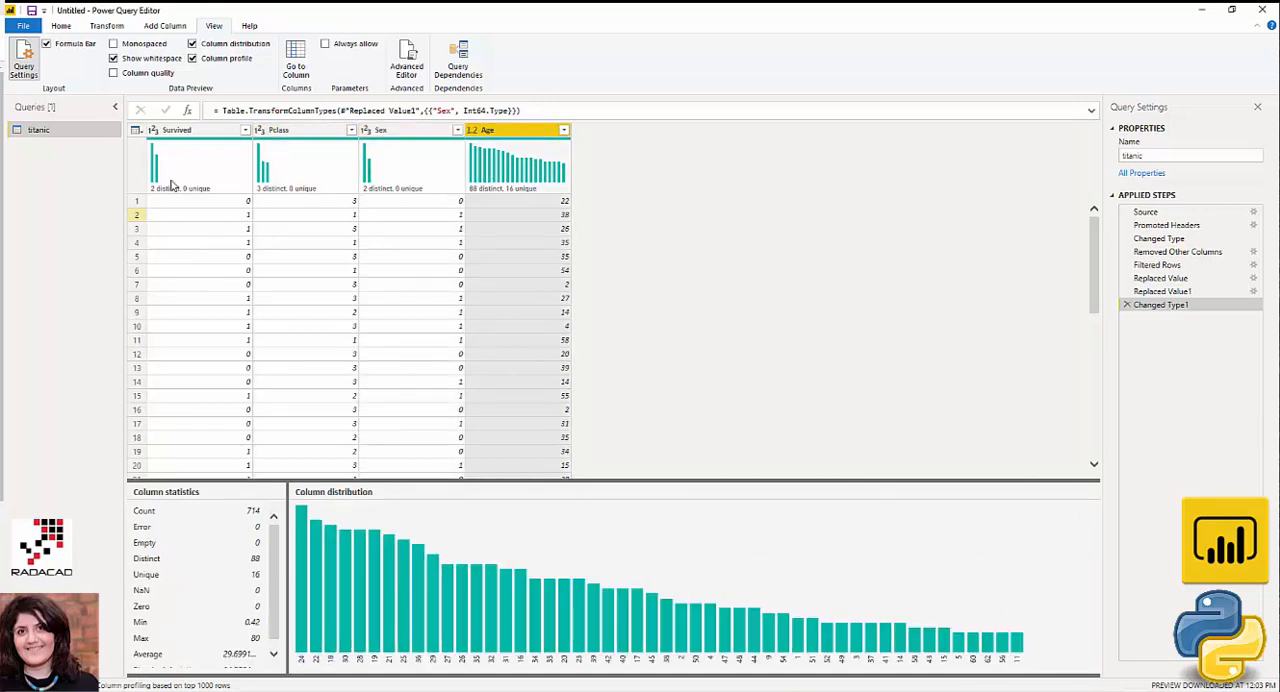
click(176, 130)
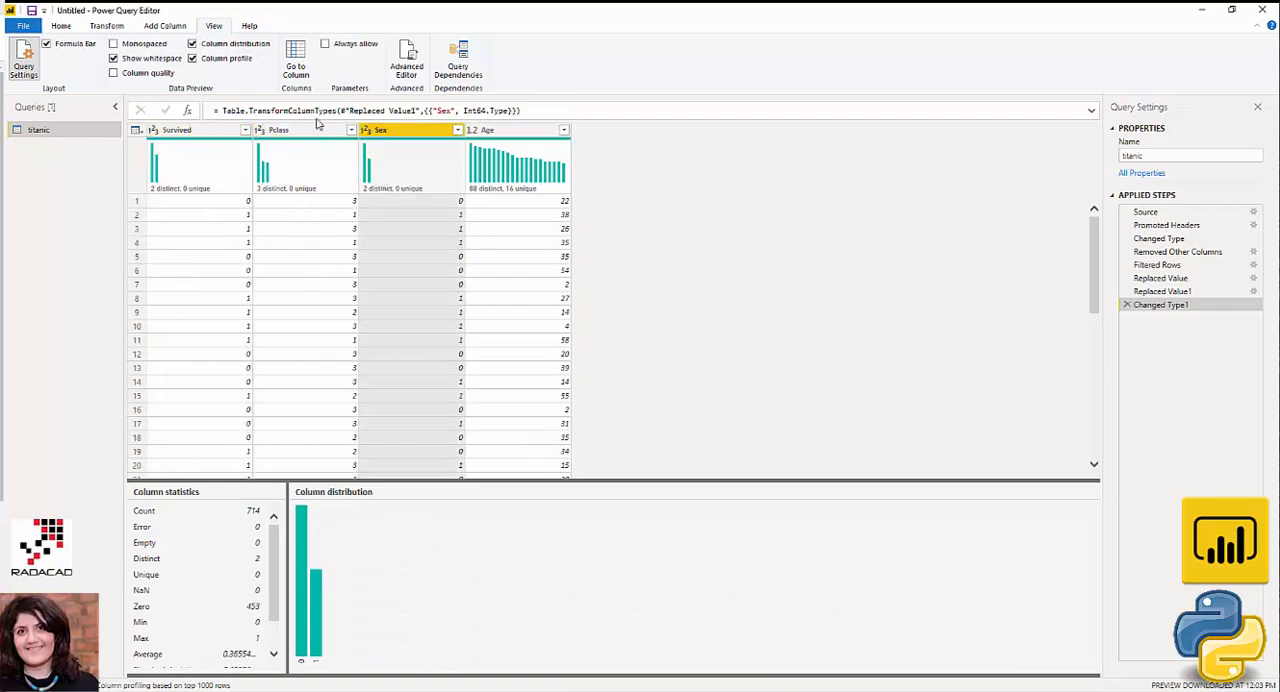
mouse_move(156, 78)
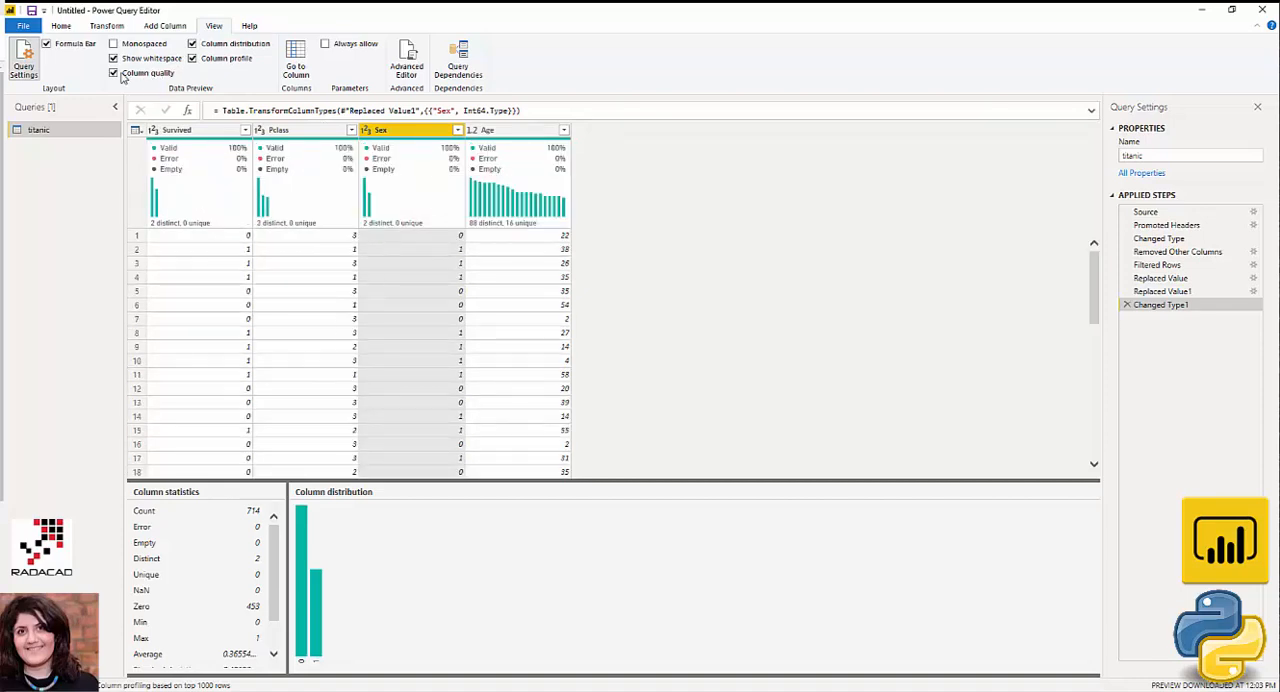
mouse_move(112, 72)
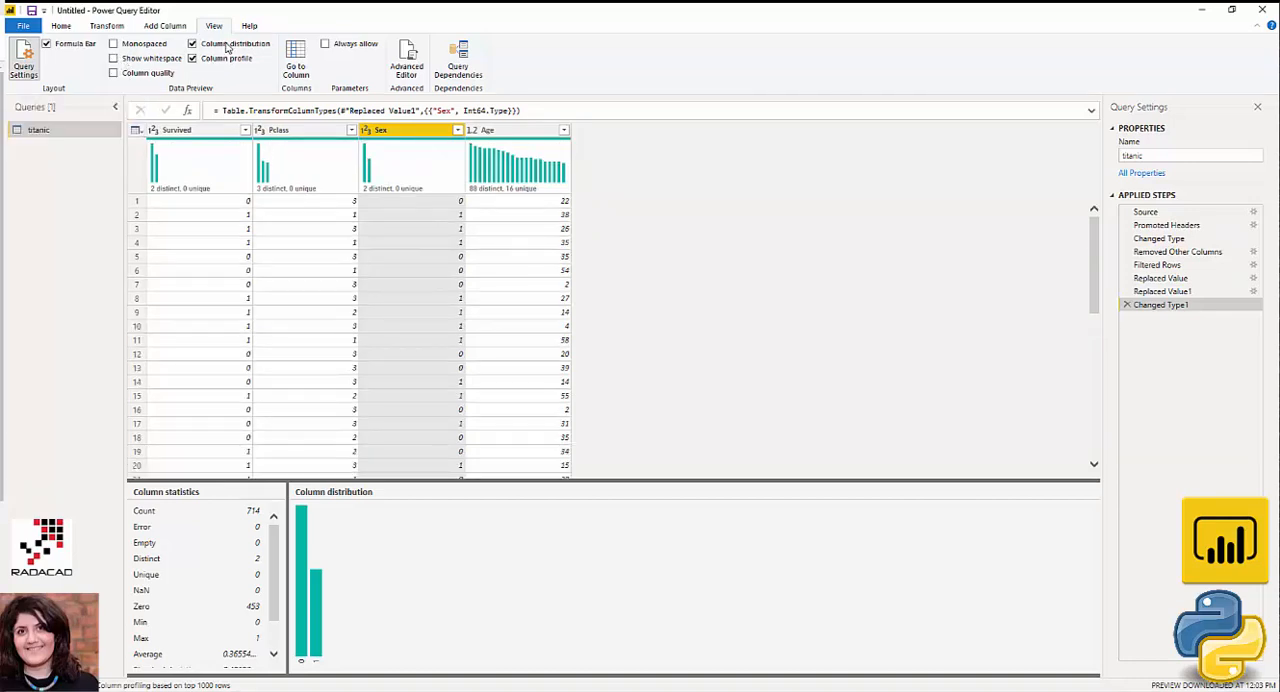
click(192, 44)
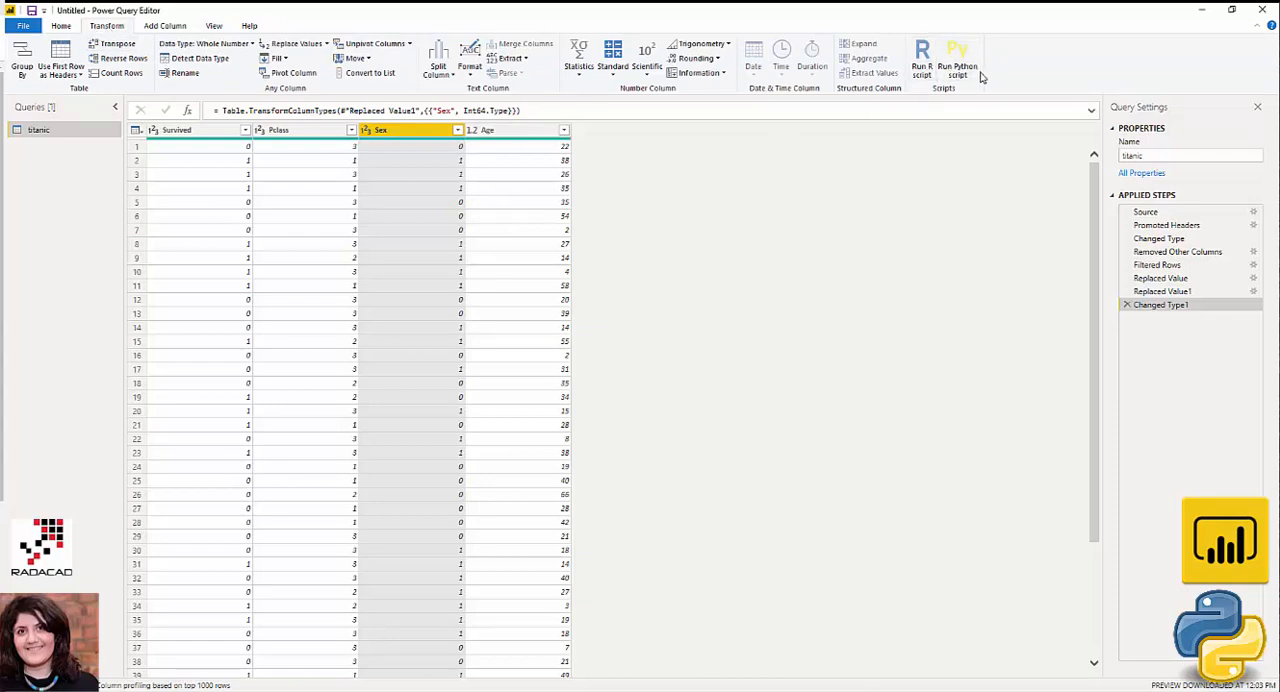
Run 'py -m pip install azureml' in Command Prompt, which reports it already satisfied, then begin a second pip install
click(956, 60)
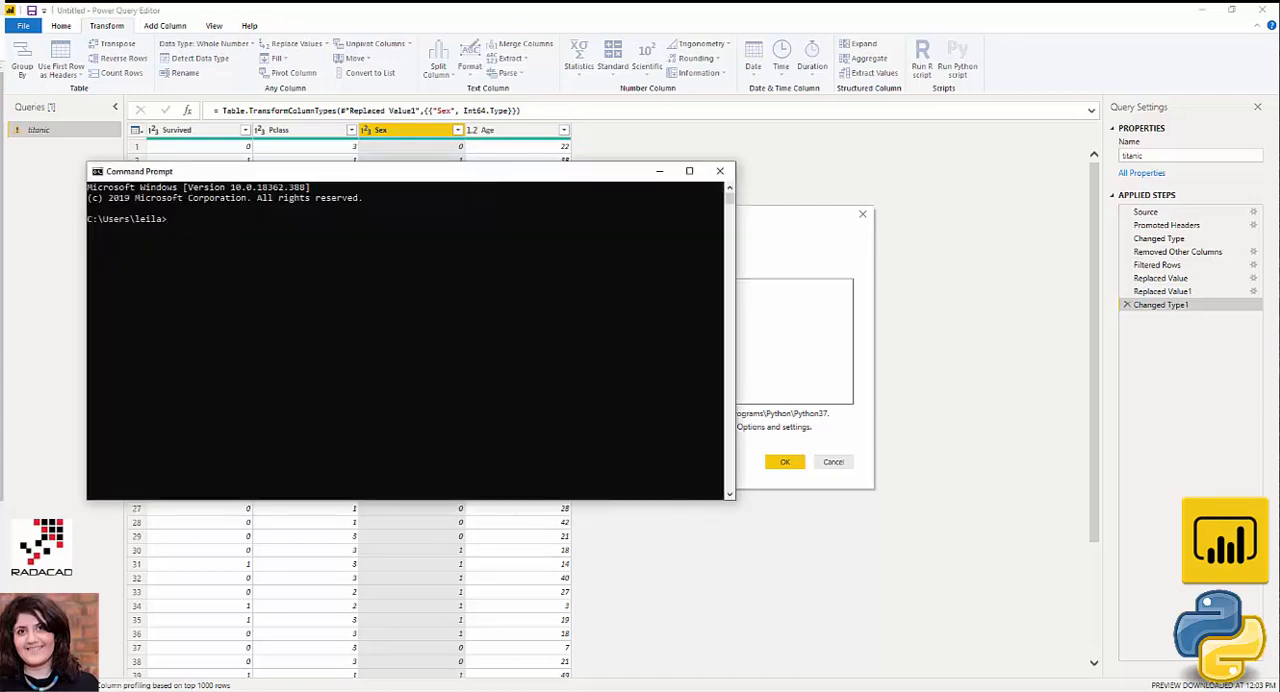
mouse_move(516, 458)
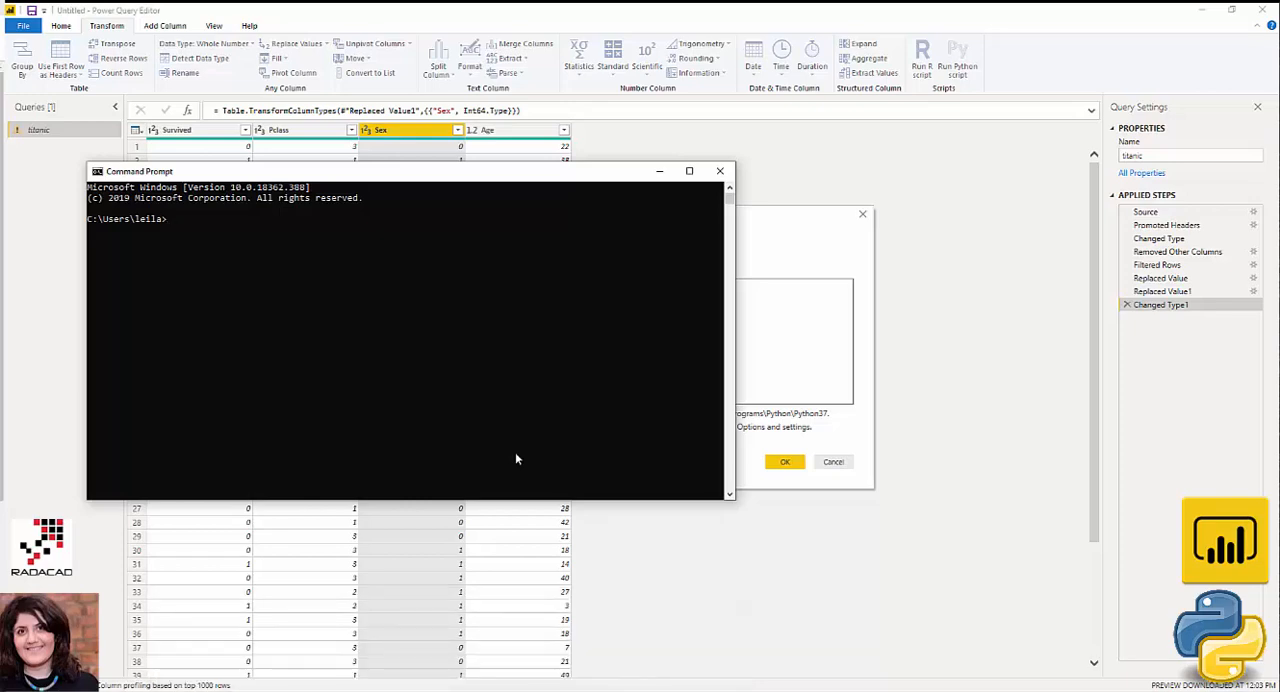
text(py -m)
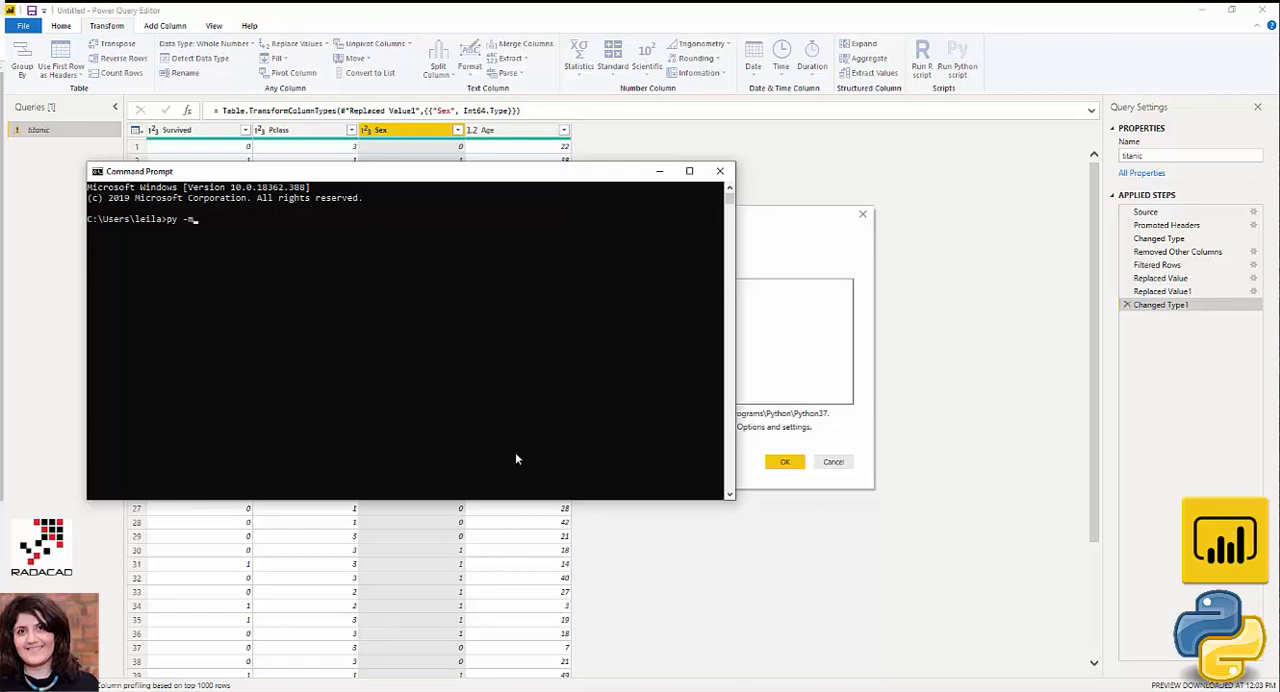
text(pip)
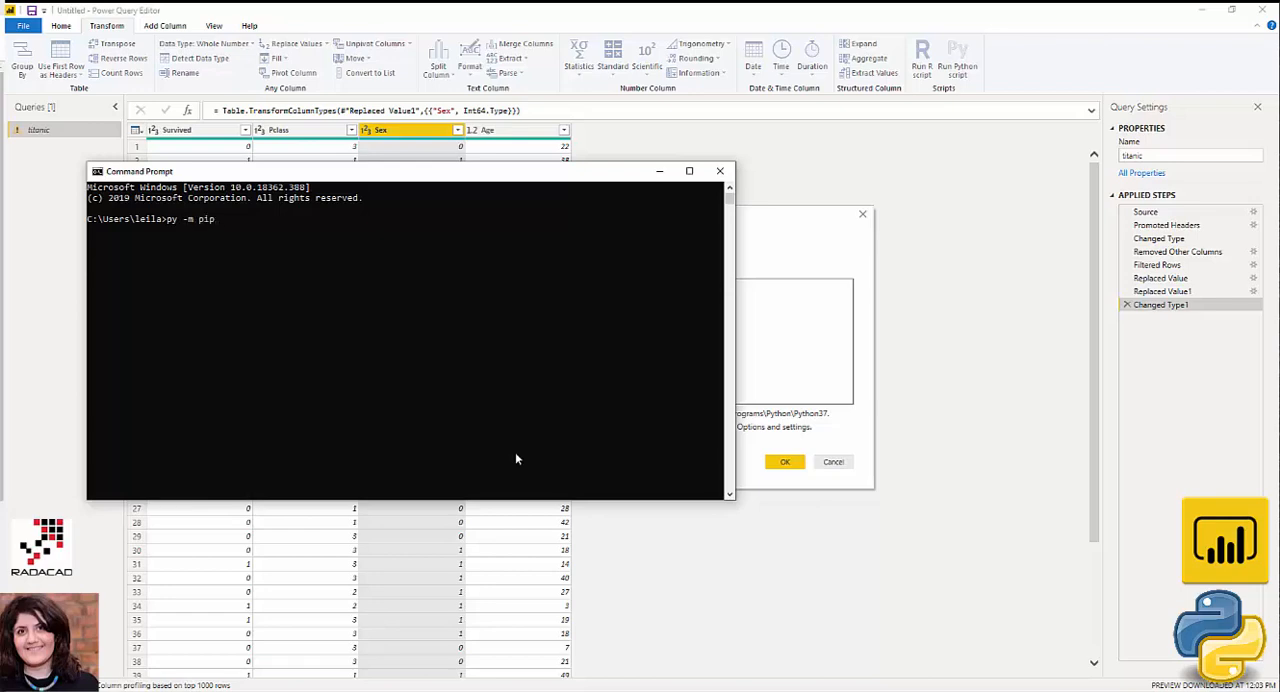
text(install)
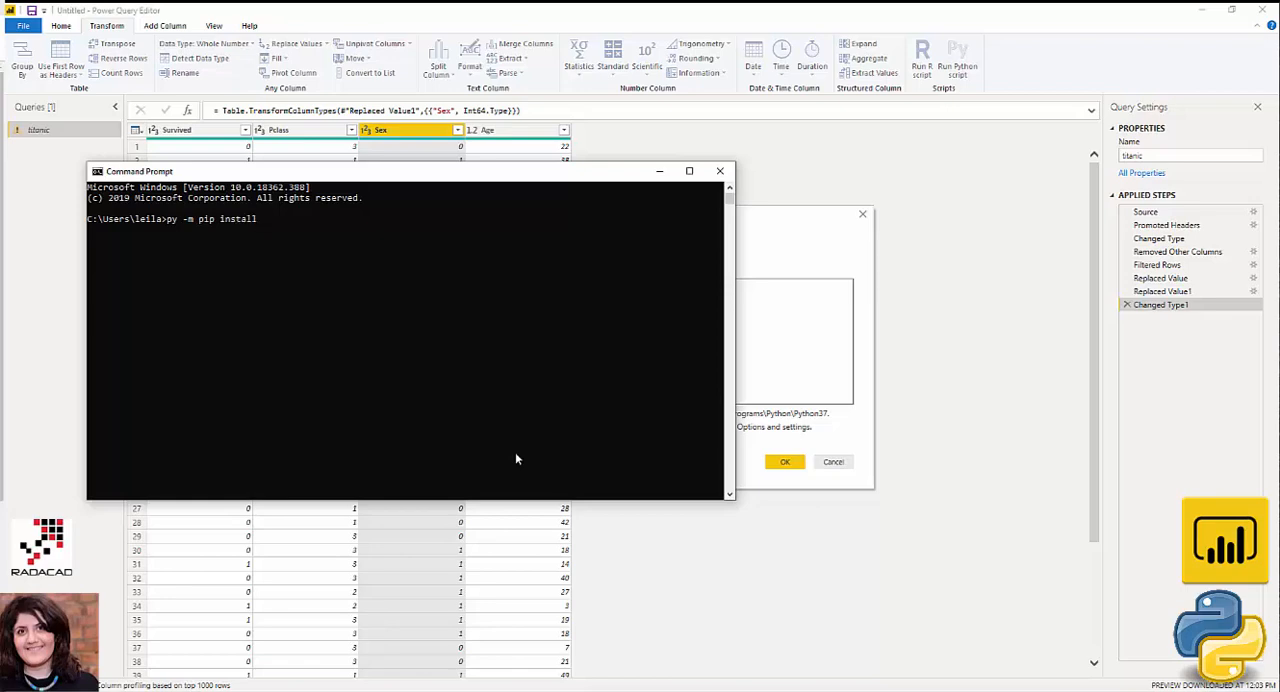
text(azureml)
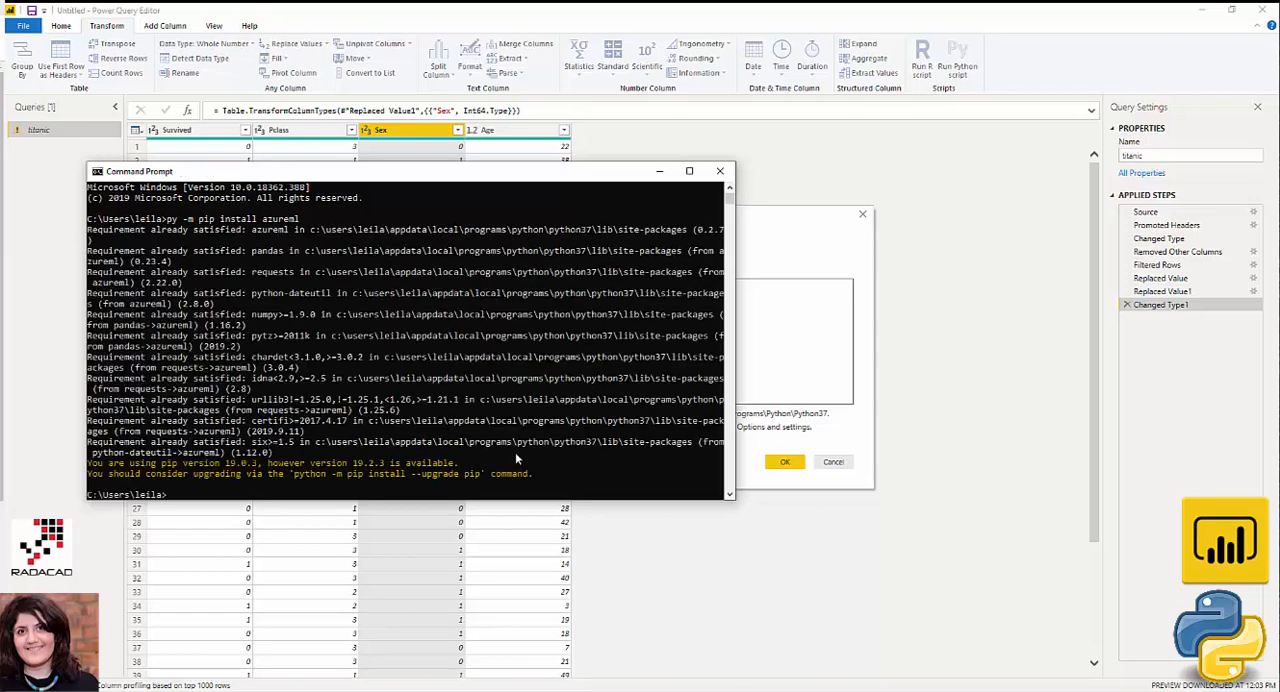
text(py -m pip install azureml)
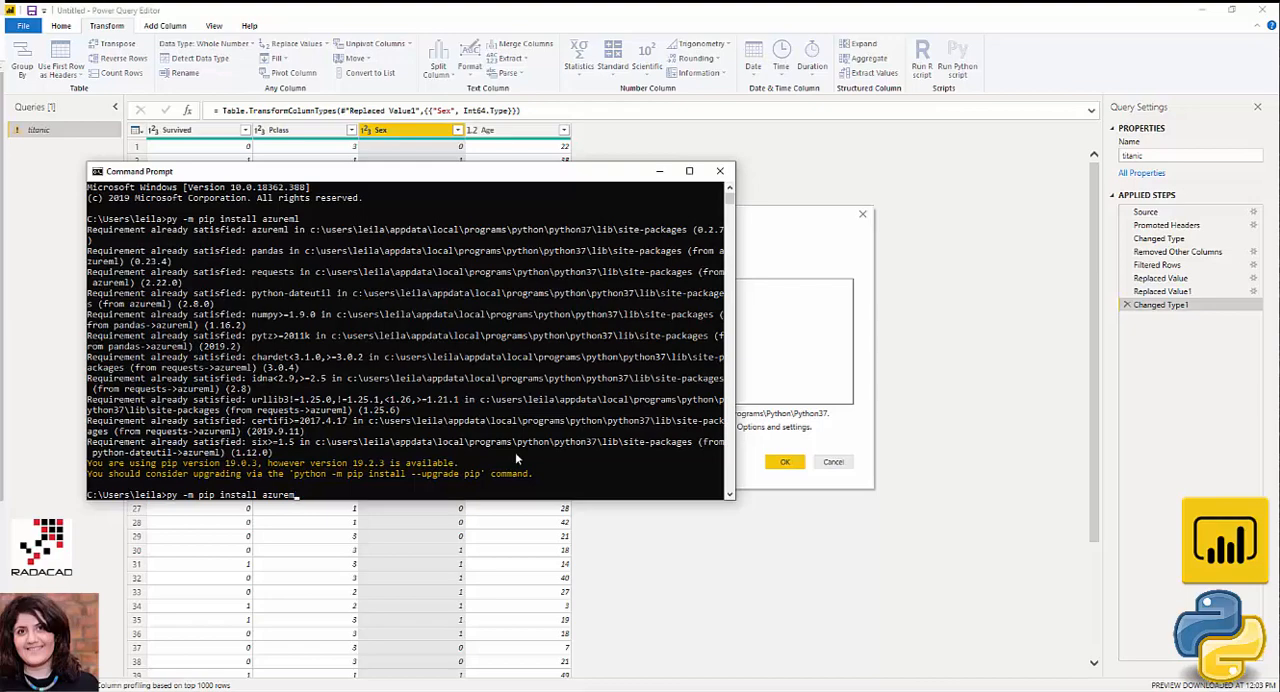
key(Backspace)
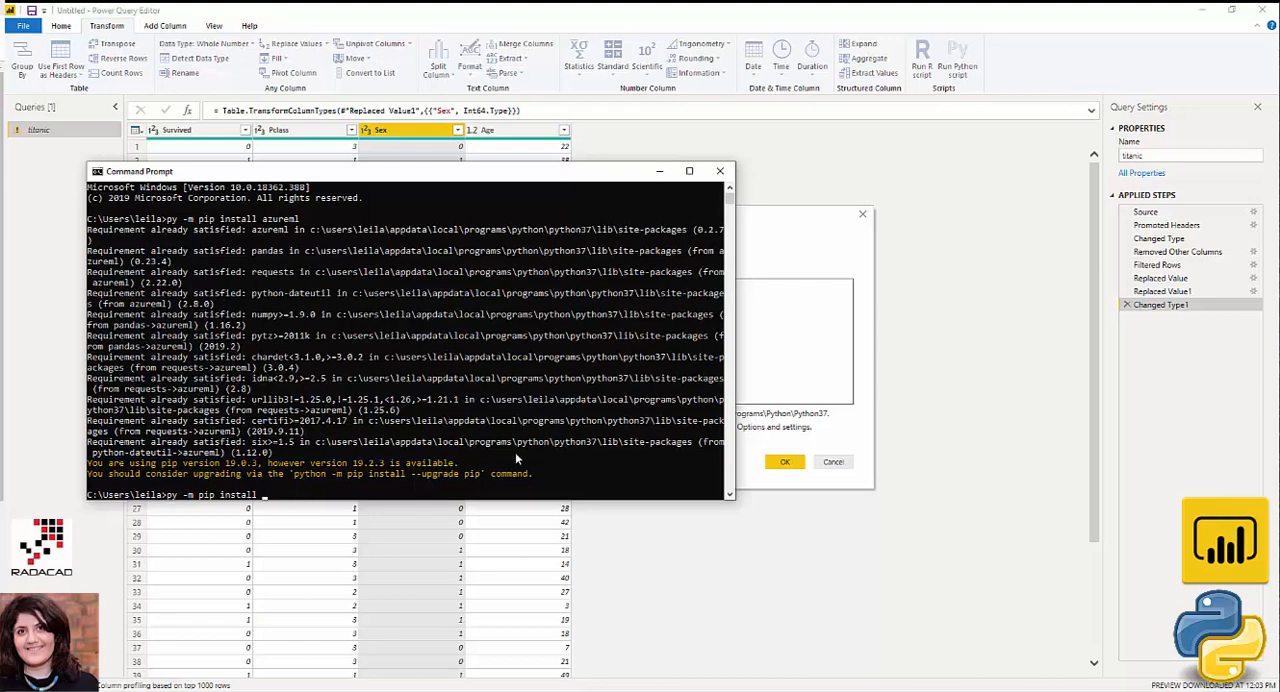
mouse_move(720, 172)
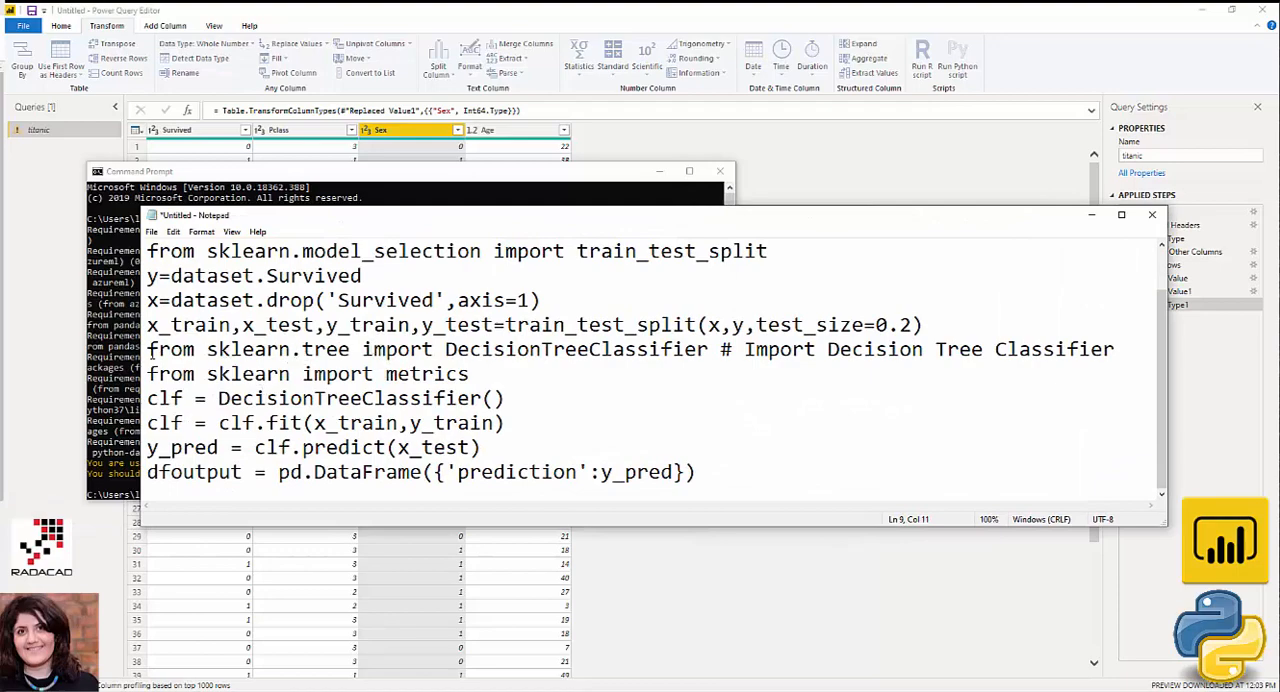
Copy the DecisionTreeClassifier name and select the sklearn.tree and import pandas lines in the script
click(576, 348)
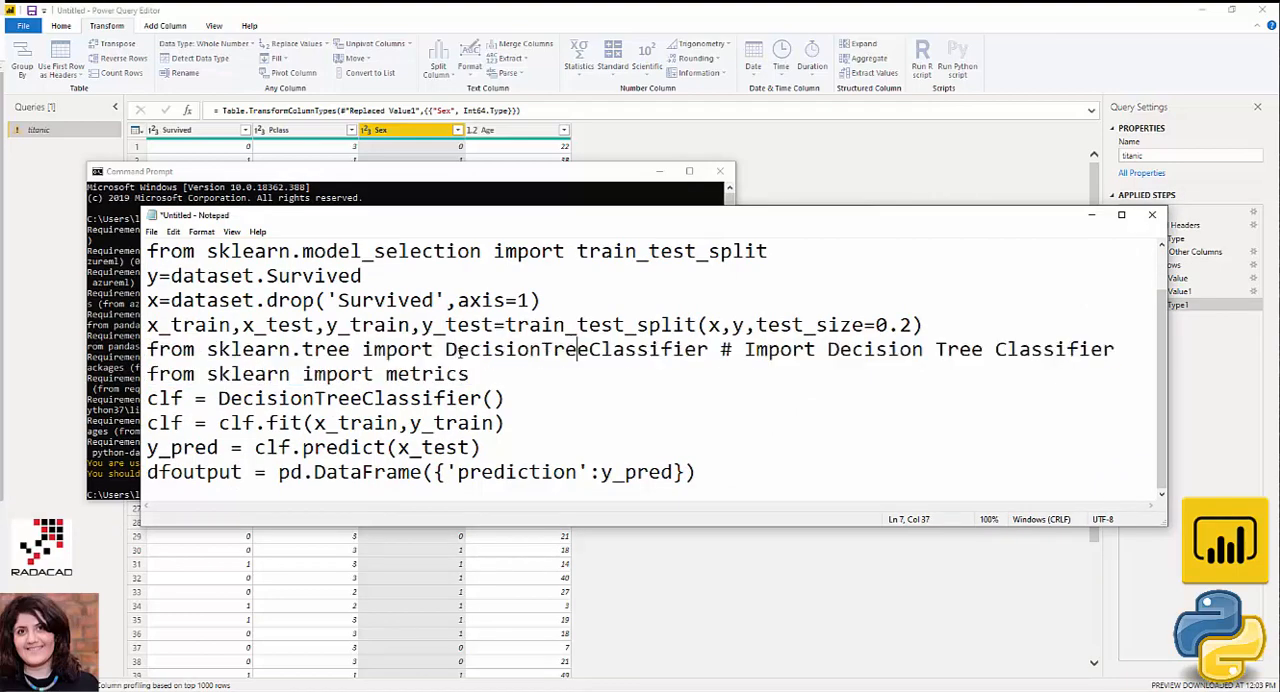
double_click(576, 348)
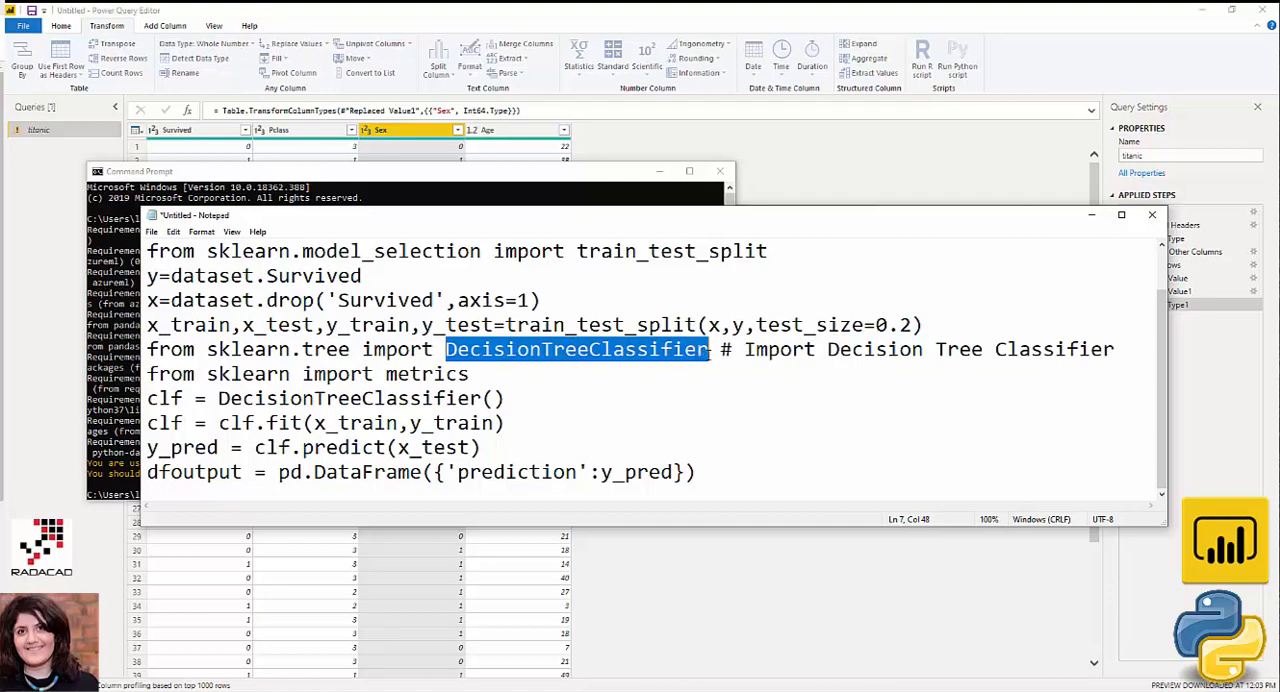
right_click(576, 348)
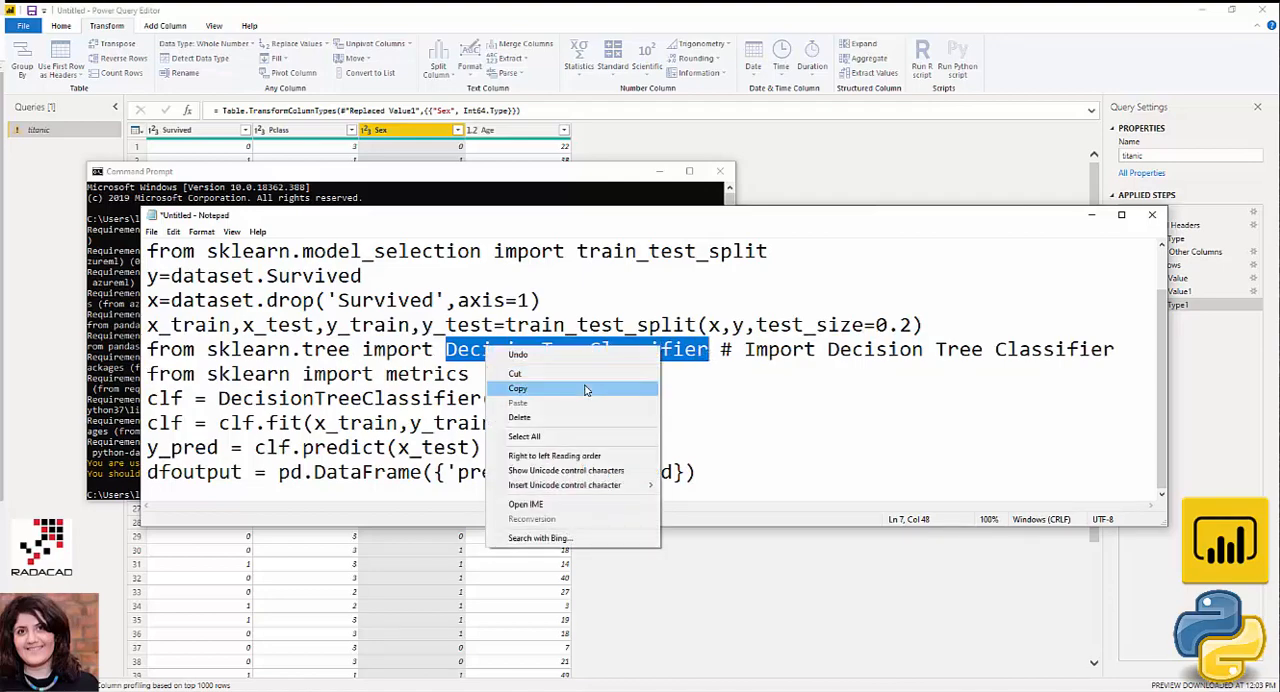
click(518, 388)
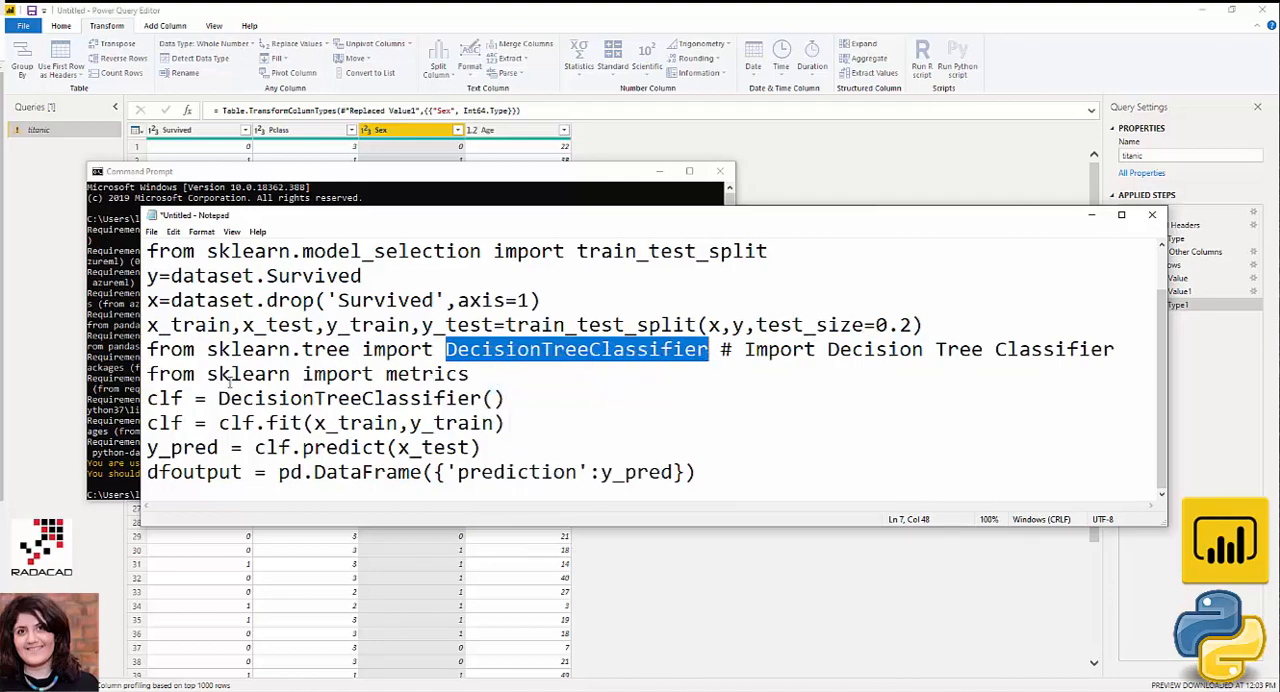
double_click(276, 348)
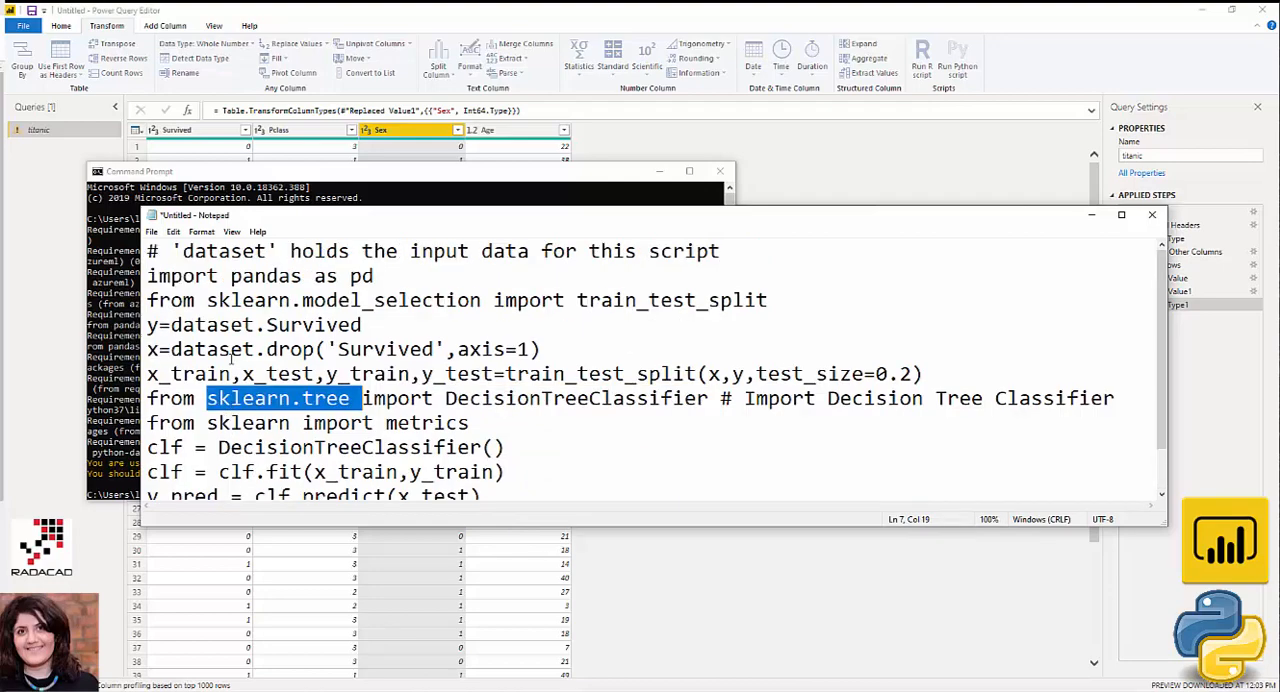
double_click(266, 276)
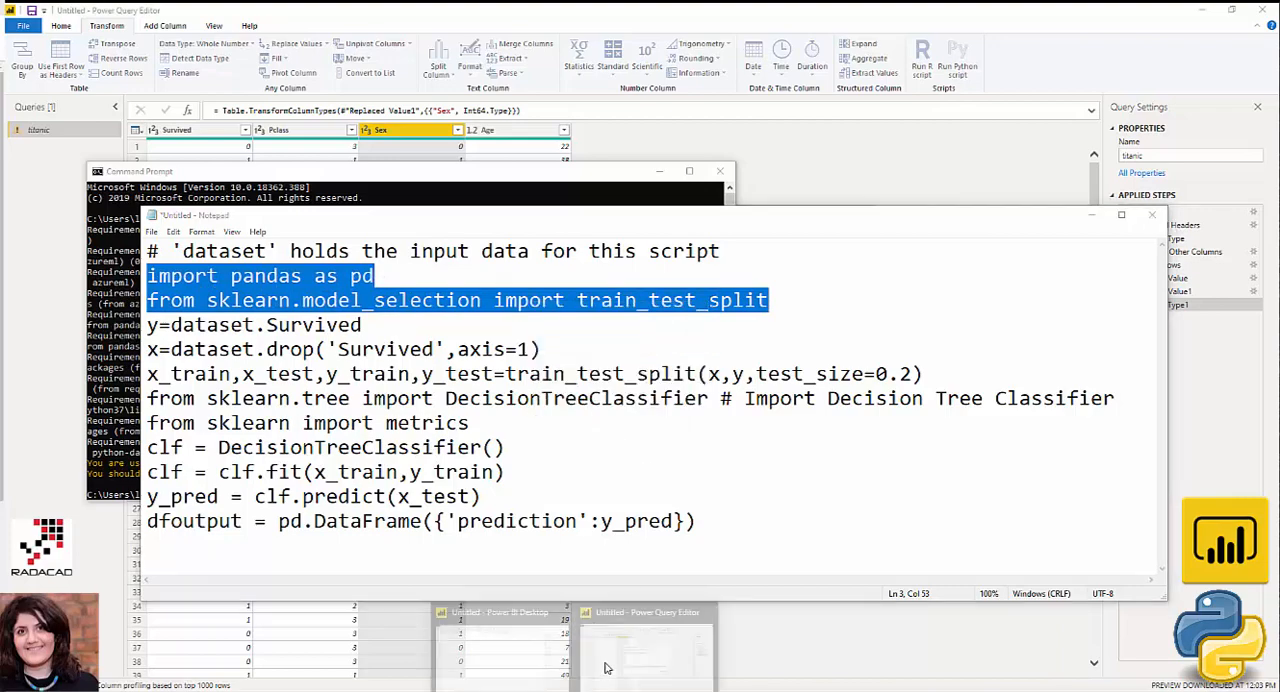
Add the script line y=dataset.Survived making Survived the target
click(956, 56)
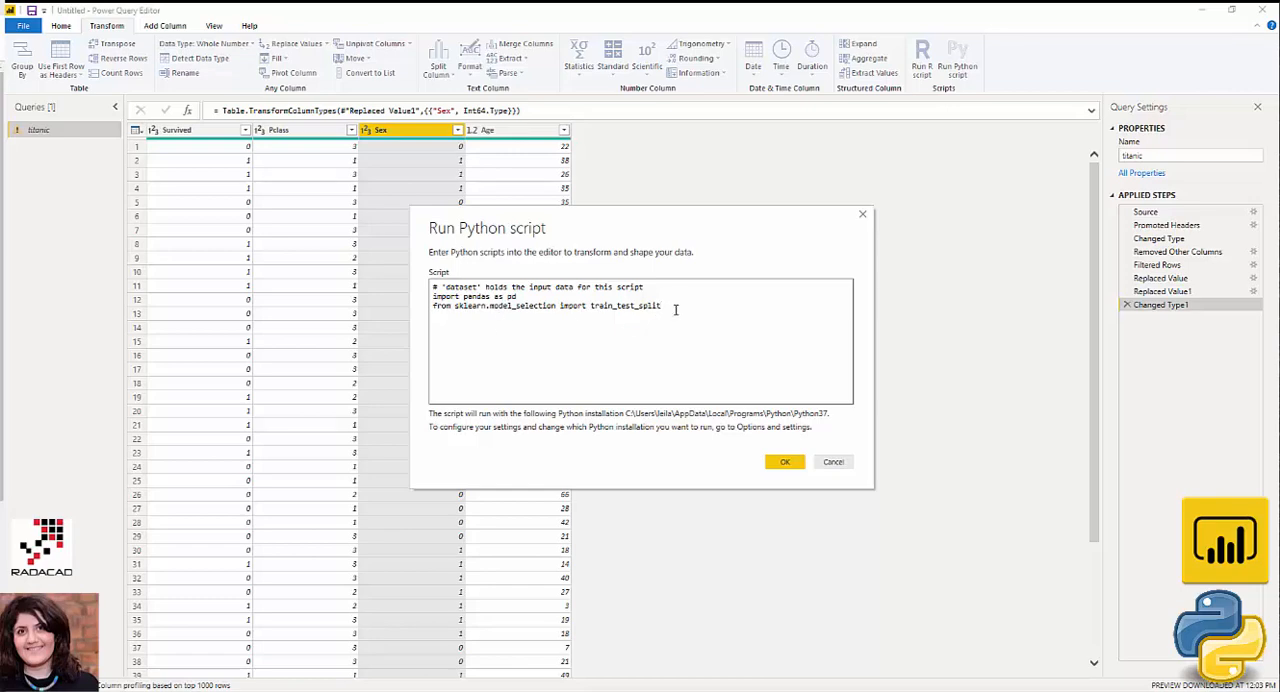
mouse_move(730, 624)
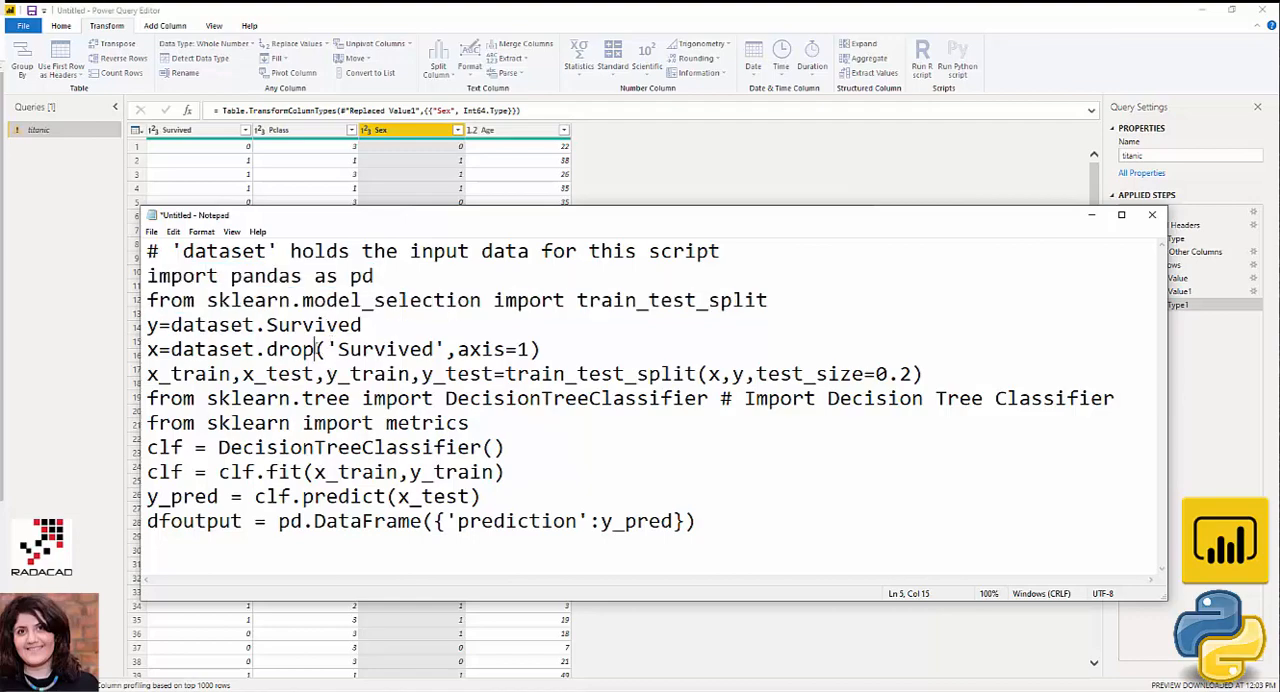
triple_click(252, 324)
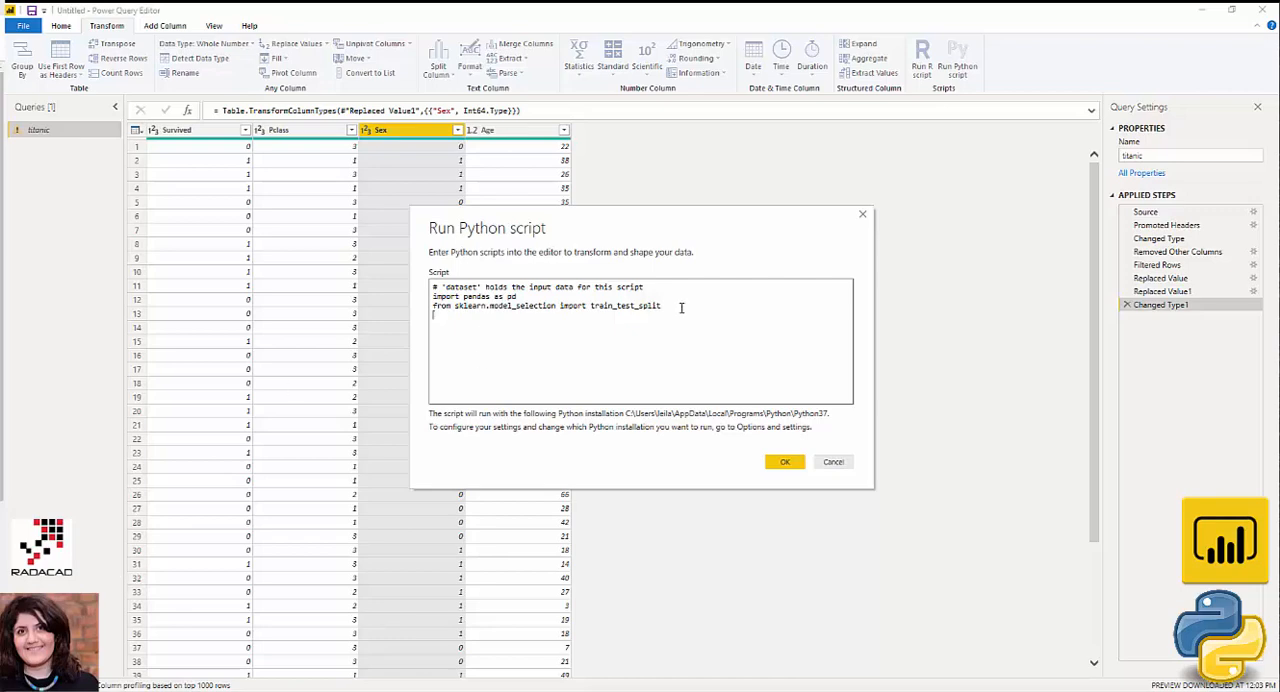
text(y=dataset.Survived)
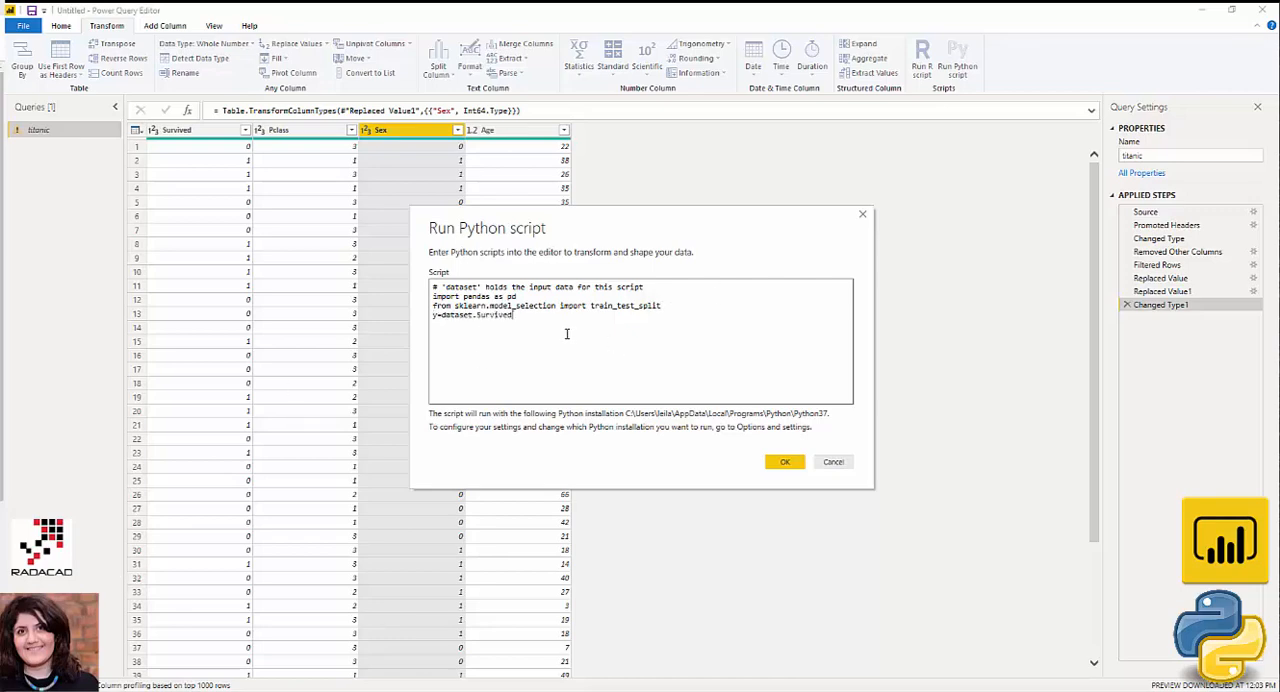
double_click(492, 316)
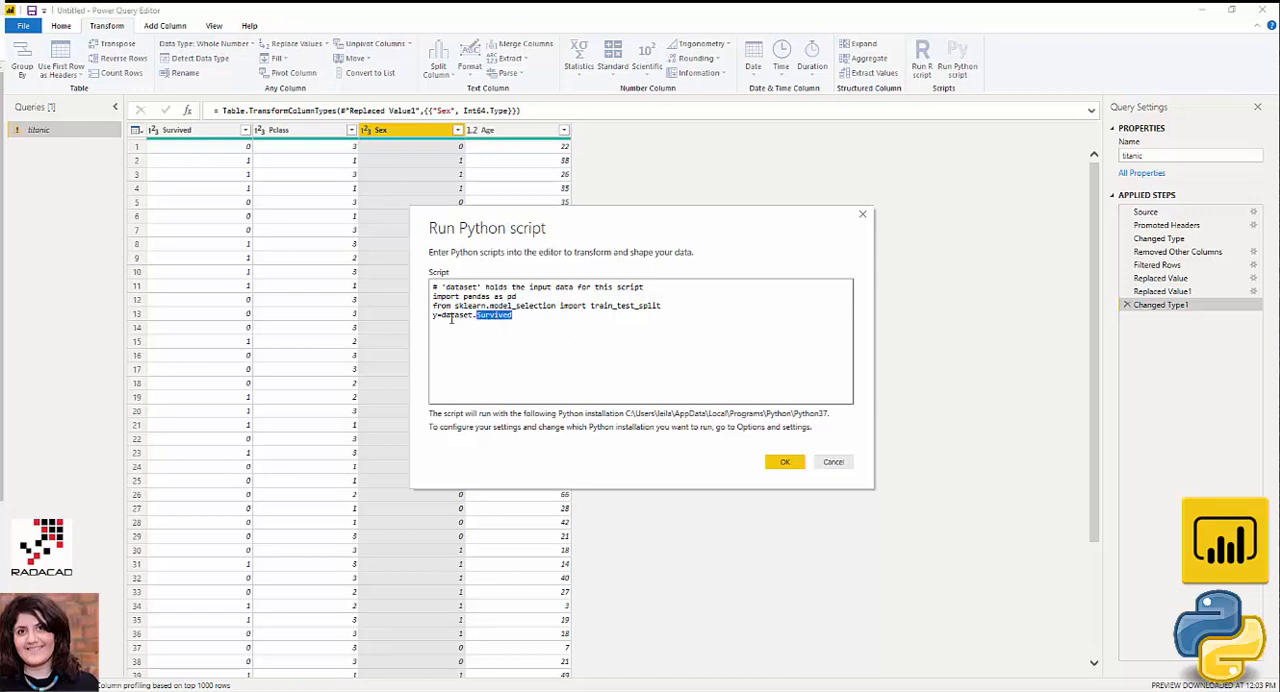
double_click(456, 314)
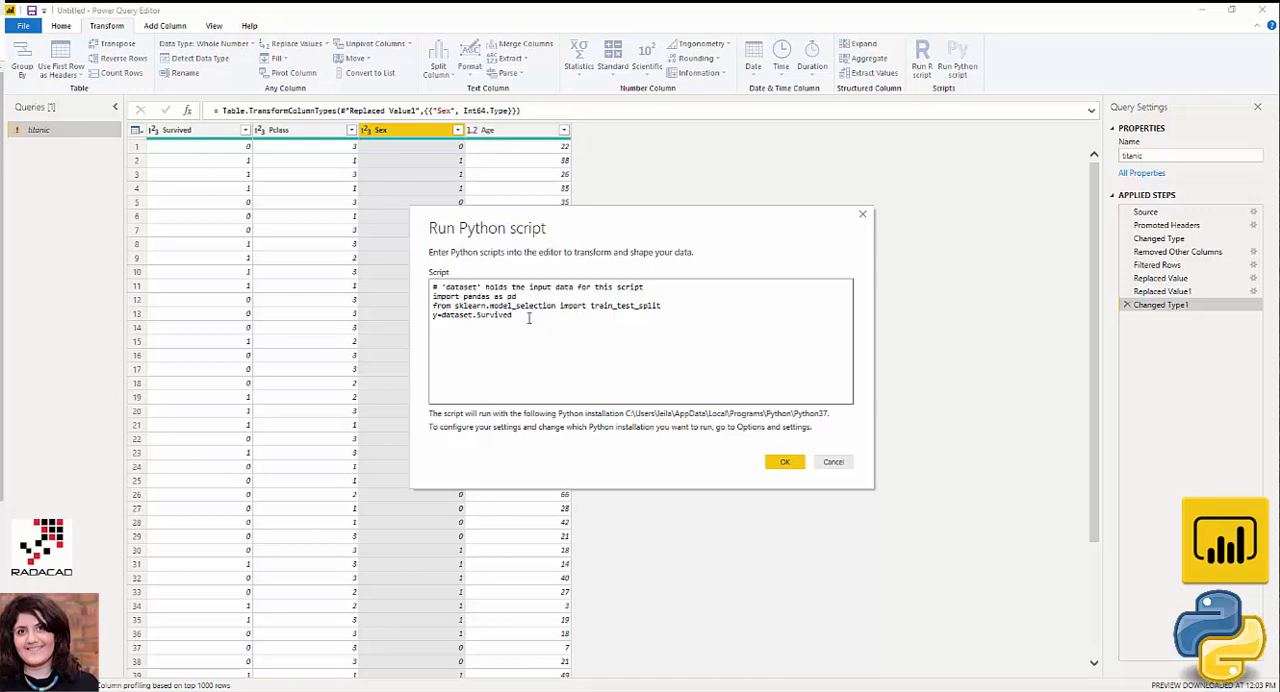
Add x=dataset.drop('Survived',axis=1) so the remaining columns become the features
text(x=dataset.drop('Survived',axis=1))
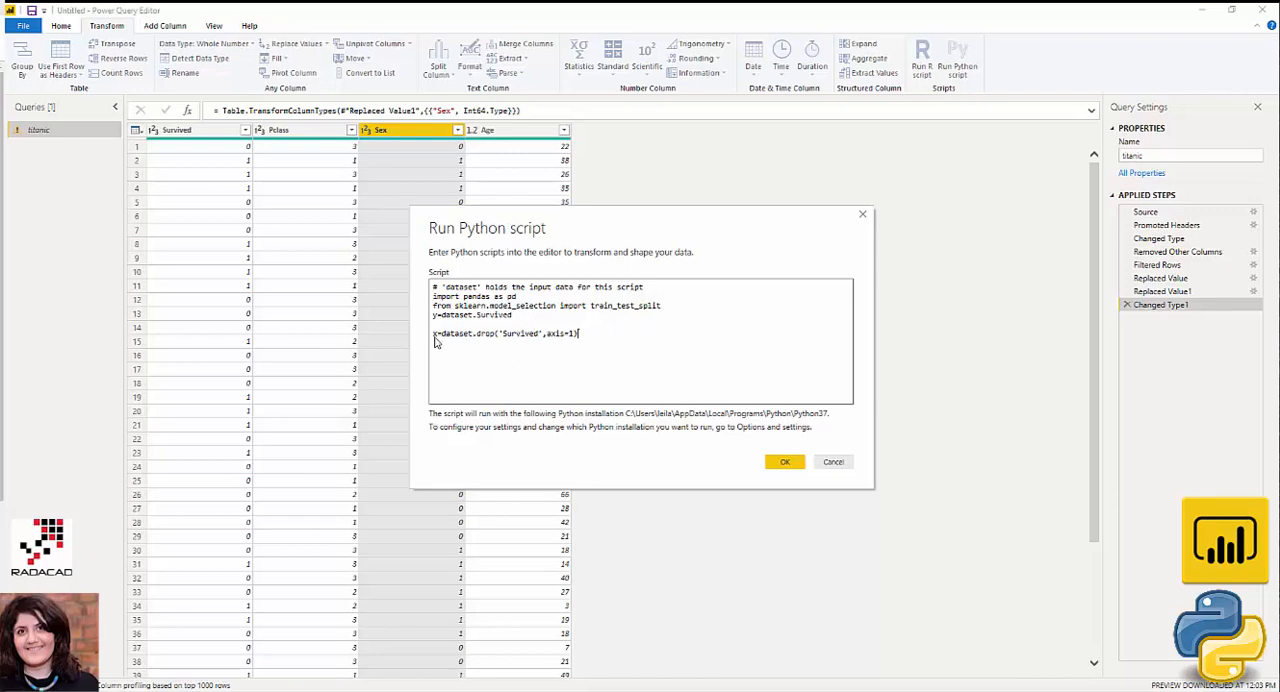
double_click(456, 332)
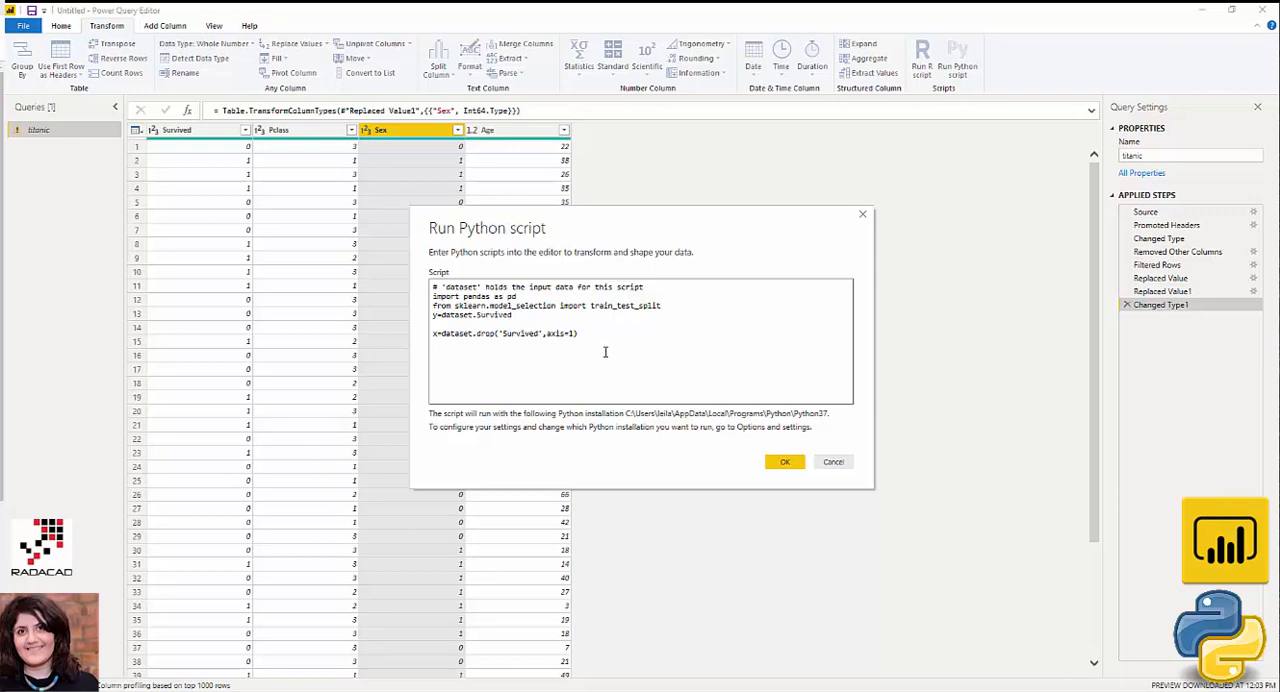
Add x_train,x_test,y_train,y_test=train_test_split(x,y,test_size=0.2) and review its arguments
text(x_train,x_test,y_train,y_test=train_test_split(x,y,test_size=0.2))
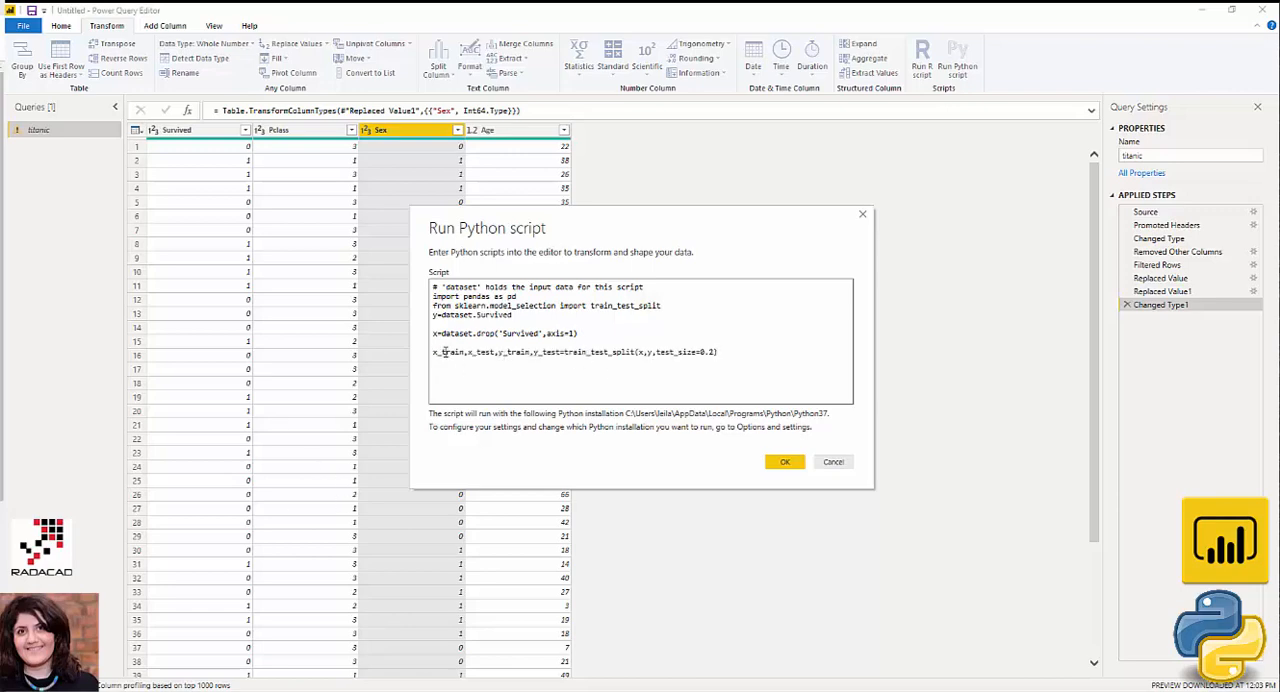
double_click(452, 352)
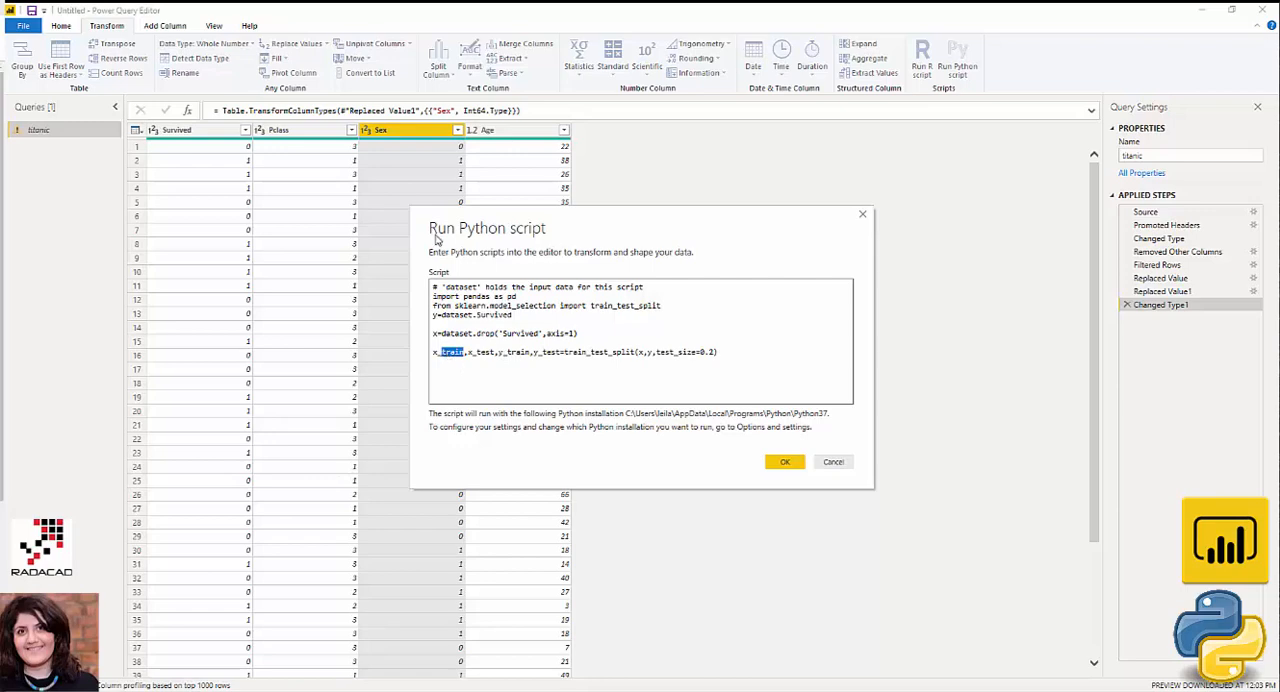
mouse_move(520, 136)
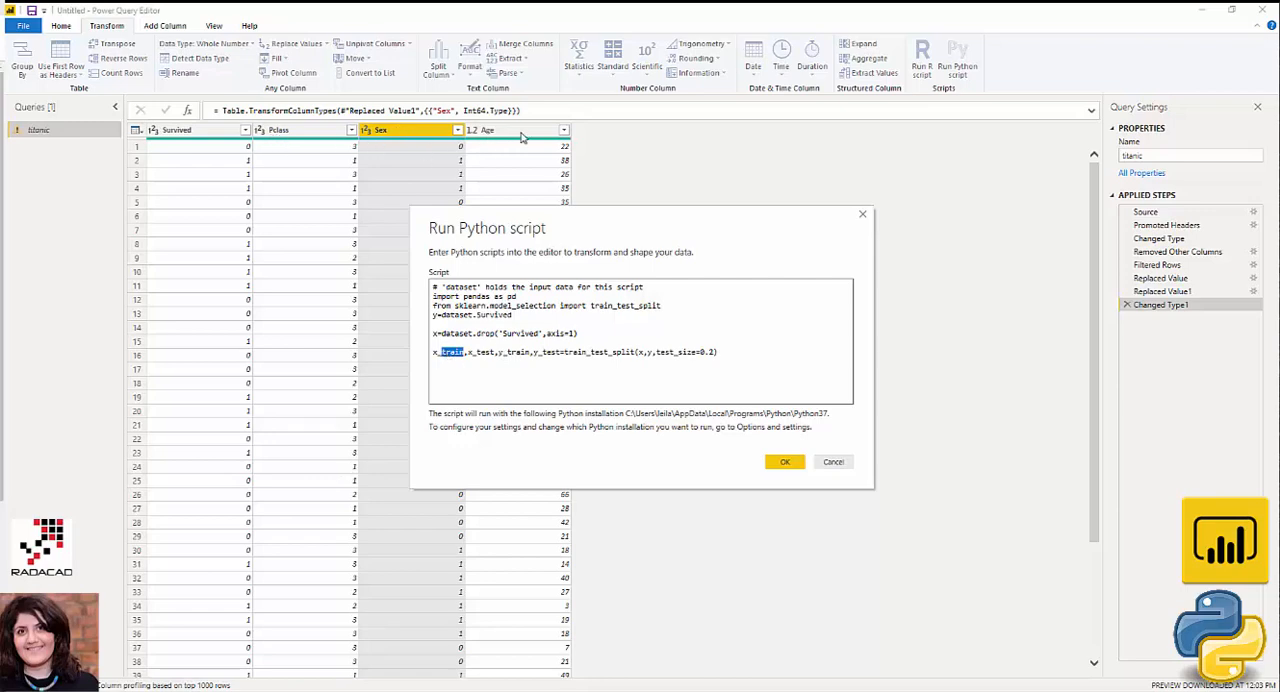
mouse_move(512, 358)
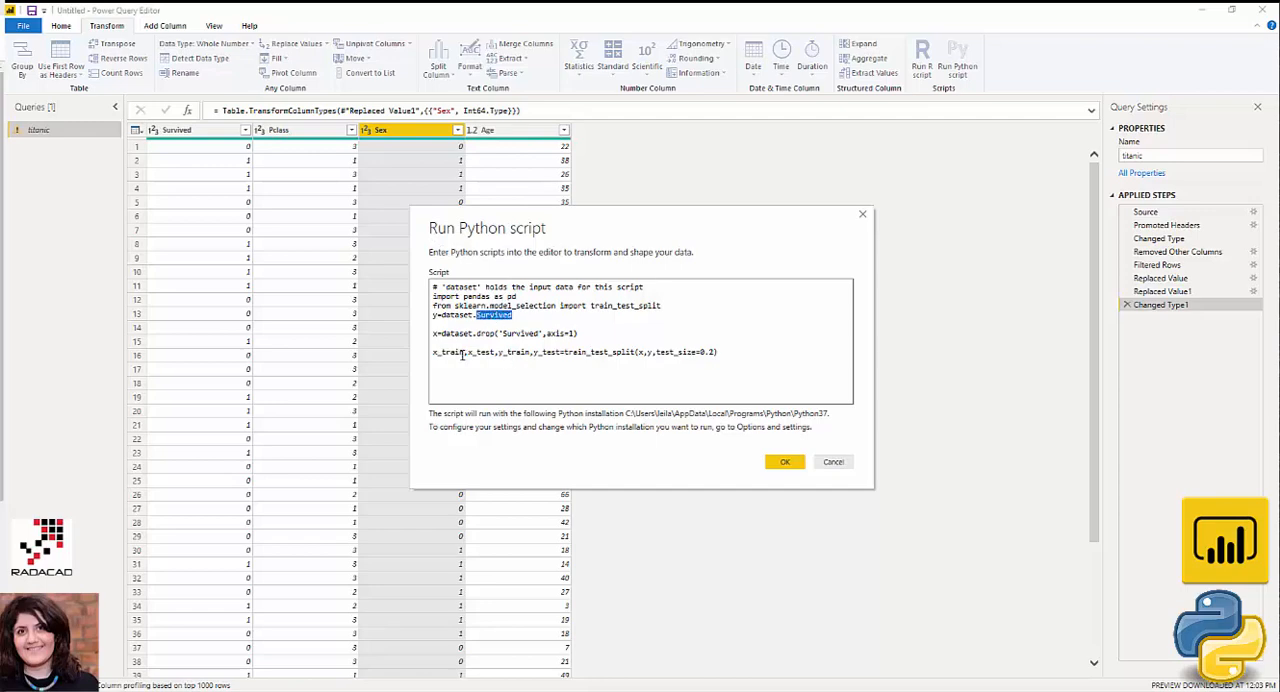
double_click(450, 352)
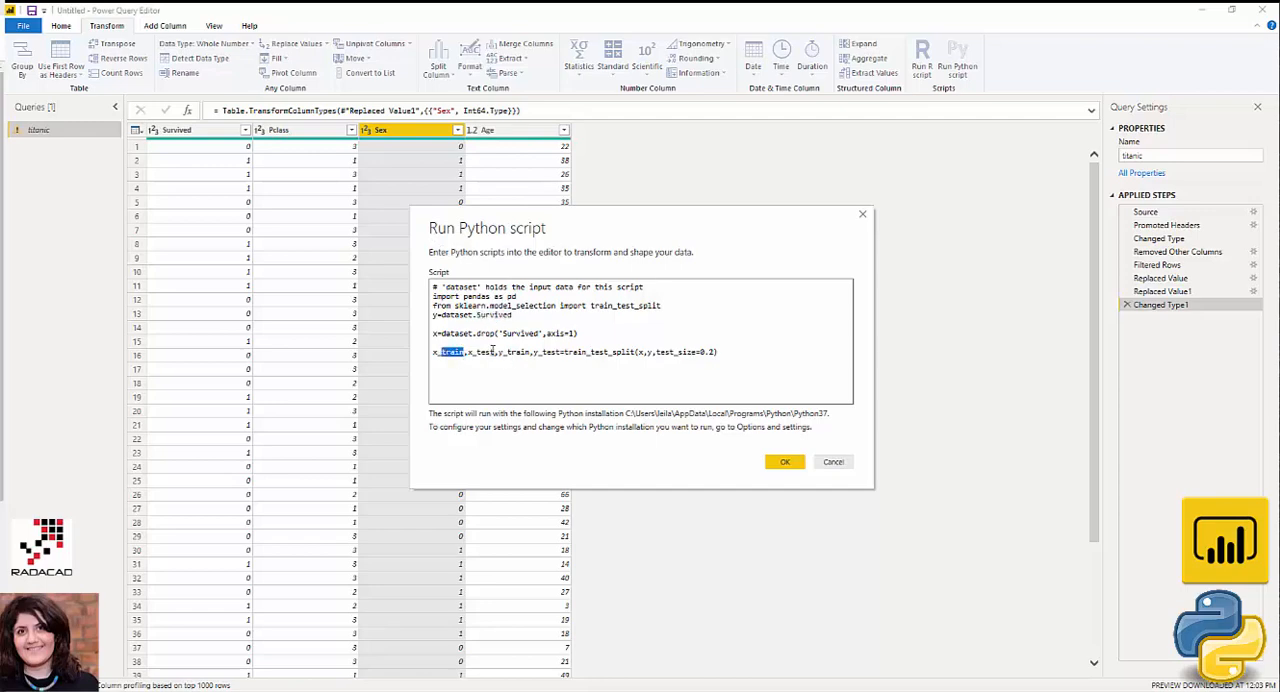
double_click(484, 352)
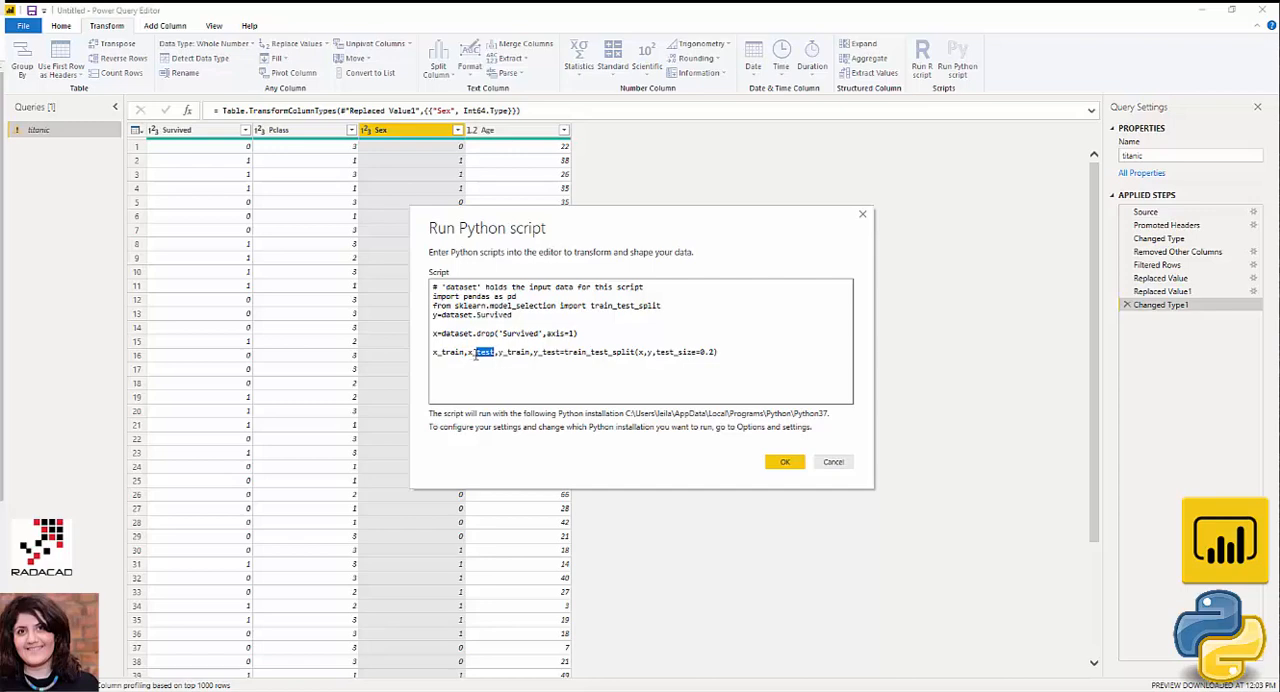
mouse_move(332, 160)
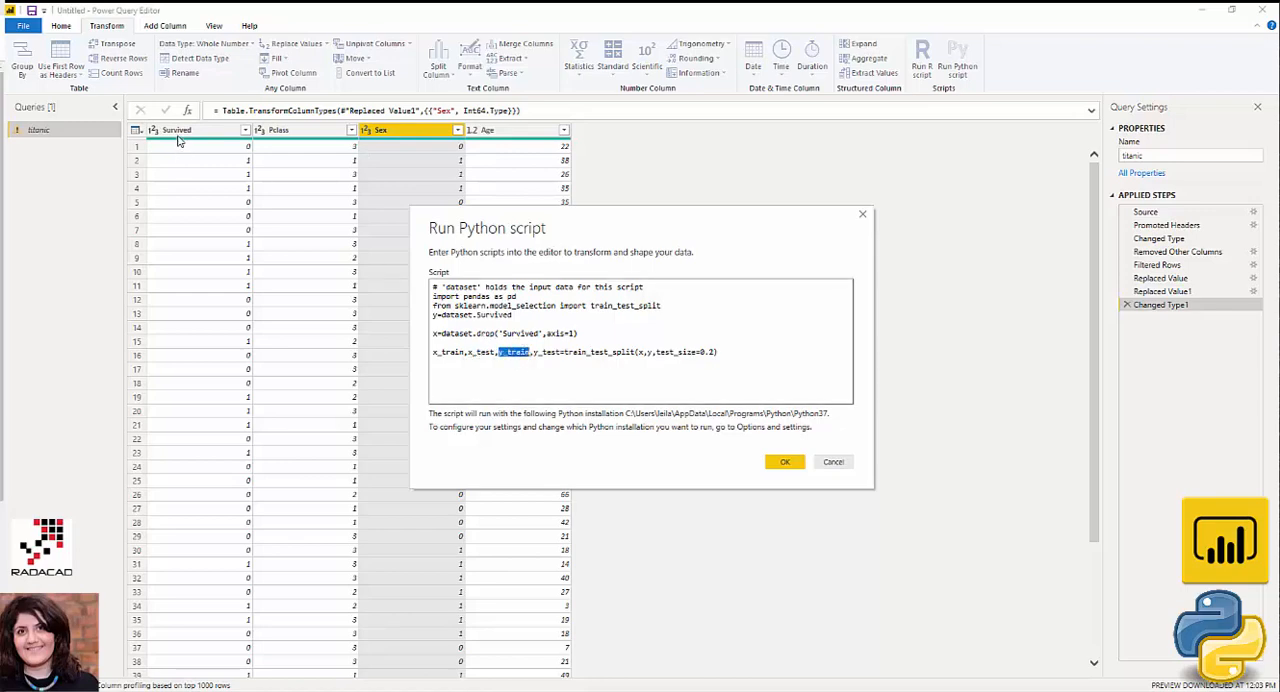
click(672, 354)
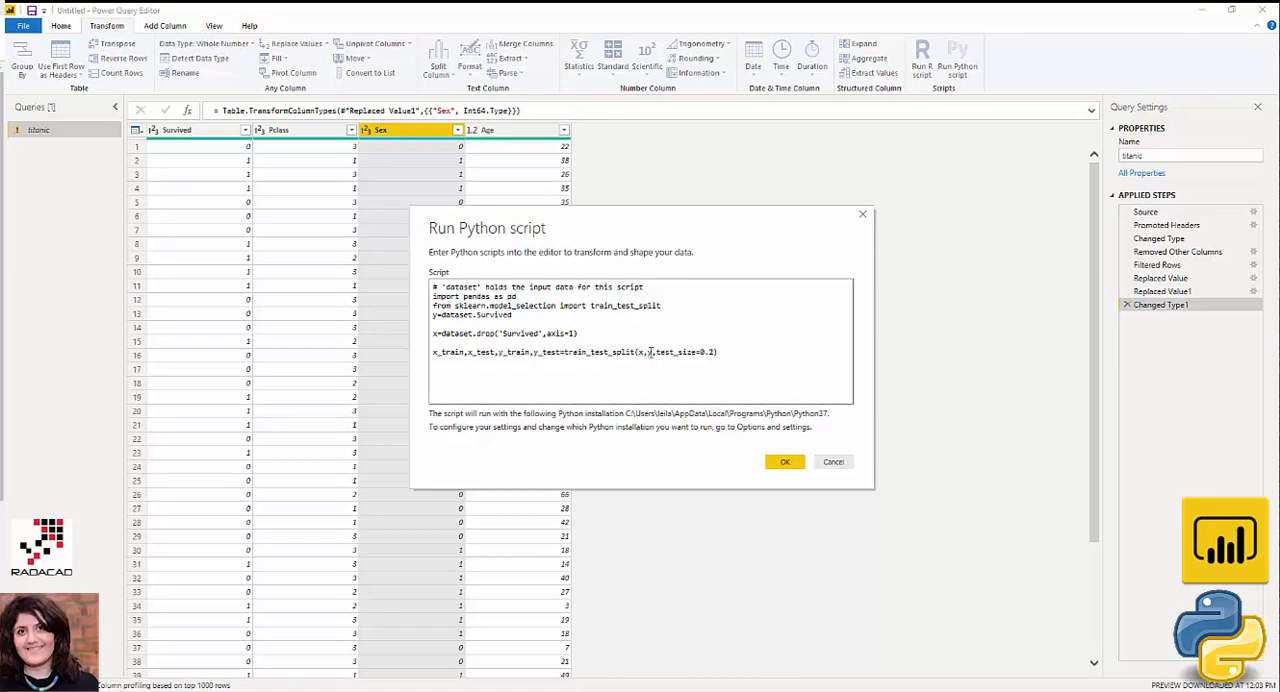
double_click(598, 352)
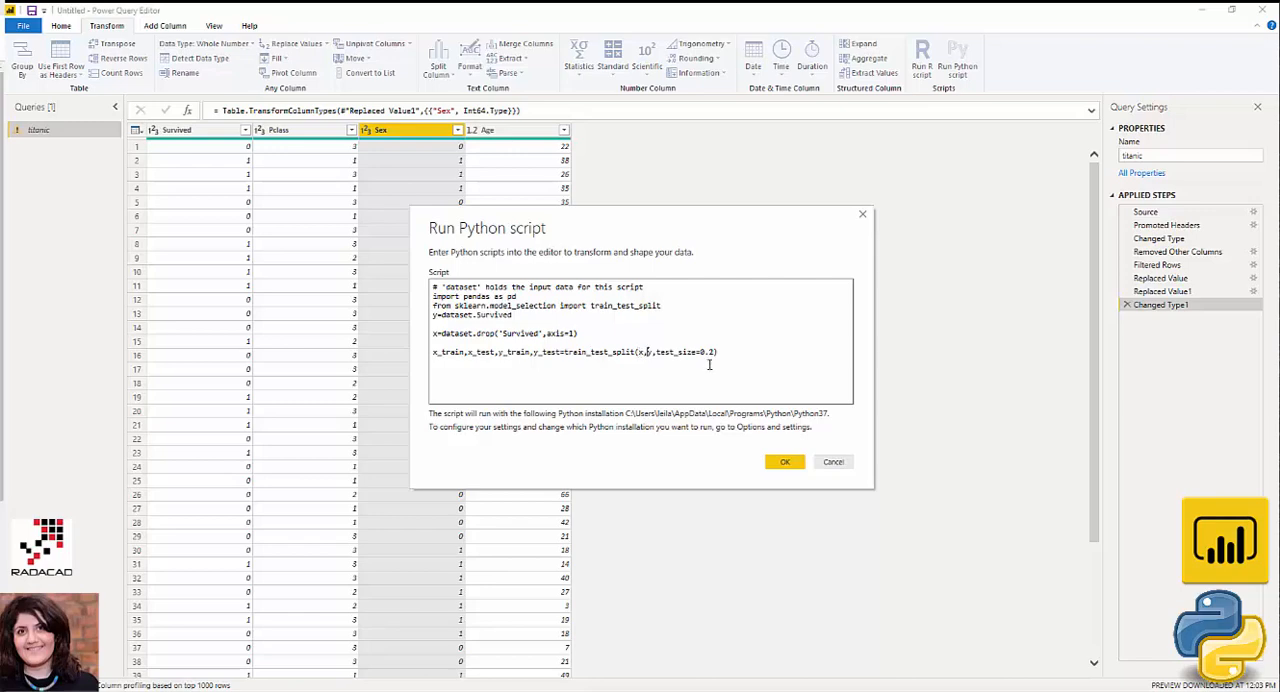
double_click(676, 352)
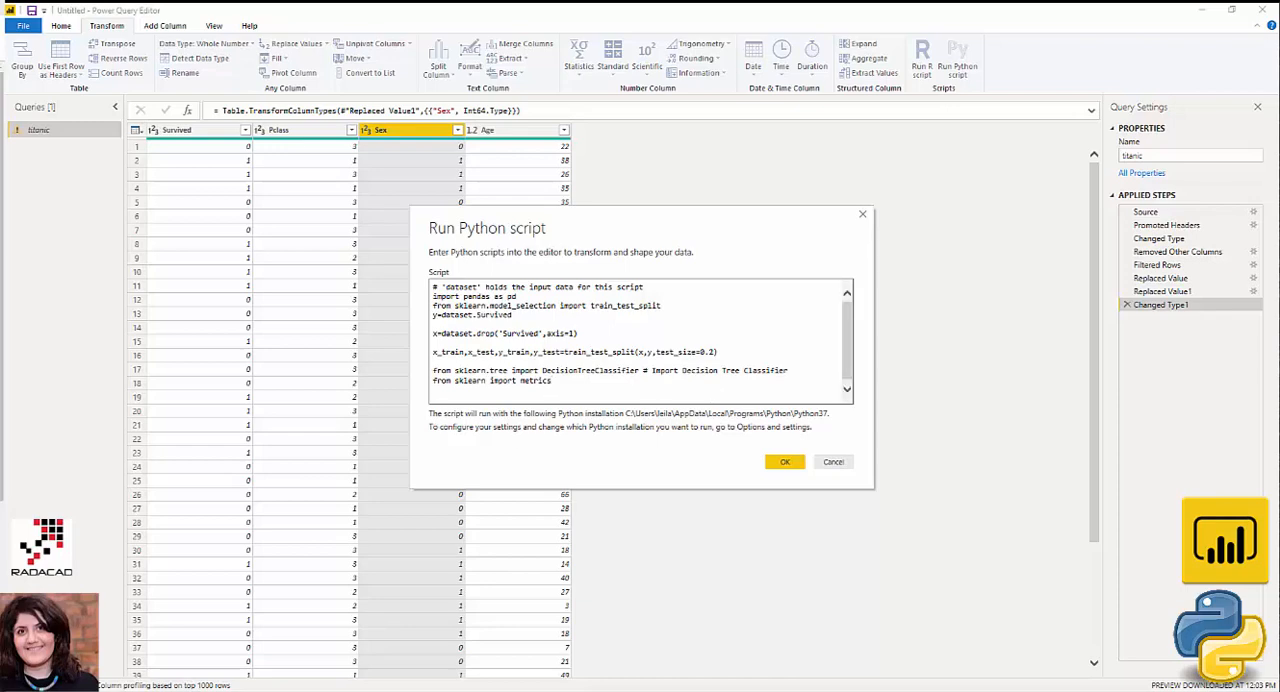
Add lines creating clf = DecisionTreeClassifier(), fitting on x_train,y_train and predicting y_pred from x_test
click(450, 396)
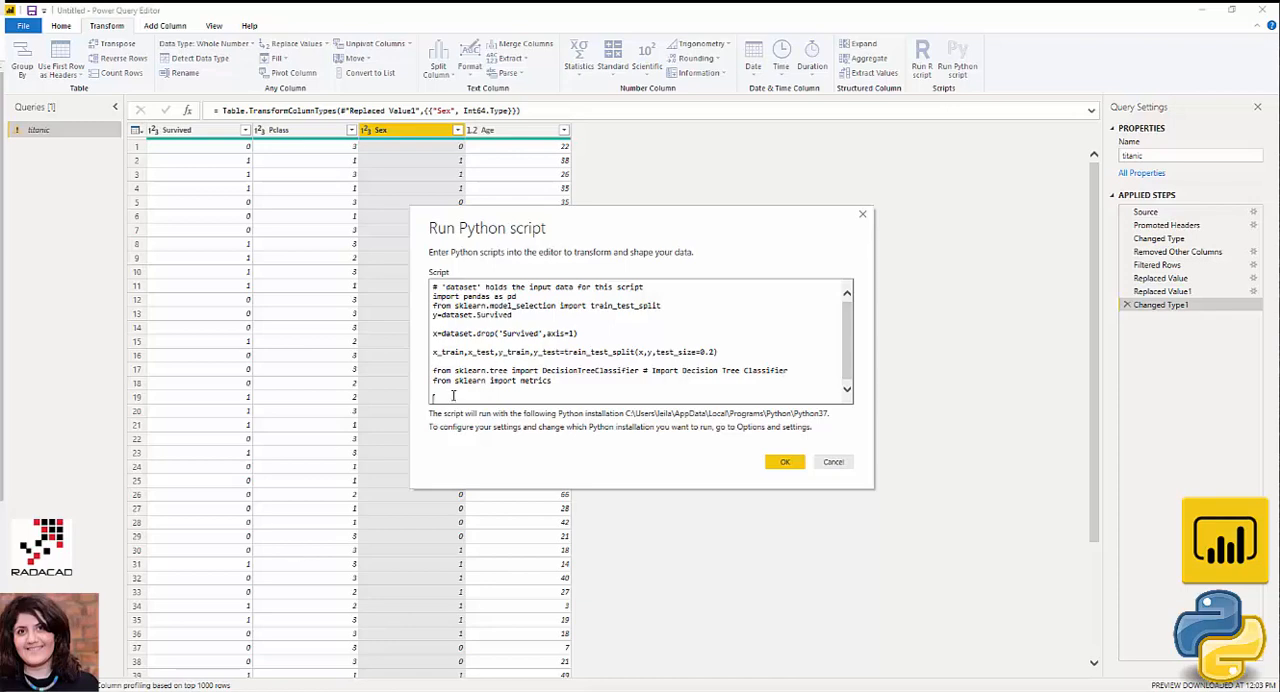
text(clf = DecisionTreeClassifier())
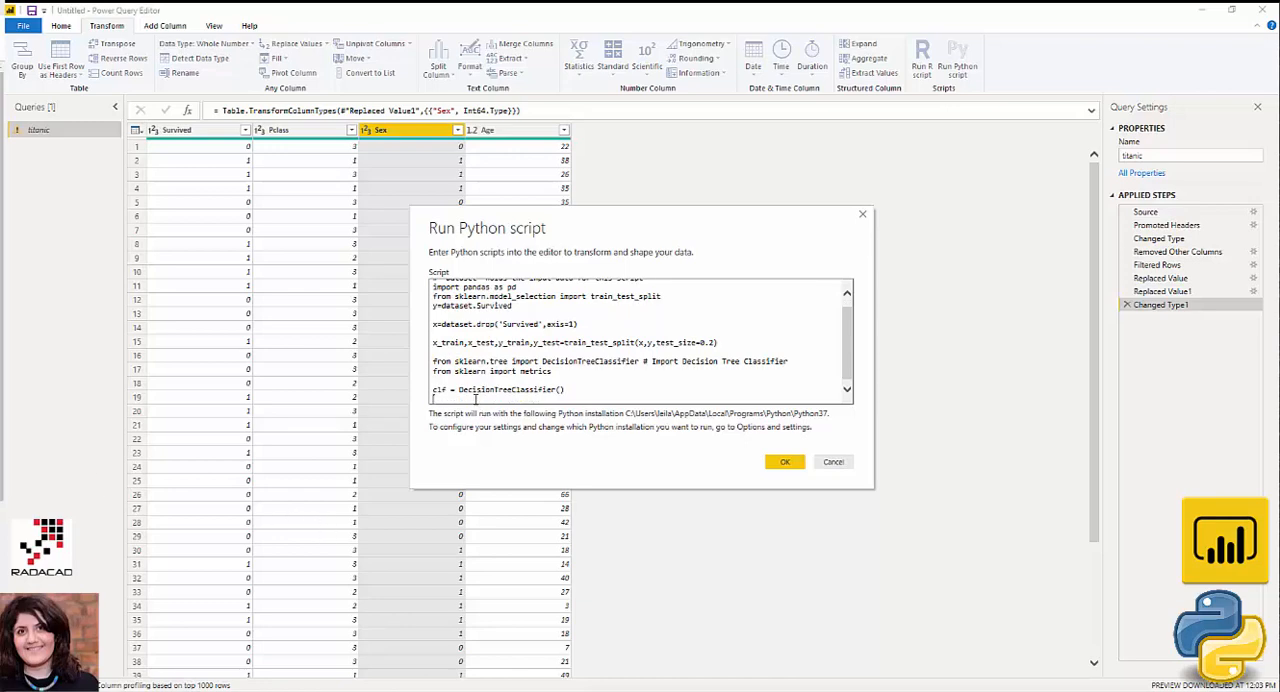
text(clf = clf.fit(x_train,y_train))
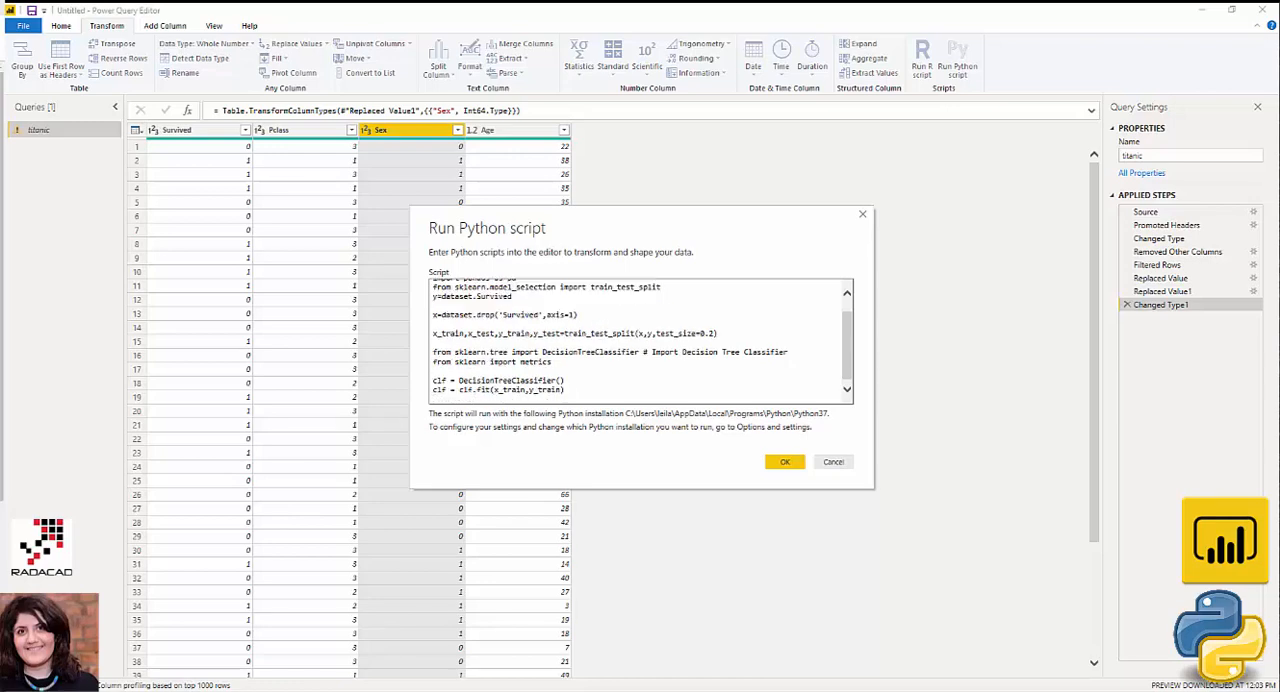
mouse_move(114, 490)
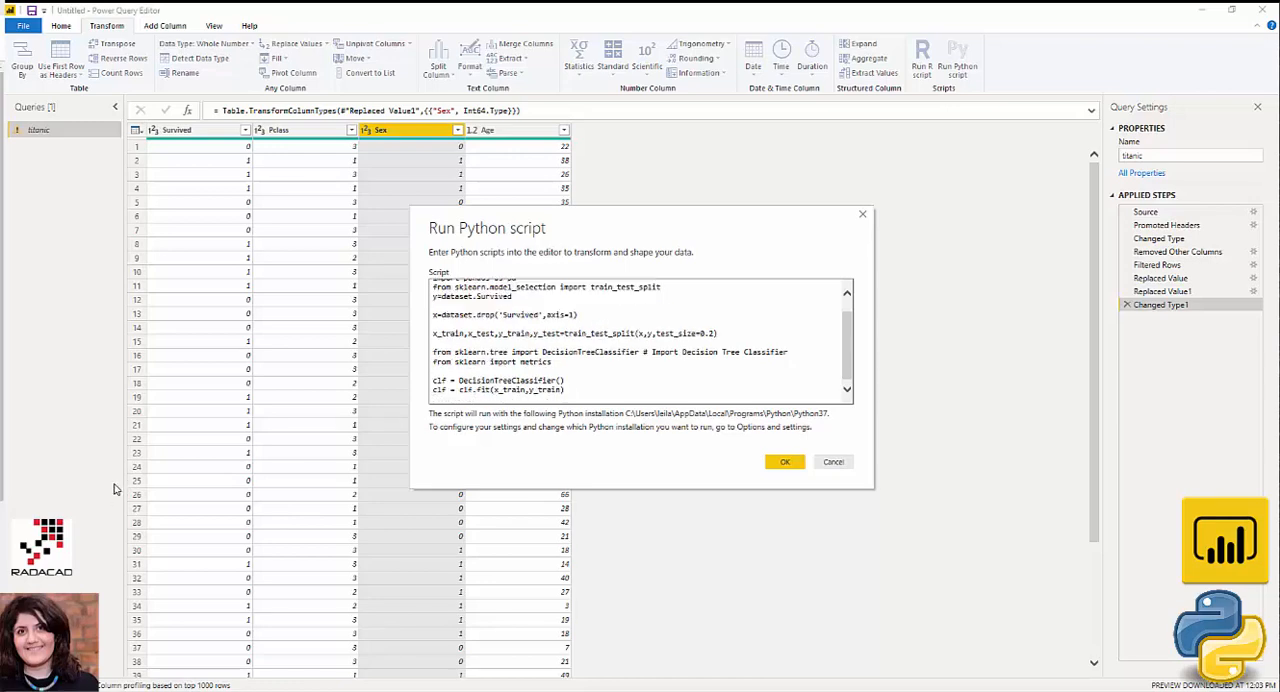
text(y_pred = clf.predict(x_test))
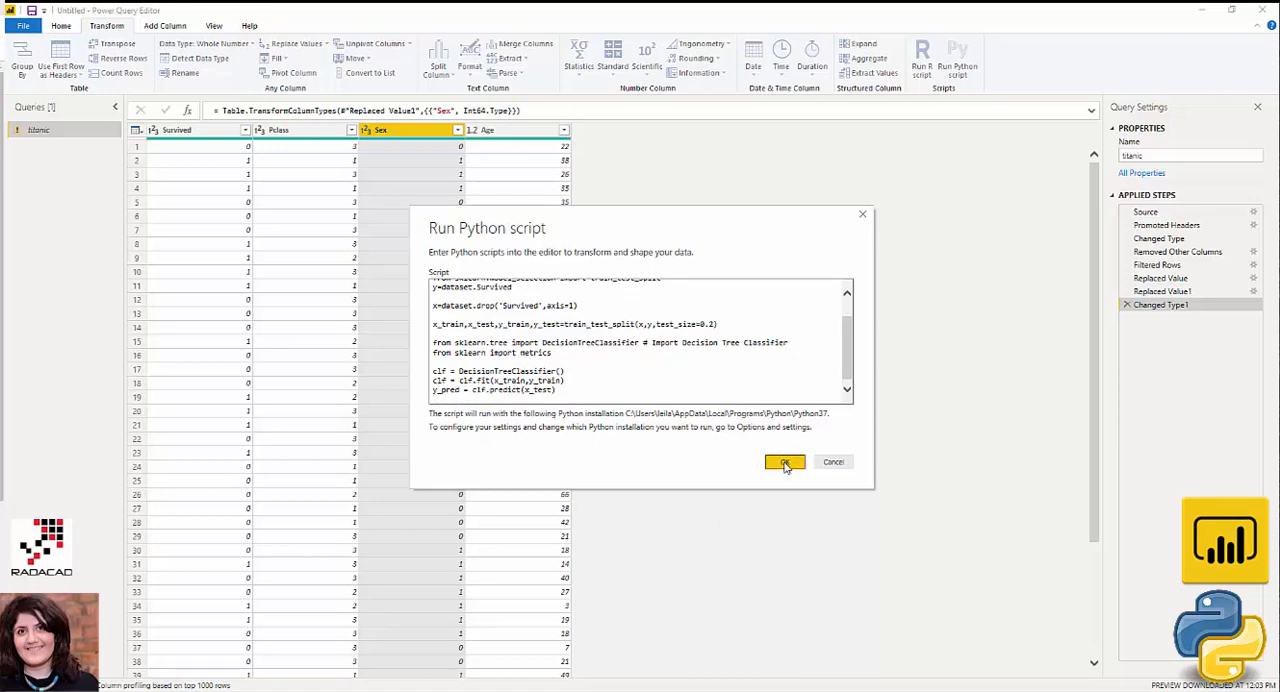
Run the script so the query lists dataset, x, x_test and x_train tables
click(784, 462)
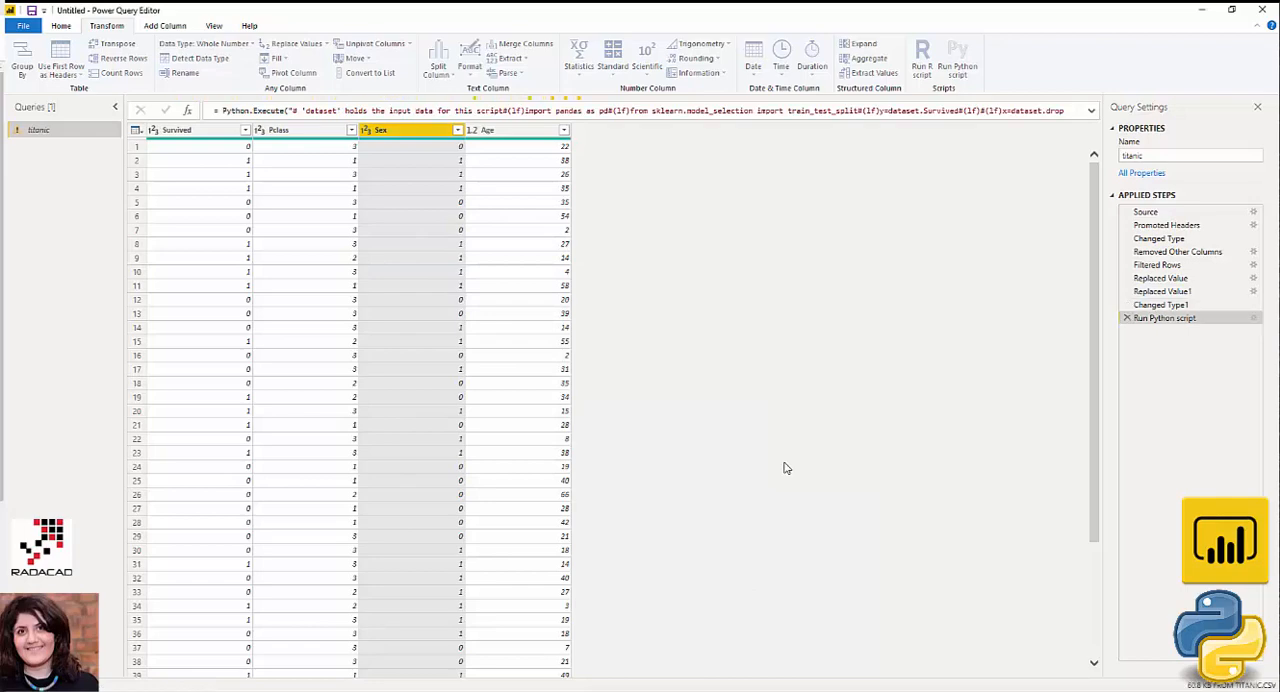
click(1164, 316)
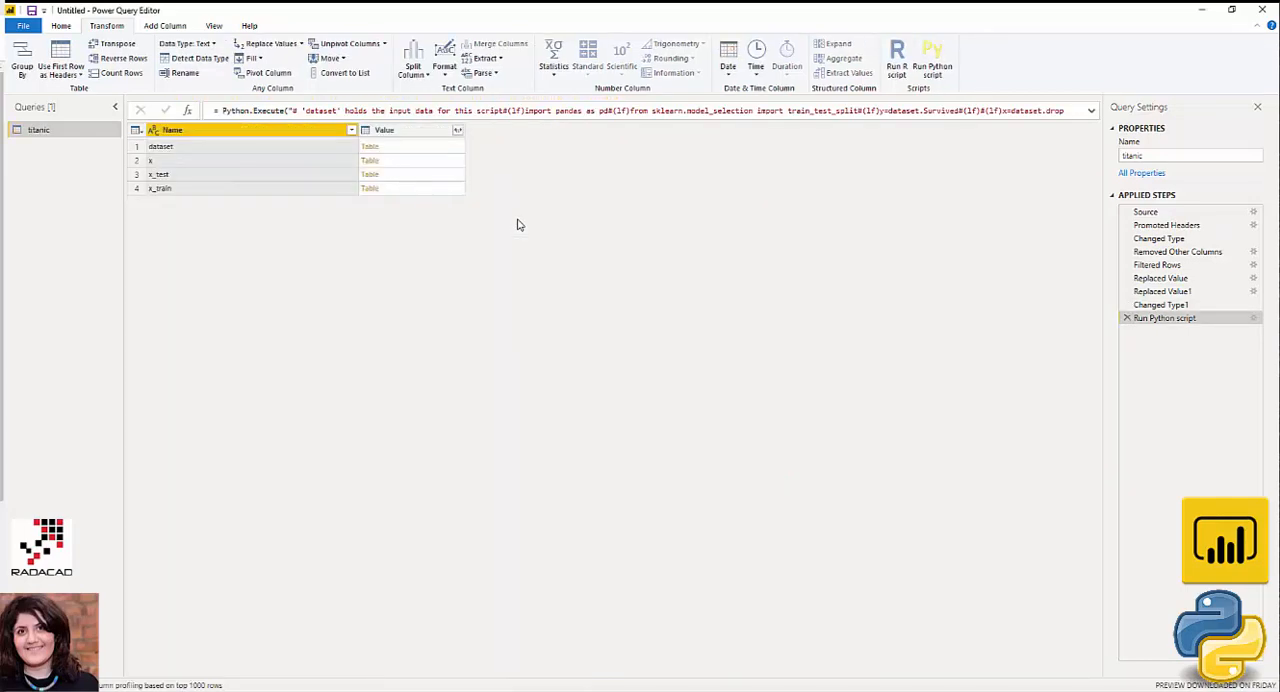
mouse_move(602, 160)
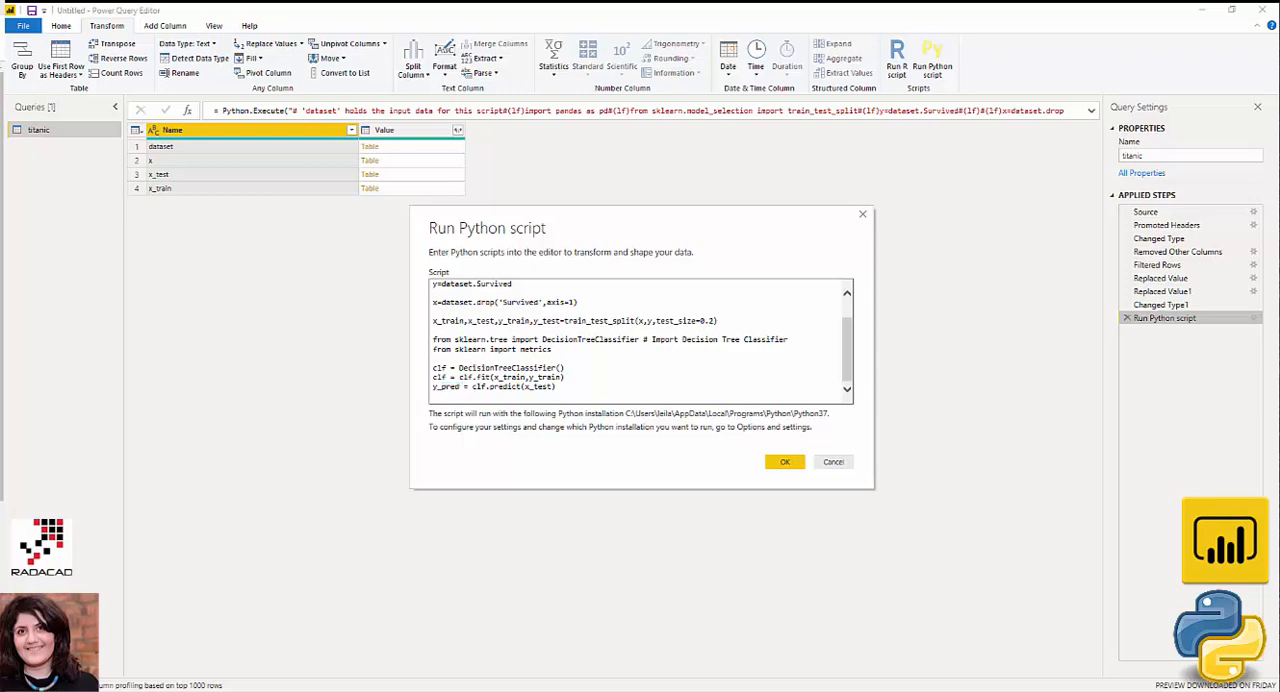
mouse_move(268, 488)
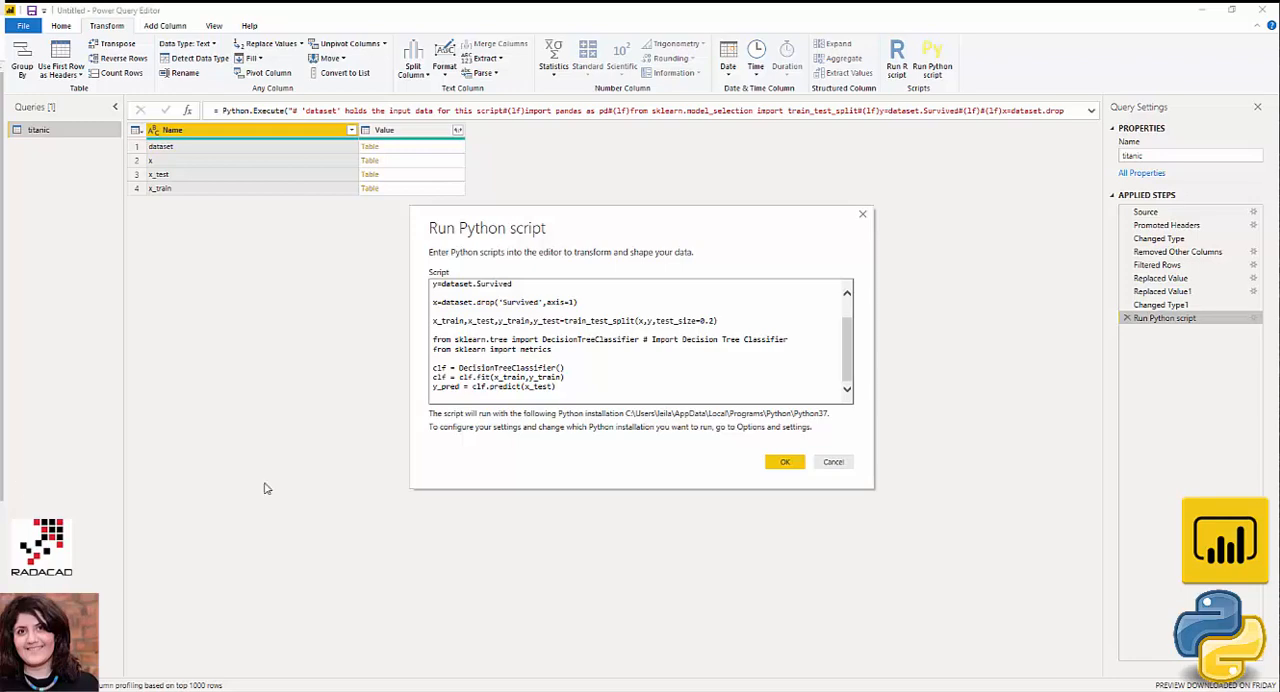
Add dfoutput = pd.DataFrame({'prediction':y_pred}) and rerun the script to produce a dfoutput query
click(572, 392)
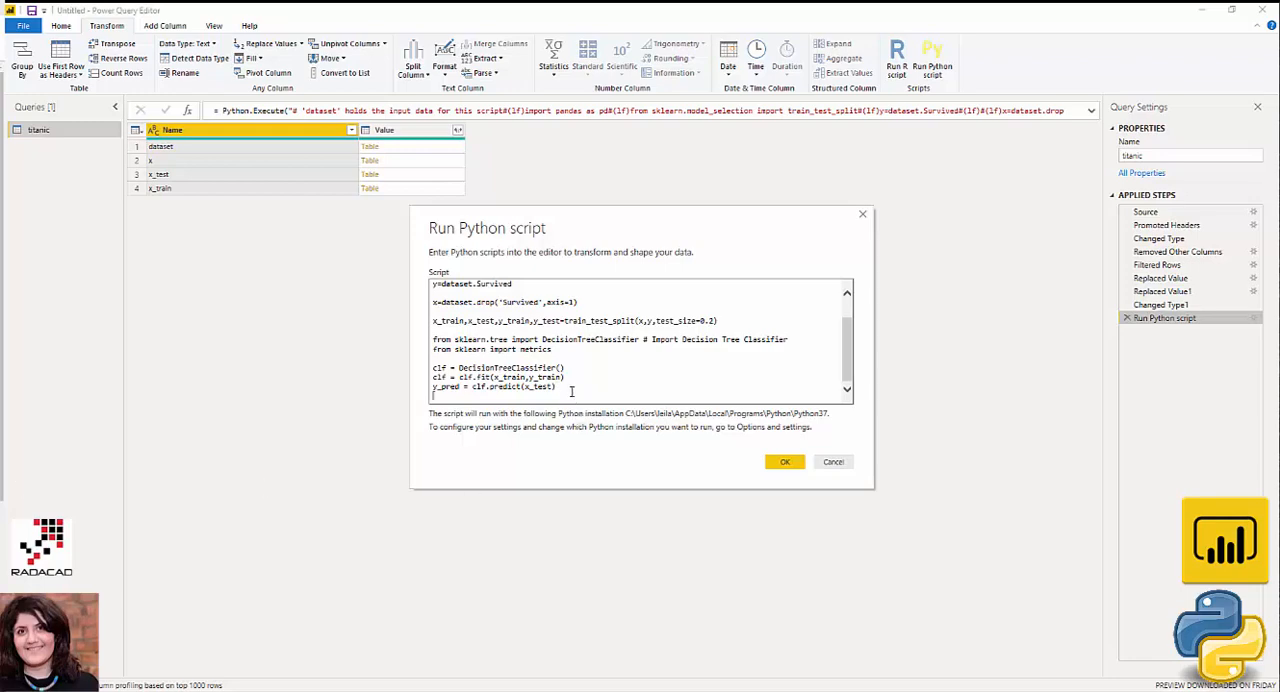
text(dfoutput = pd.DataFrame({'prediction':y_pred}))
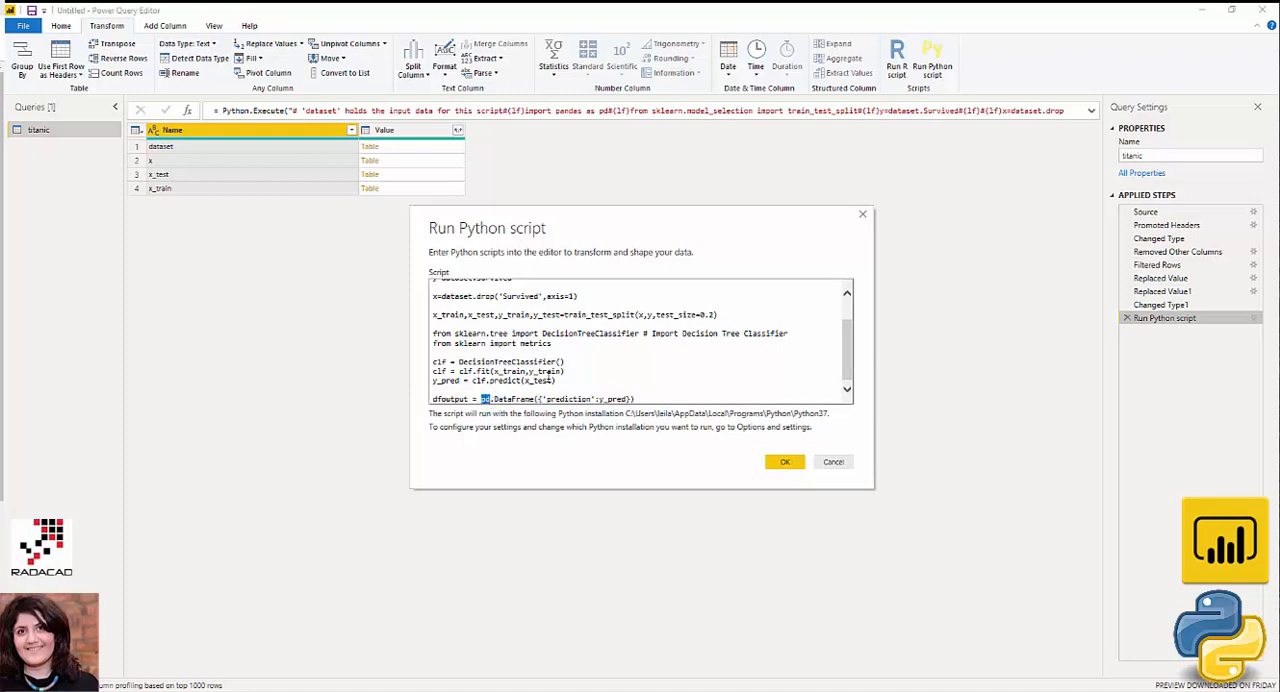
double_click(512, 400)
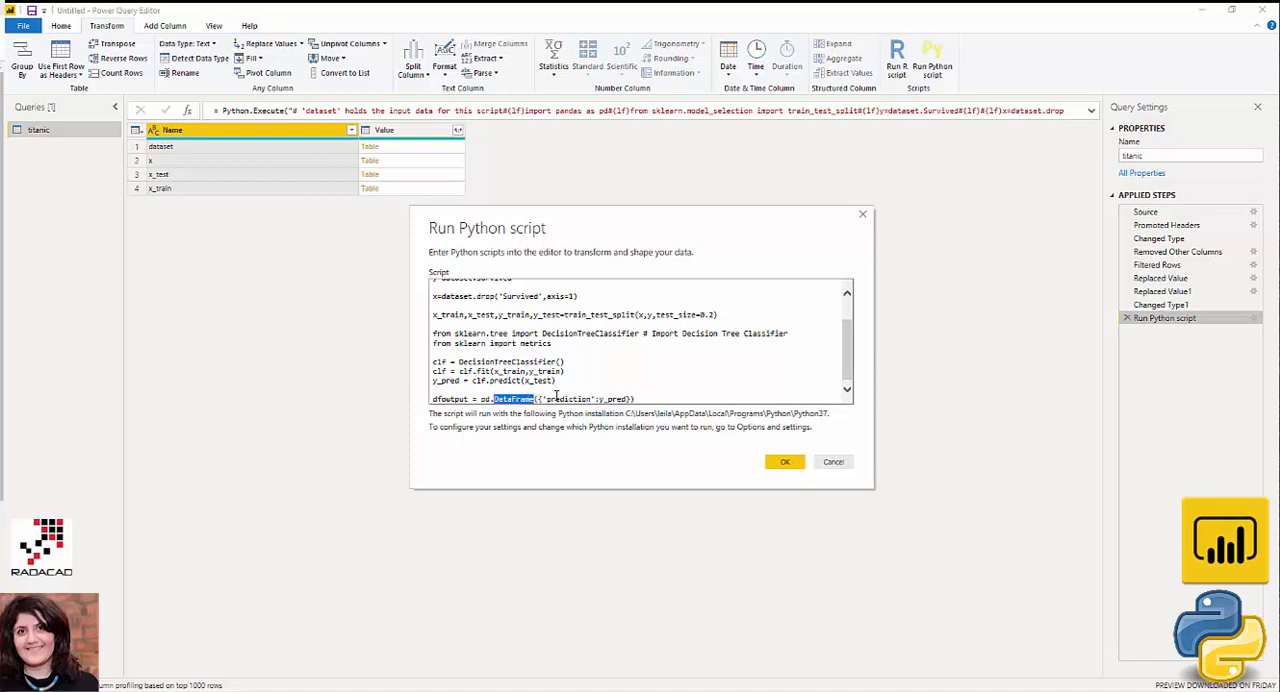
double_click(568, 400)
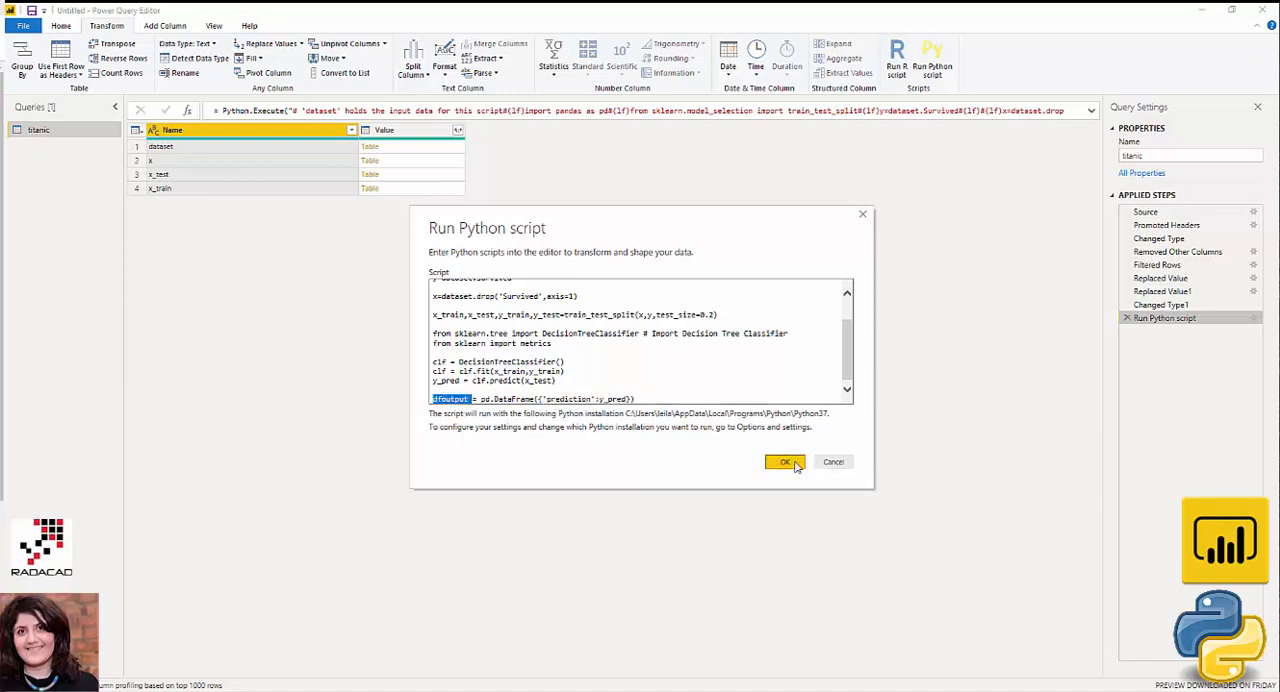
click(784, 460)
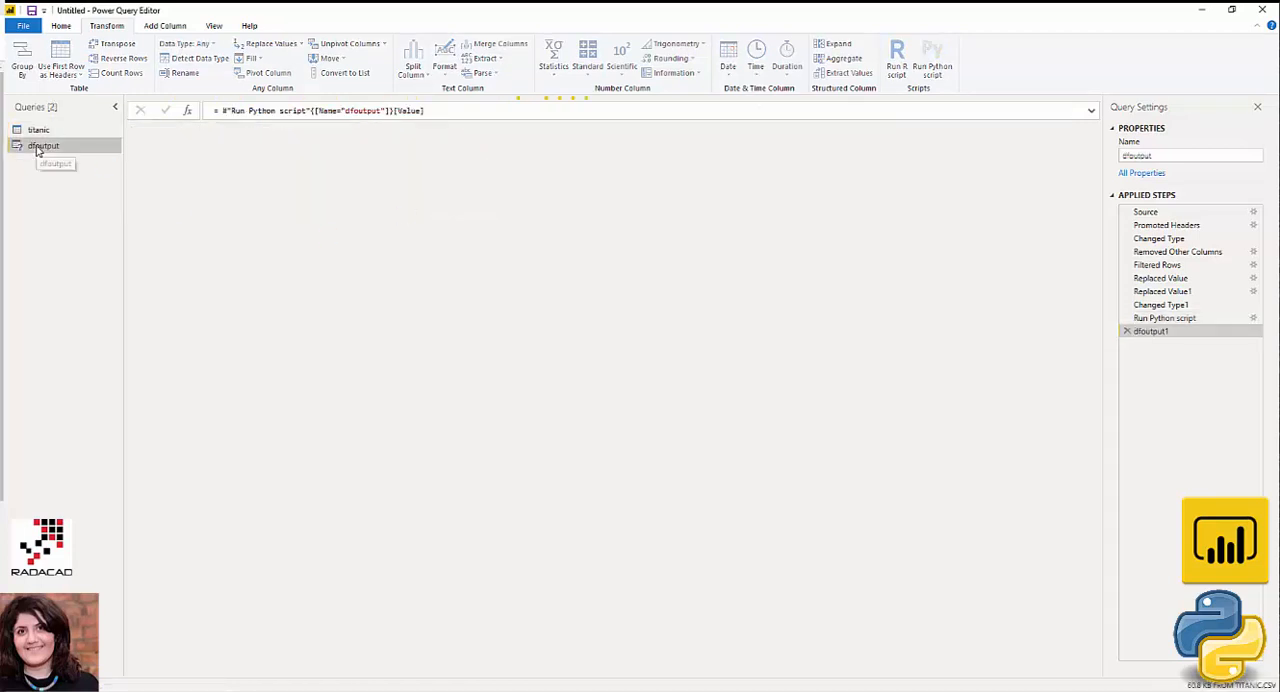
Add the titanic script's x_test table as a new query showing Pclass, Sex and Age
click(44, 144)
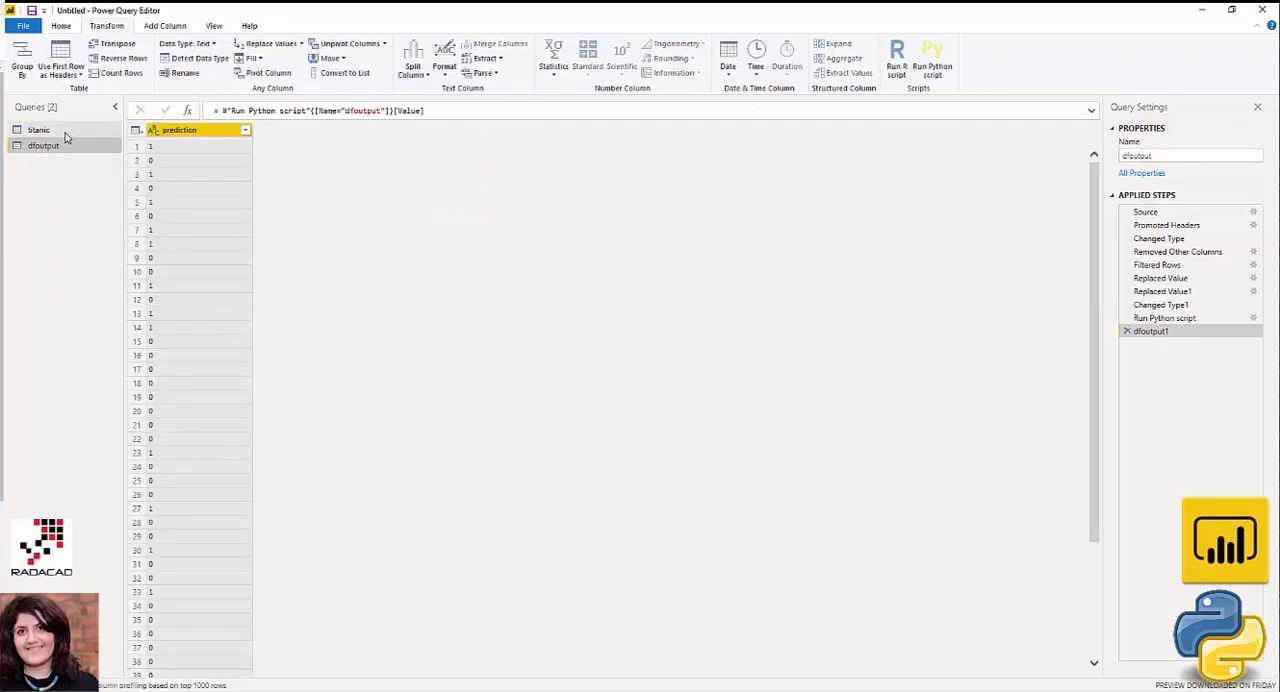
click(38, 128)
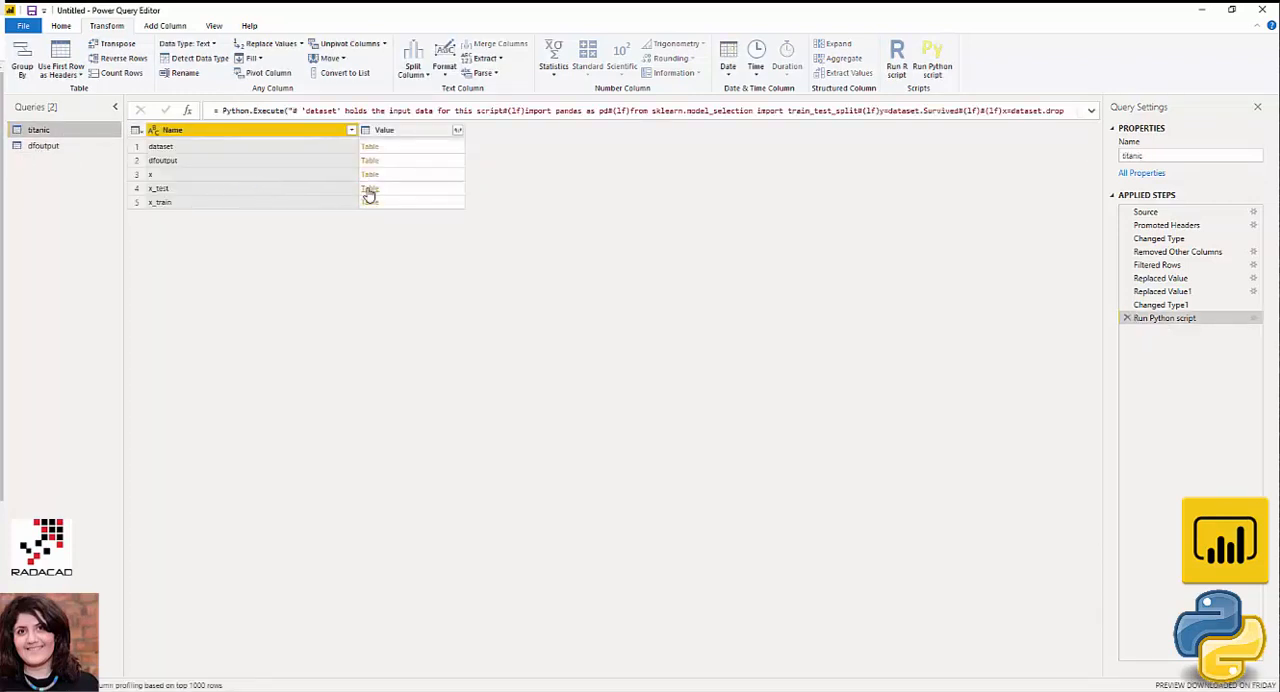
right_click(370, 188)
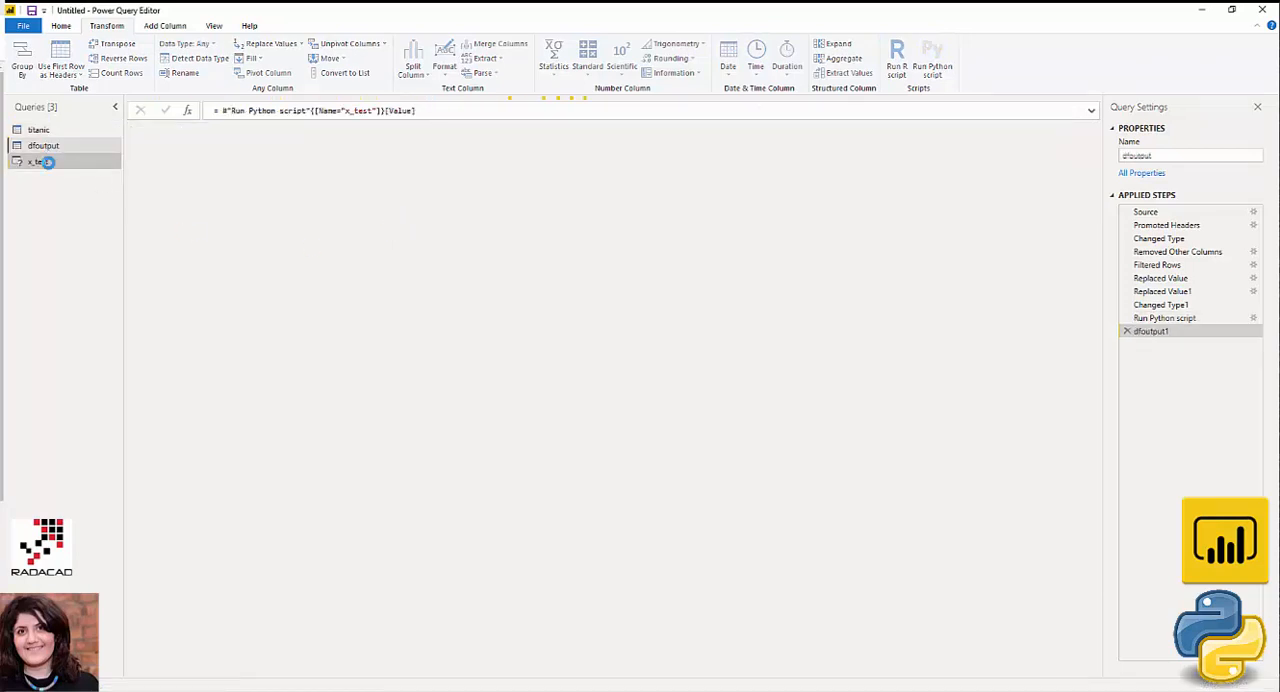
click(44, 144)
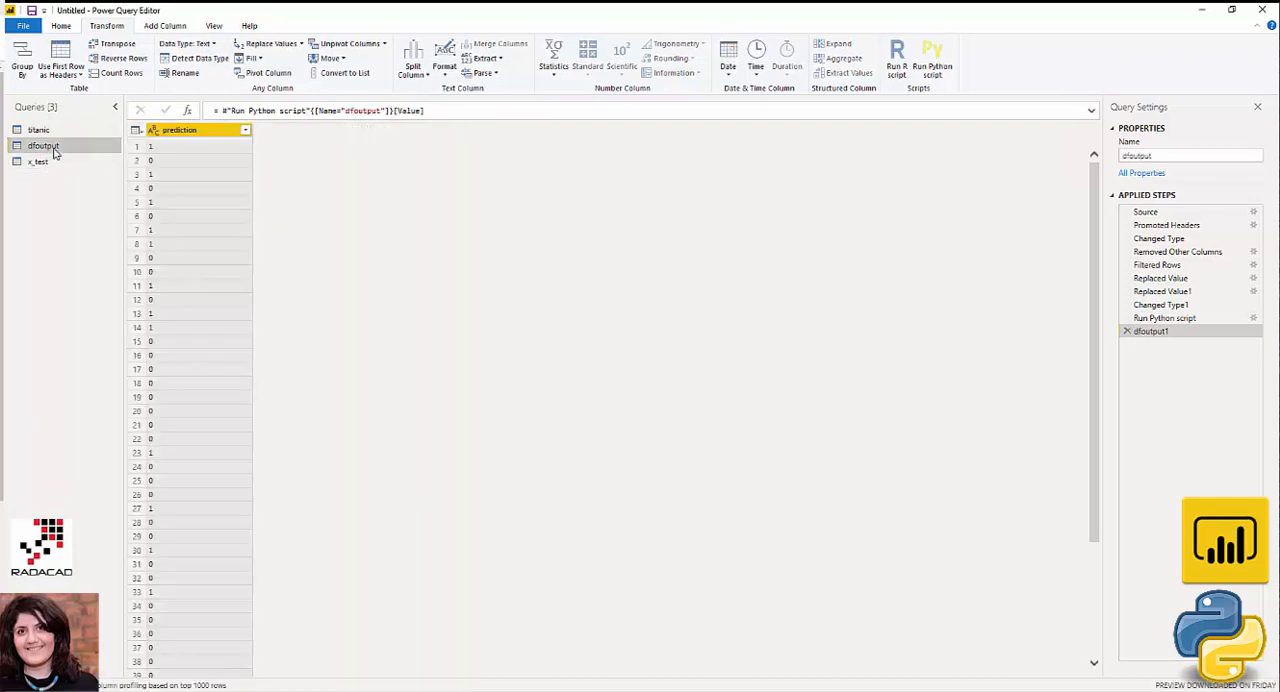
mouse_move(64, 28)
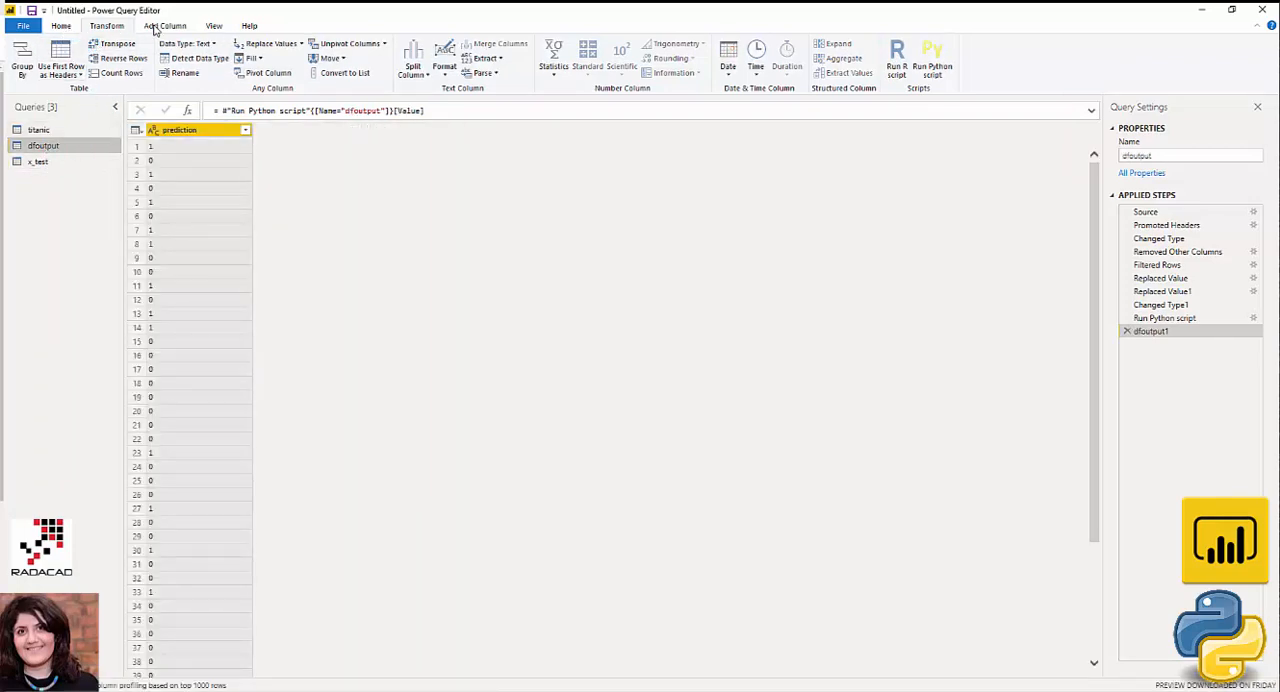
click(38, 160)
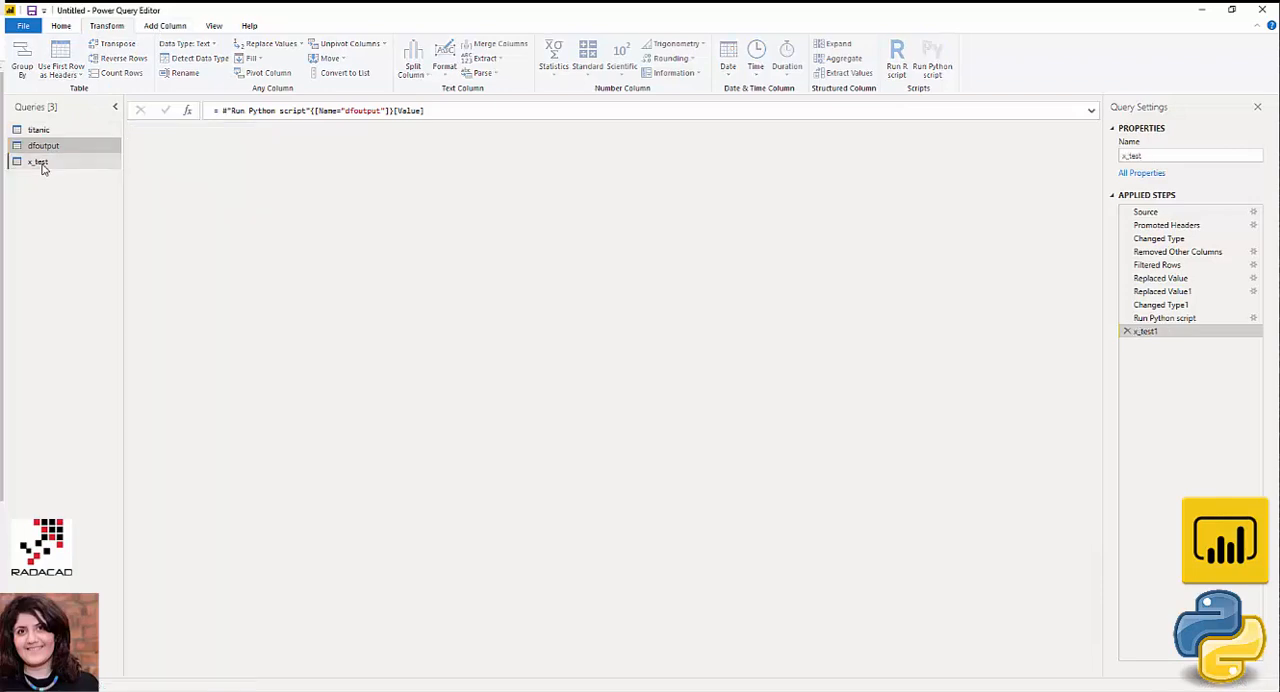
click(38, 162)
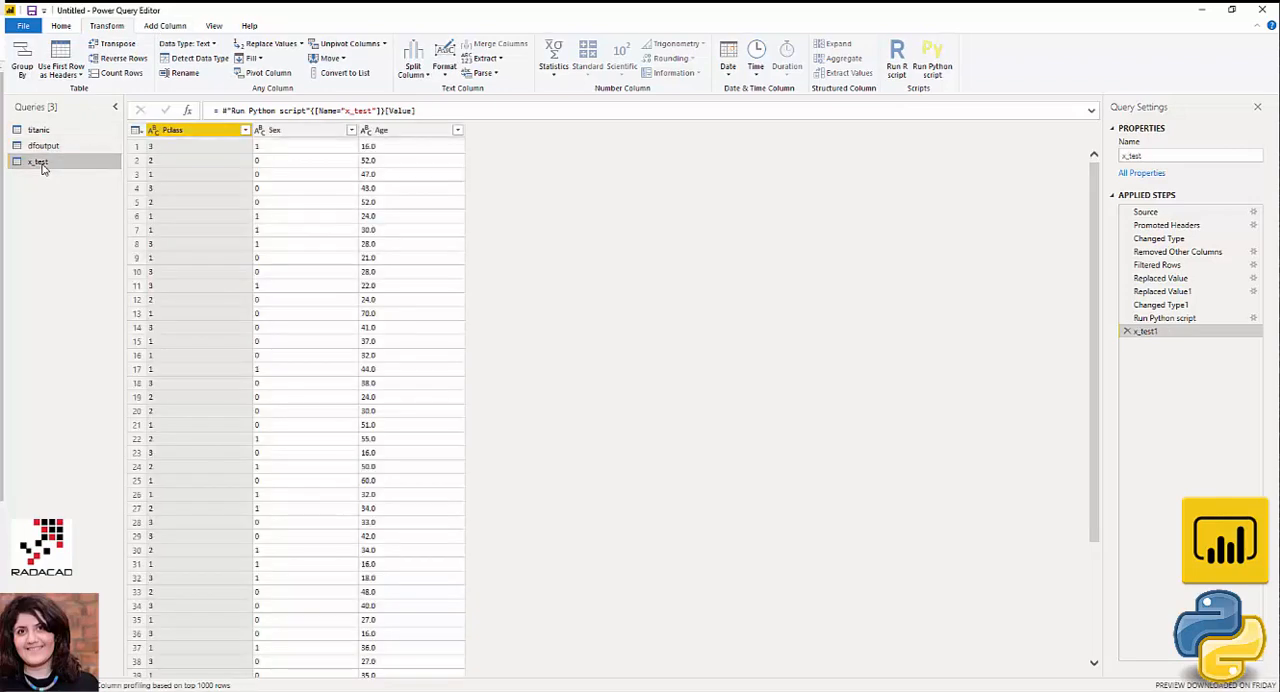
Compare the x_test rows with dfoutput's single prediction column
click(44, 144)
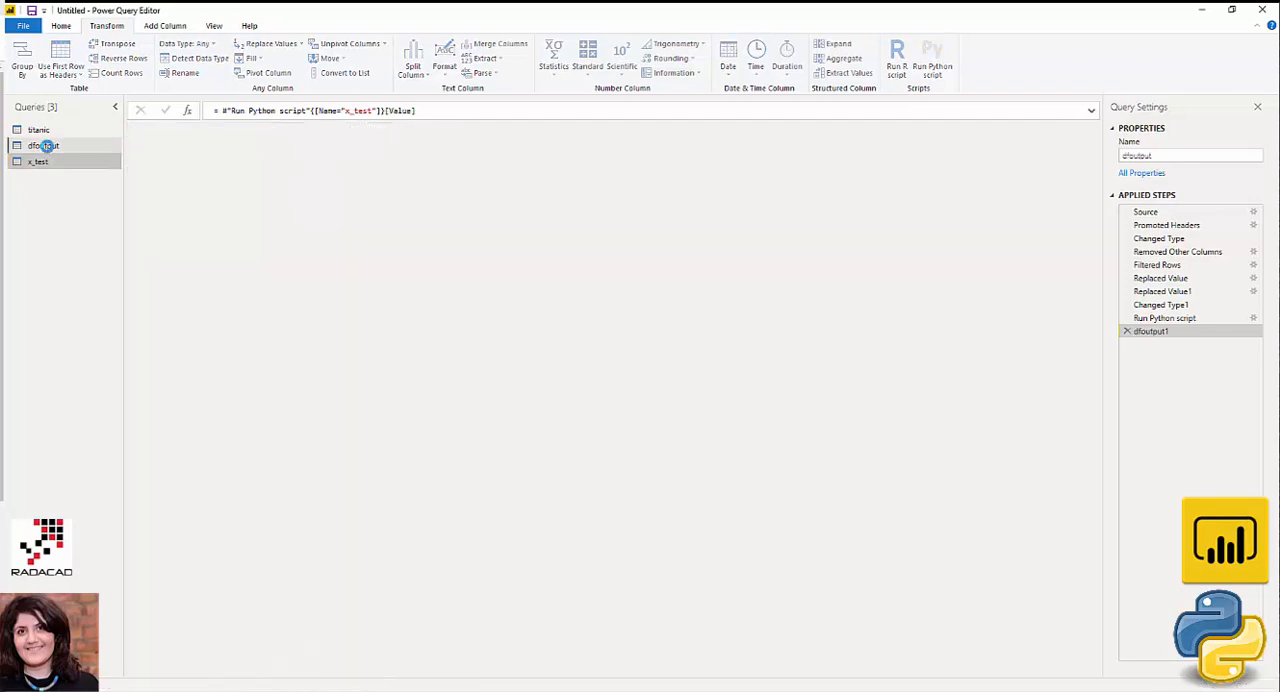
click(44, 144)
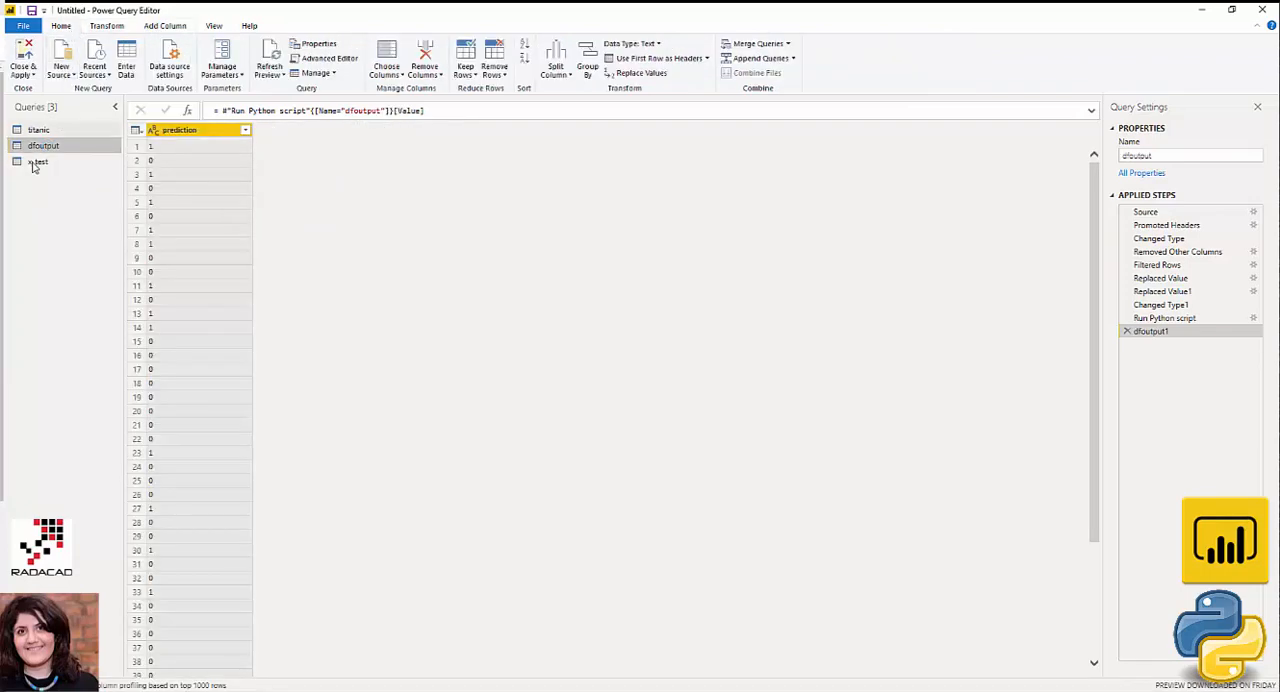
click(38, 160)
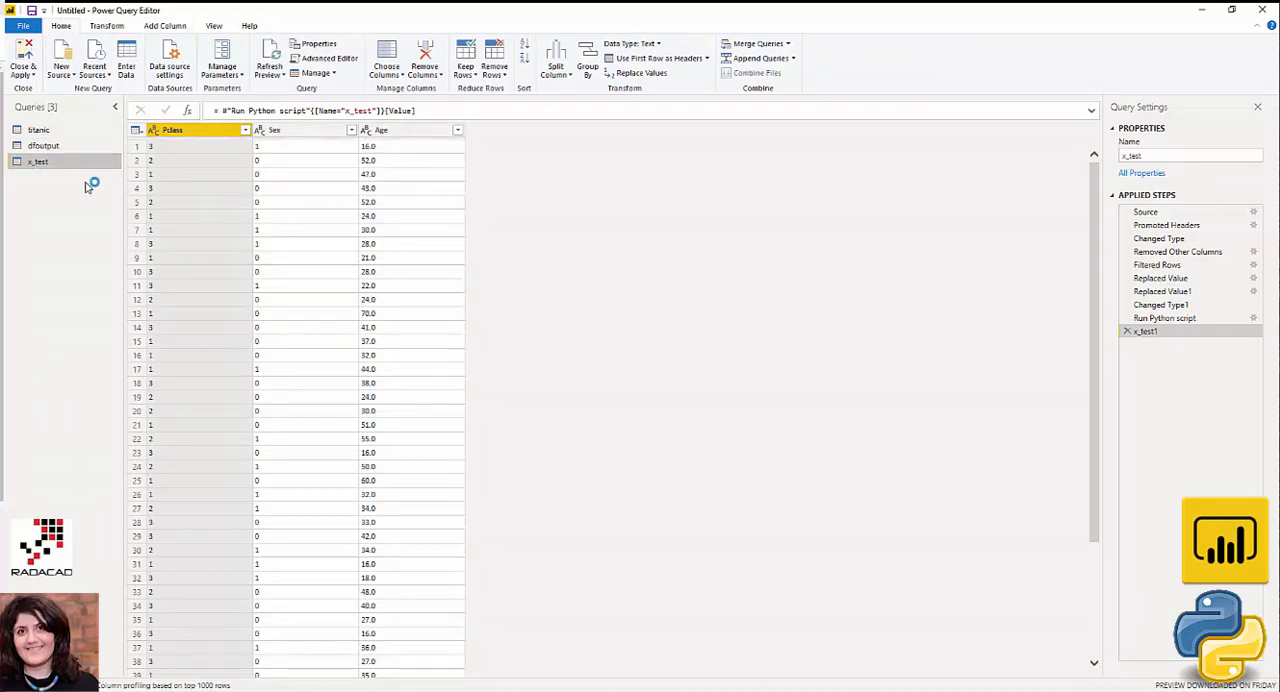
click(44, 144)
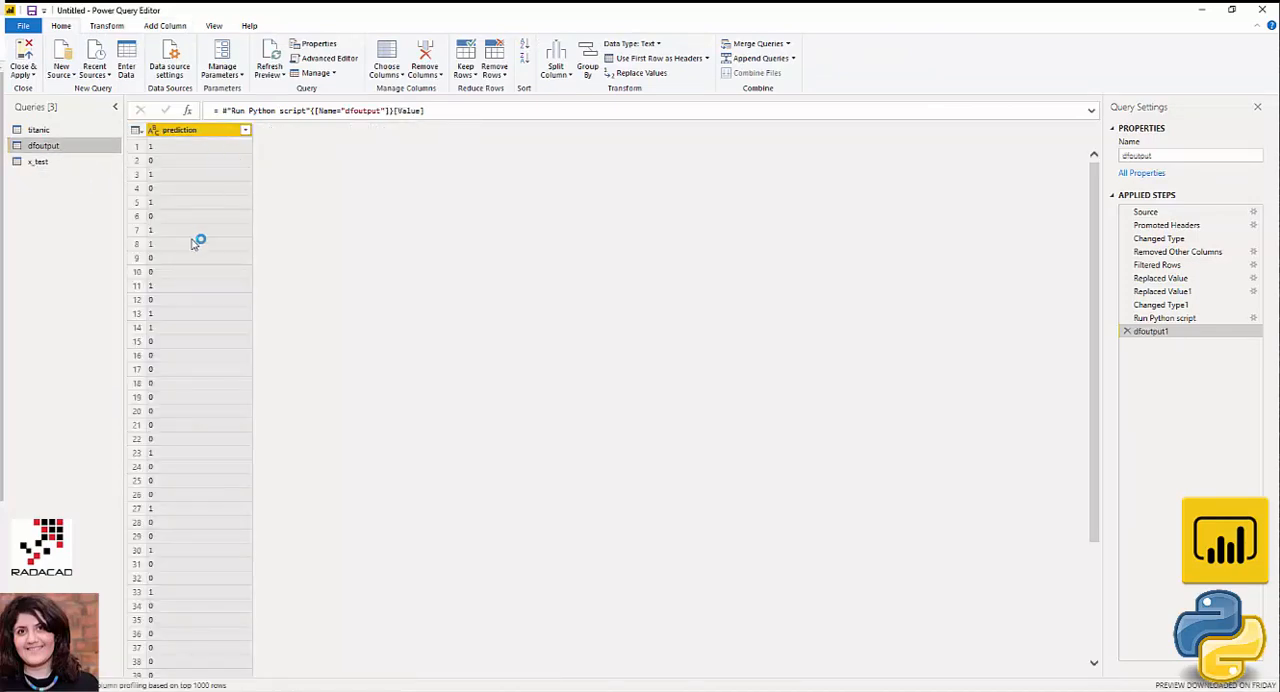
mouse_move(196, 240)
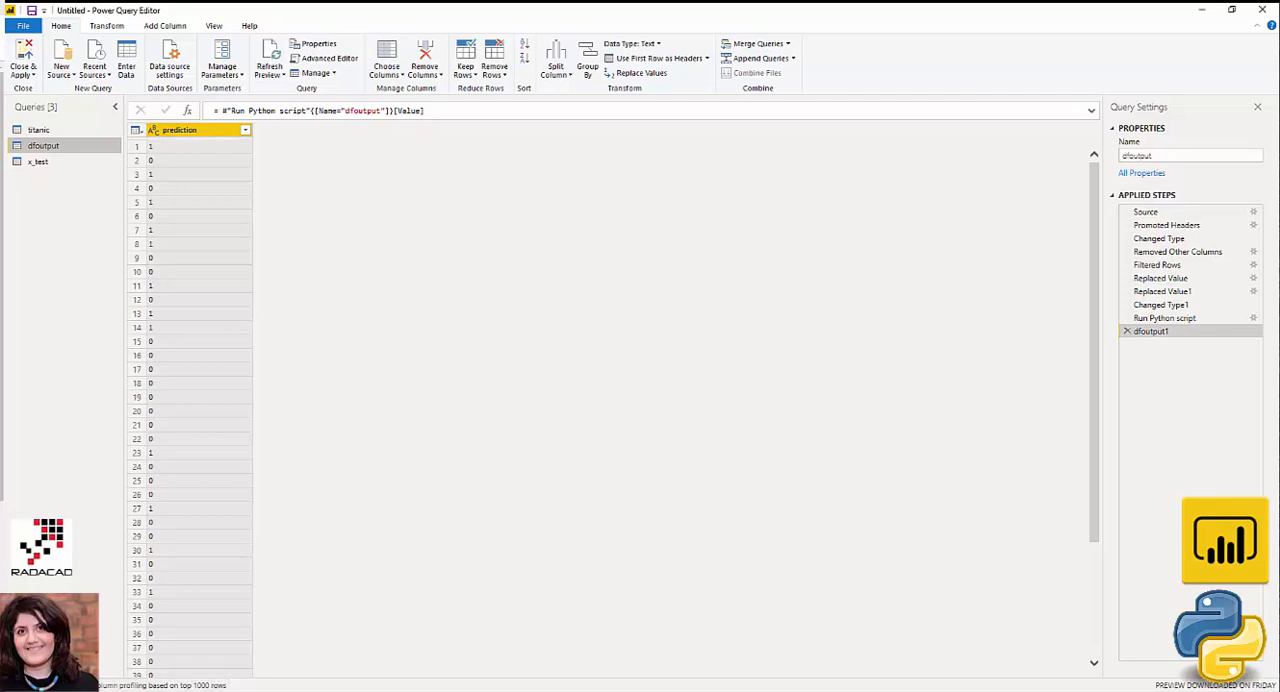
click(38, 160)
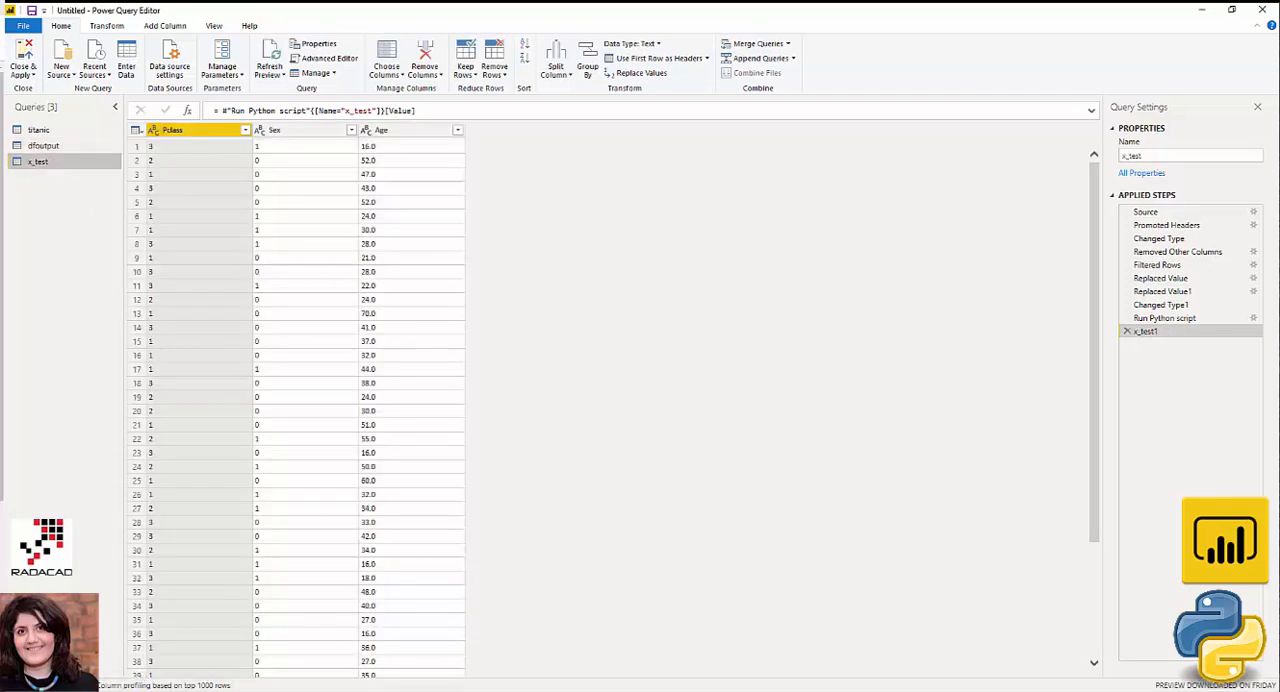
click(44, 144)
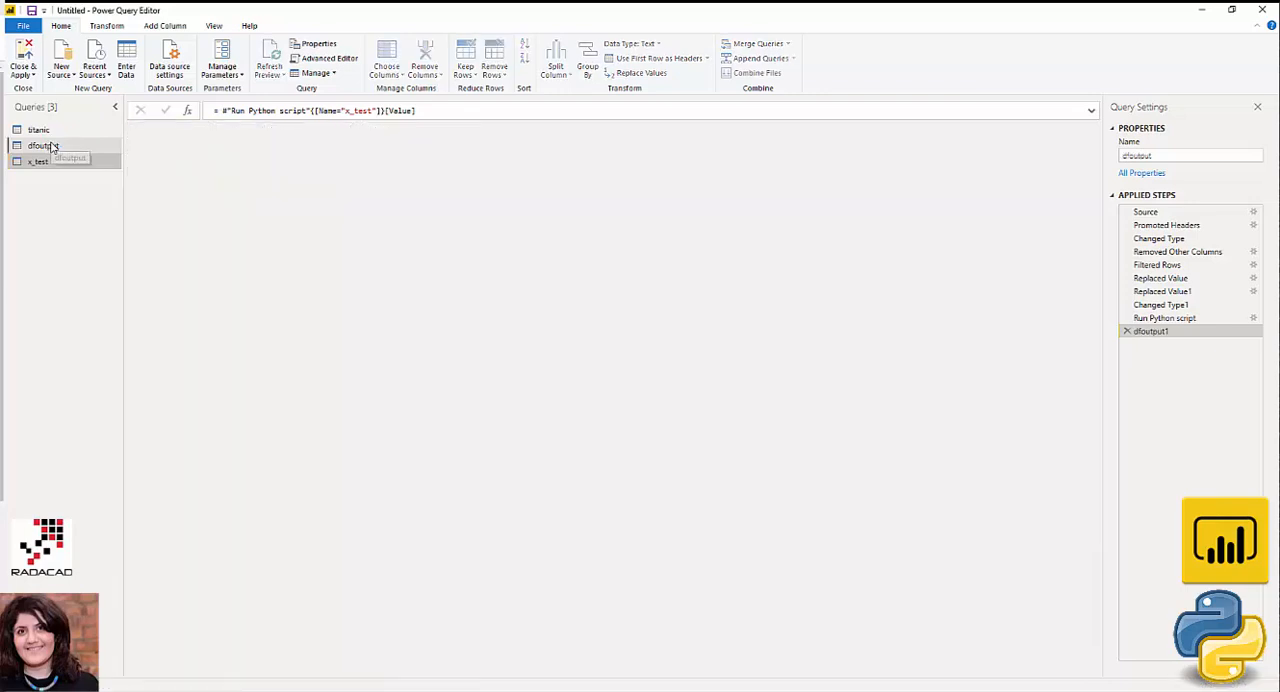
Add an index column numbered from 0 to dfoutput
click(44, 144)
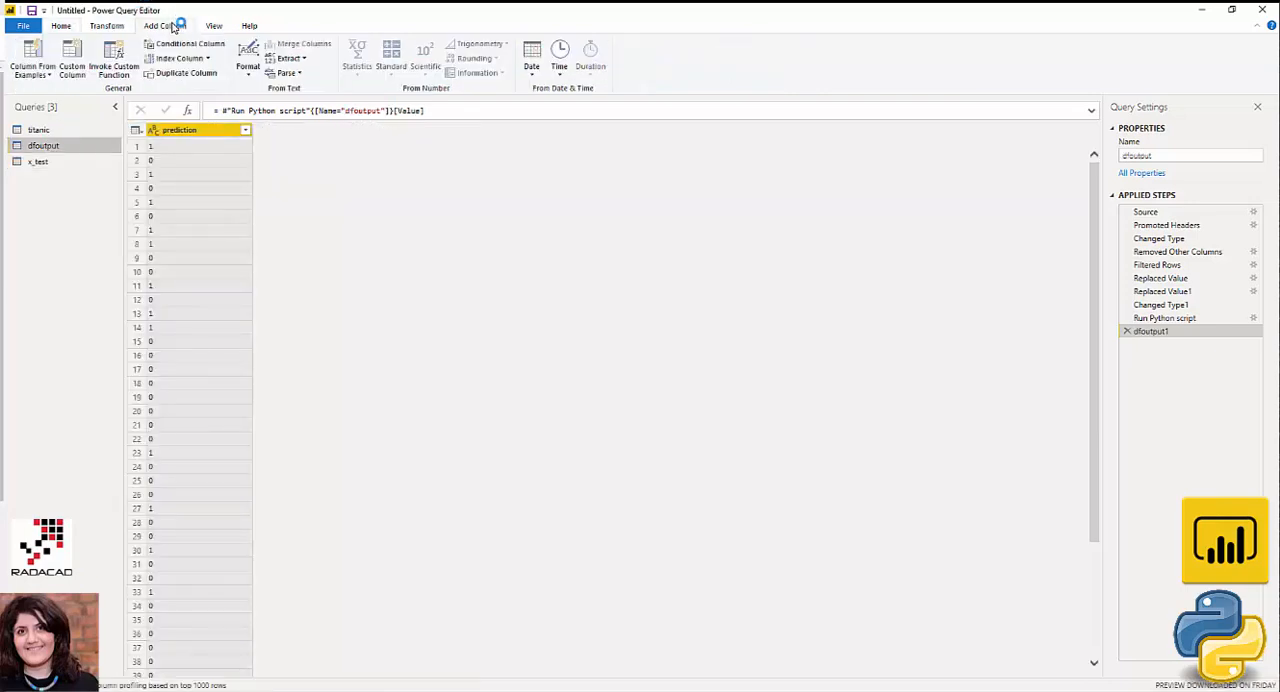
click(178, 58)
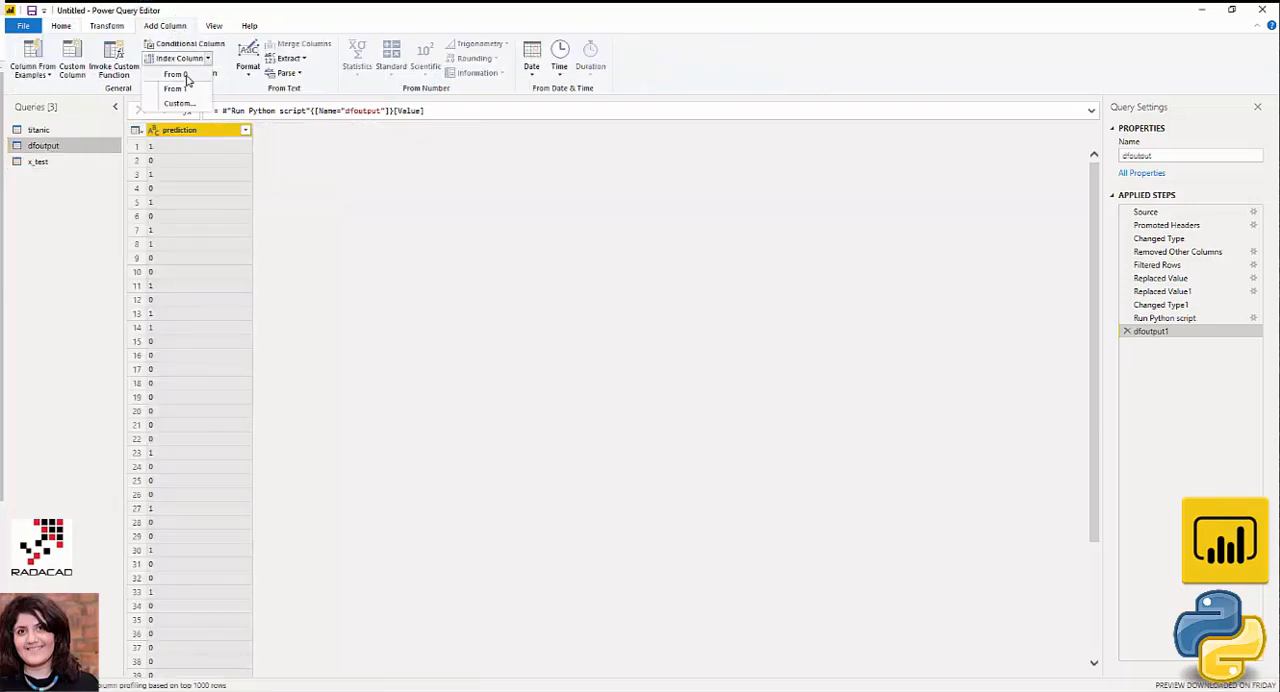
click(172, 74)
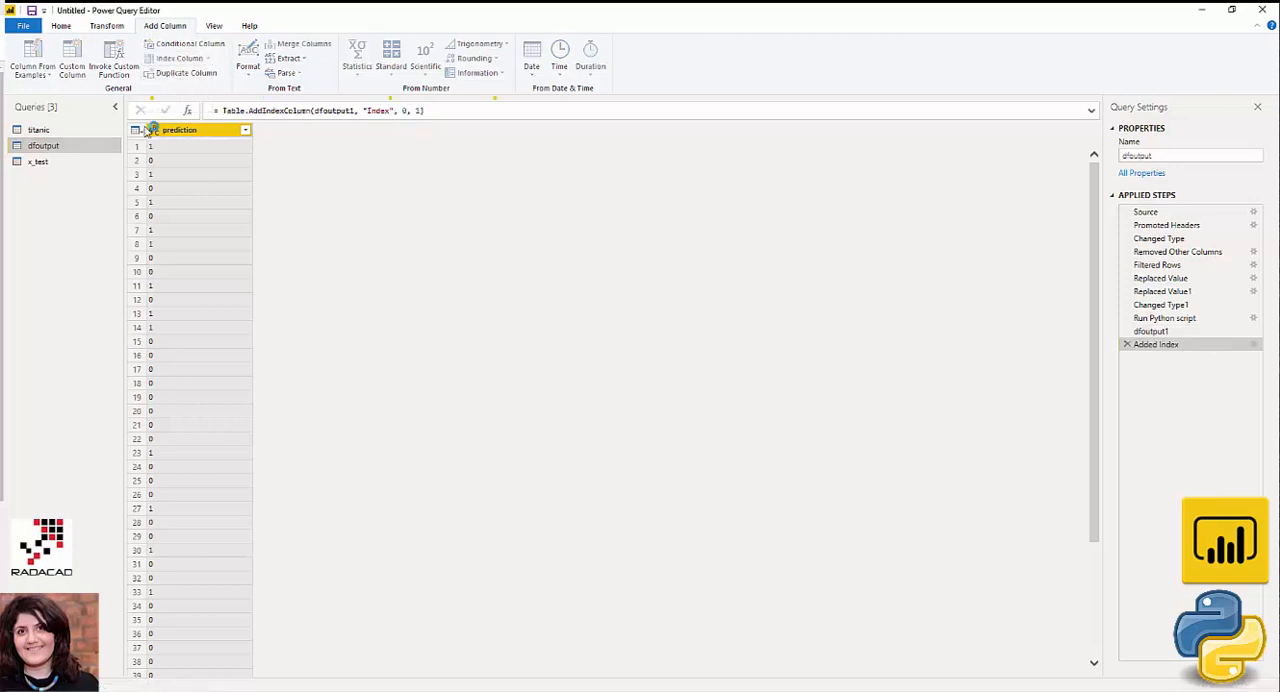
Add a 0-based index column to x_test as well and check dfoutput's index
click(38, 160)
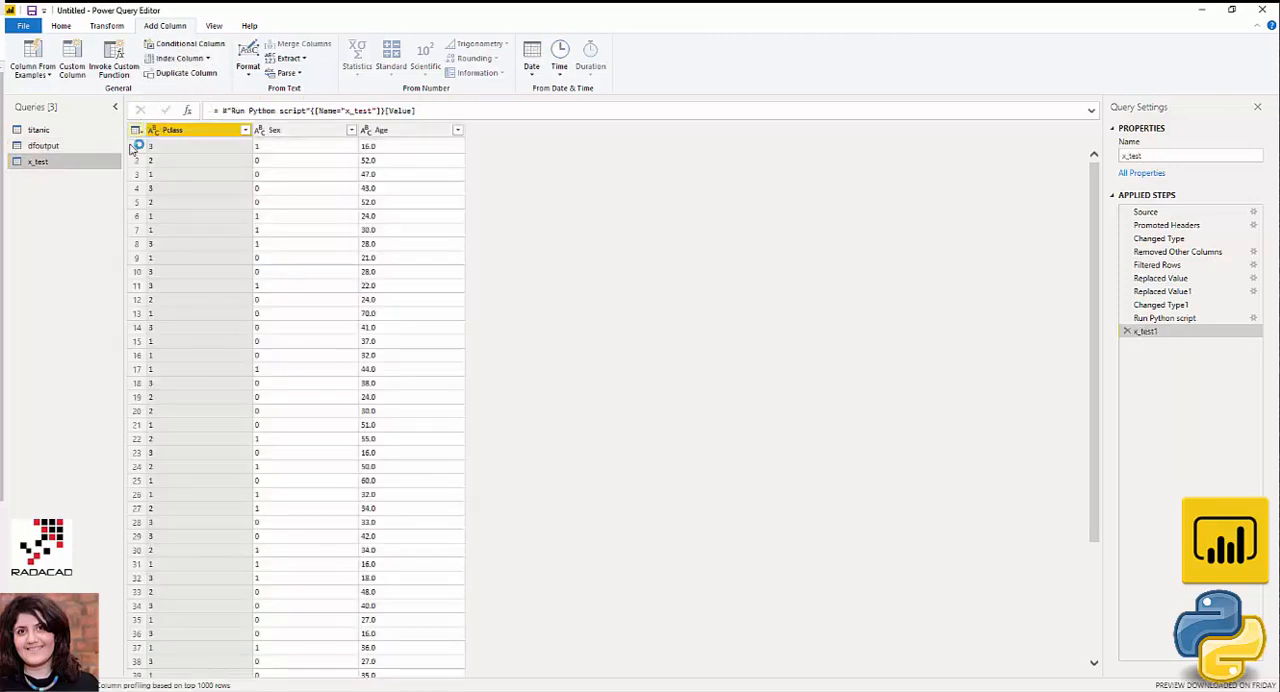
click(178, 58)
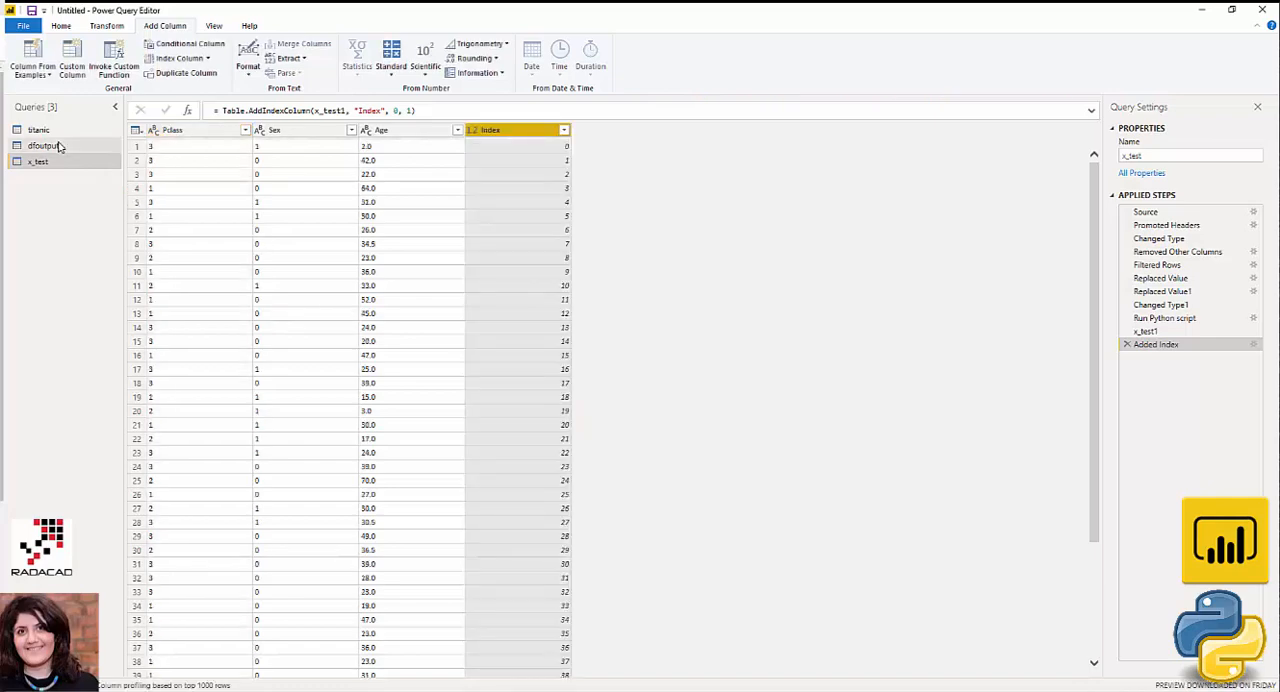
click(44, 144)
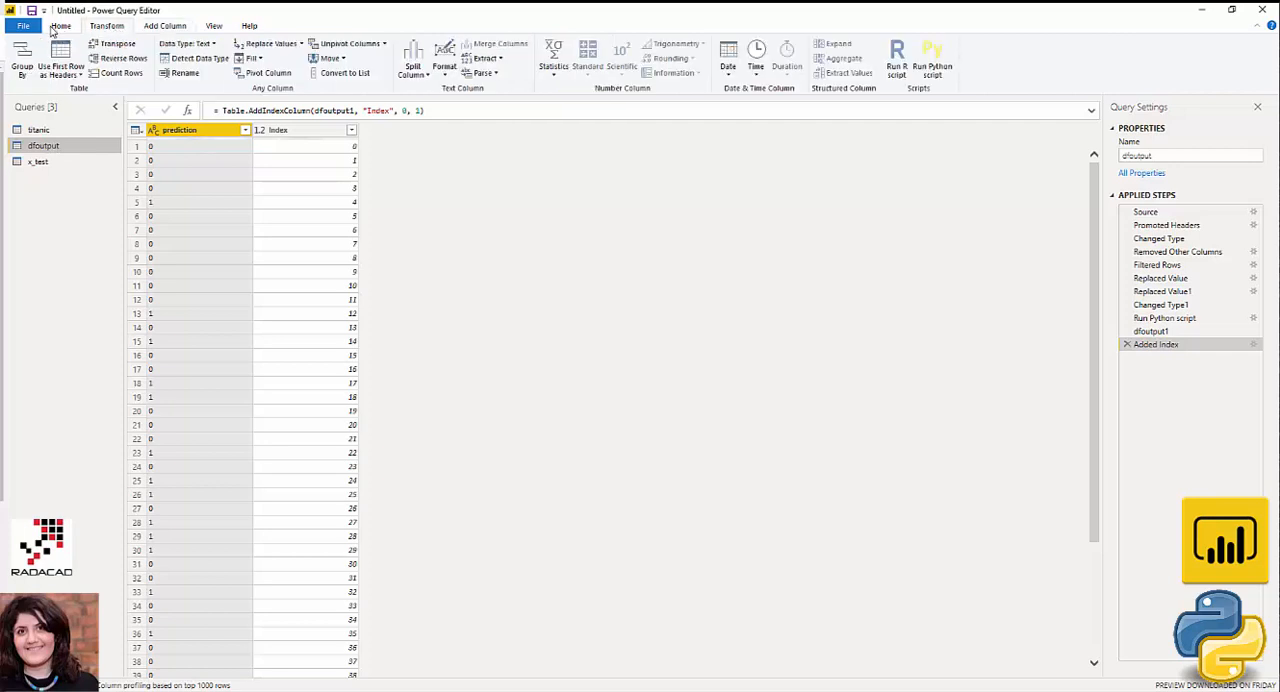
click(60, 26)
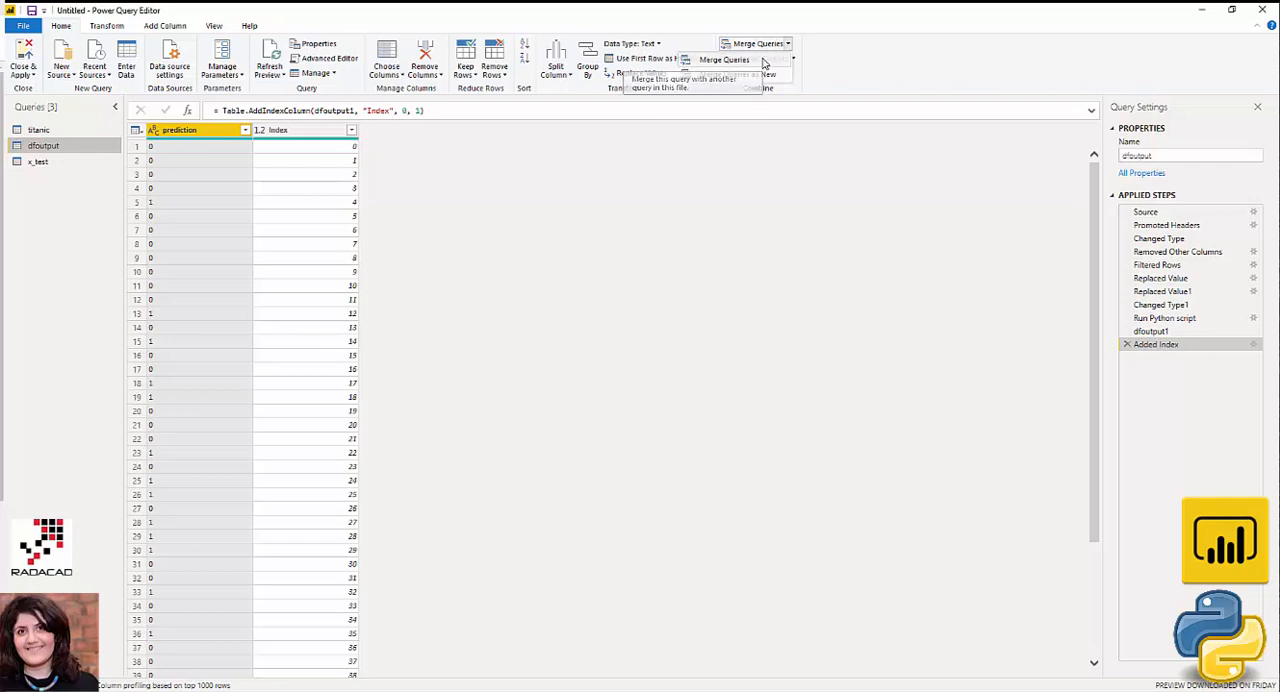
Merge x_test into dfoutput on Index with a left outer join and expand the x_test column
click(724, 60)
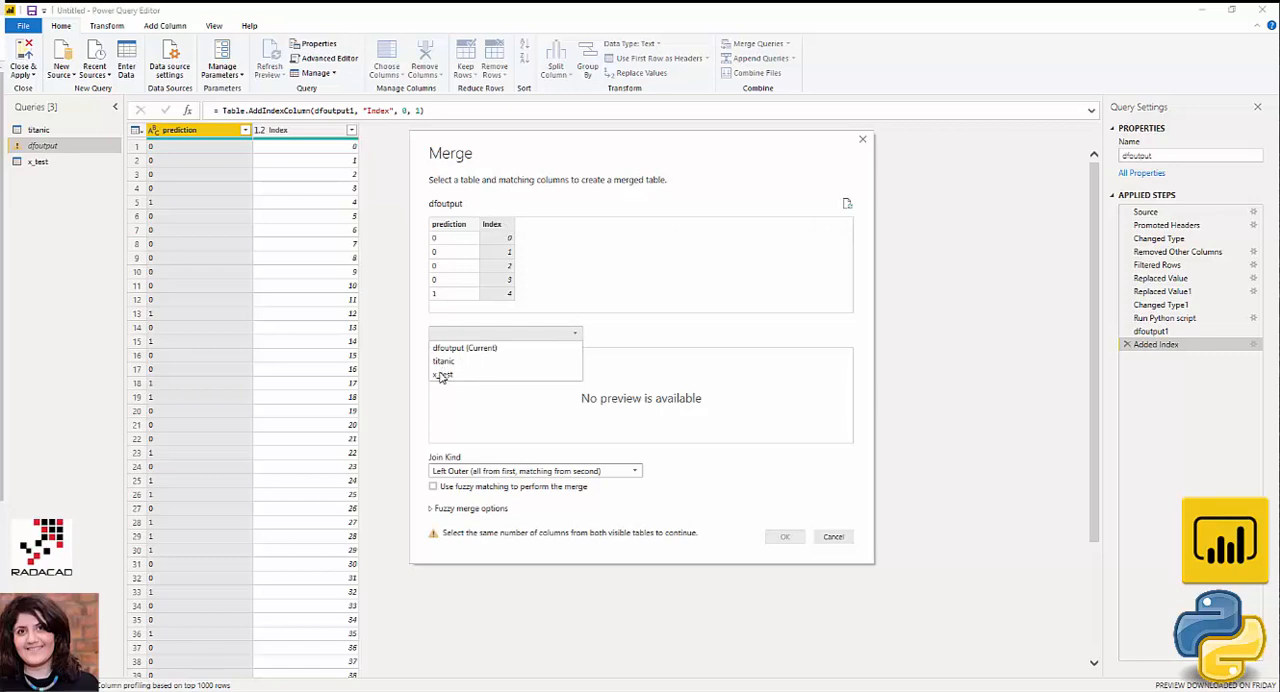
click(442, 374)
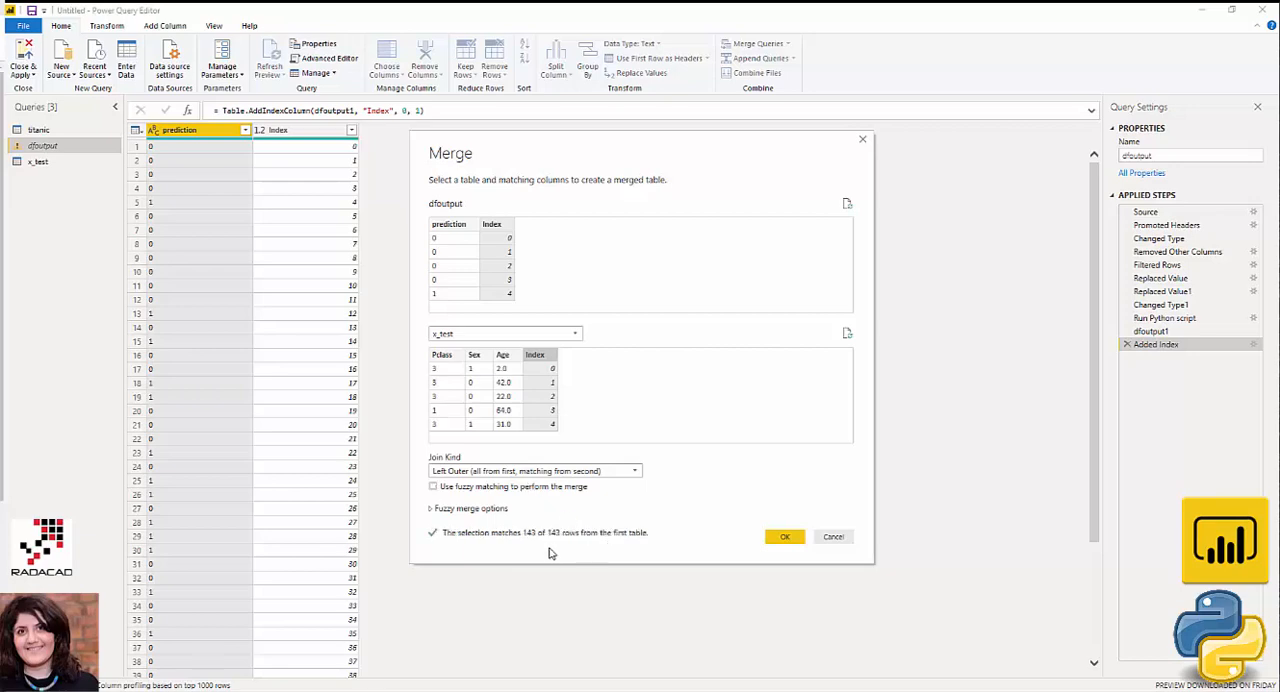
click(784, 536)
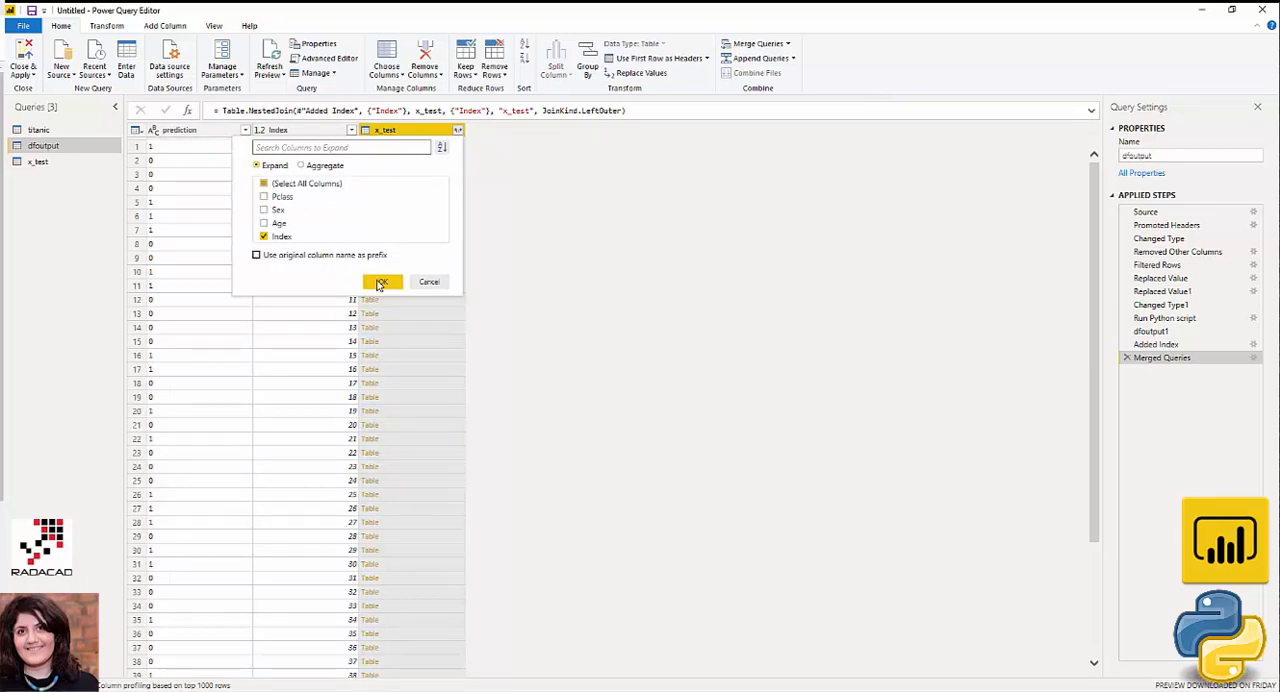
click(380, 280)
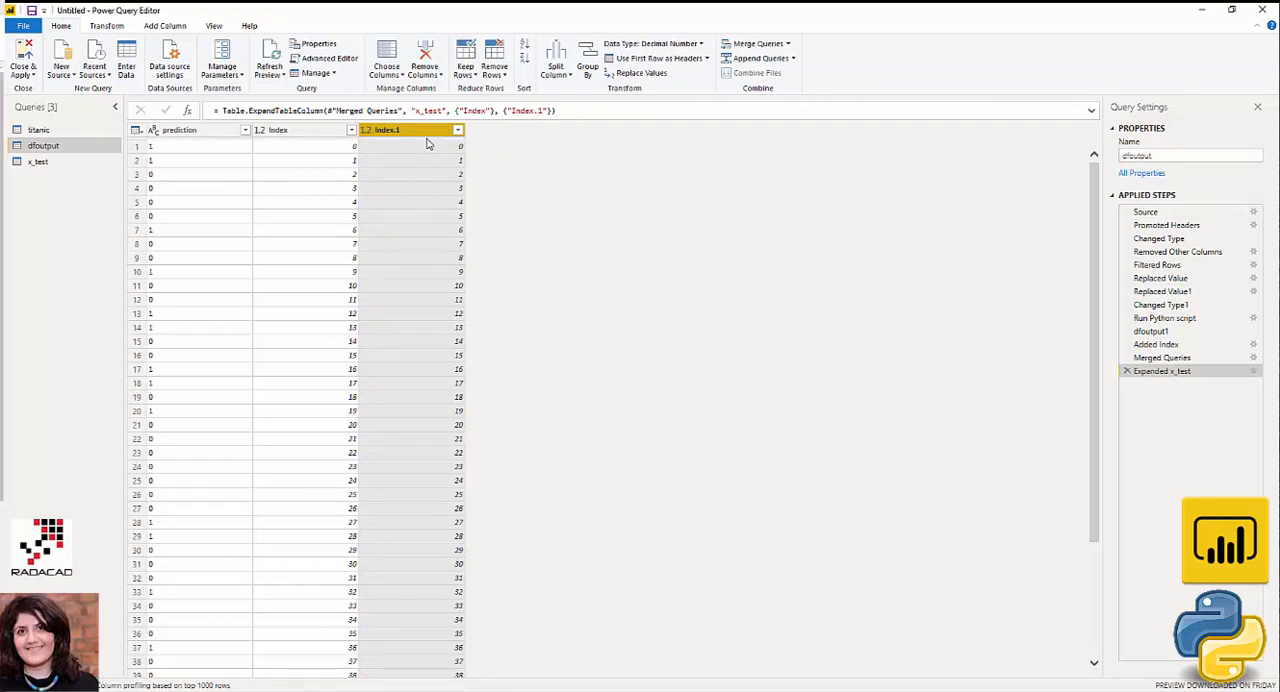
mouse_move(426, 144)
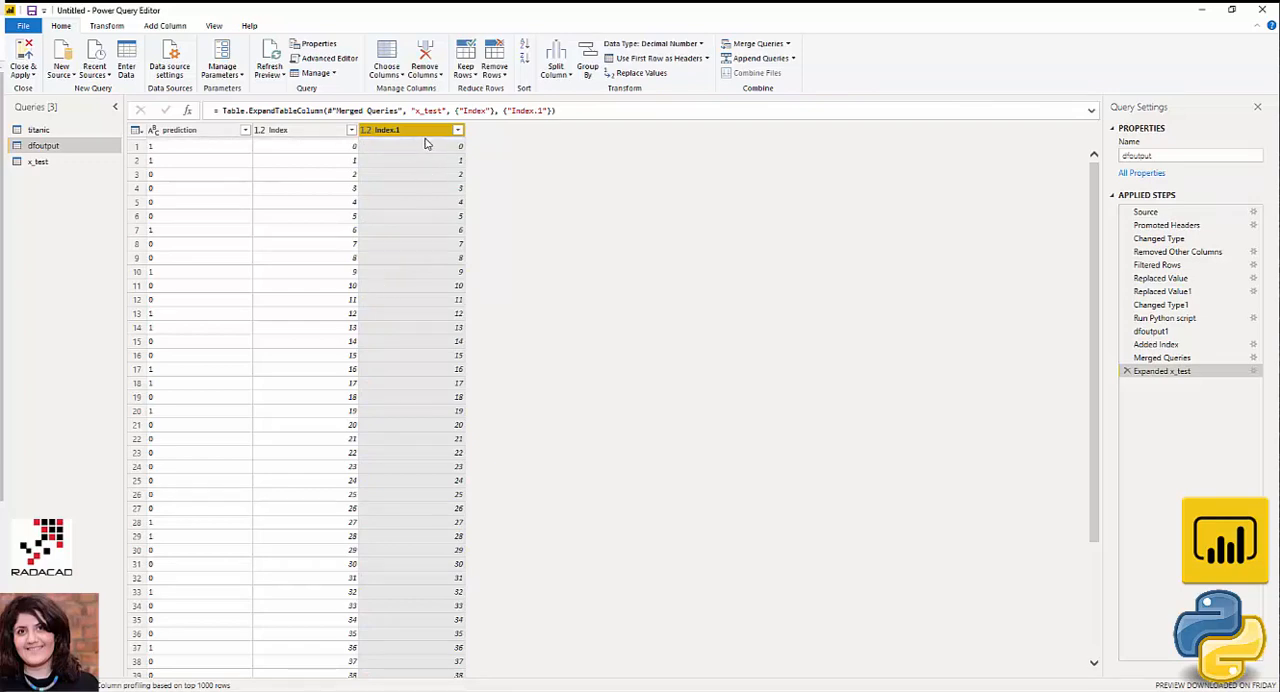
mouse_move(1162, 372)
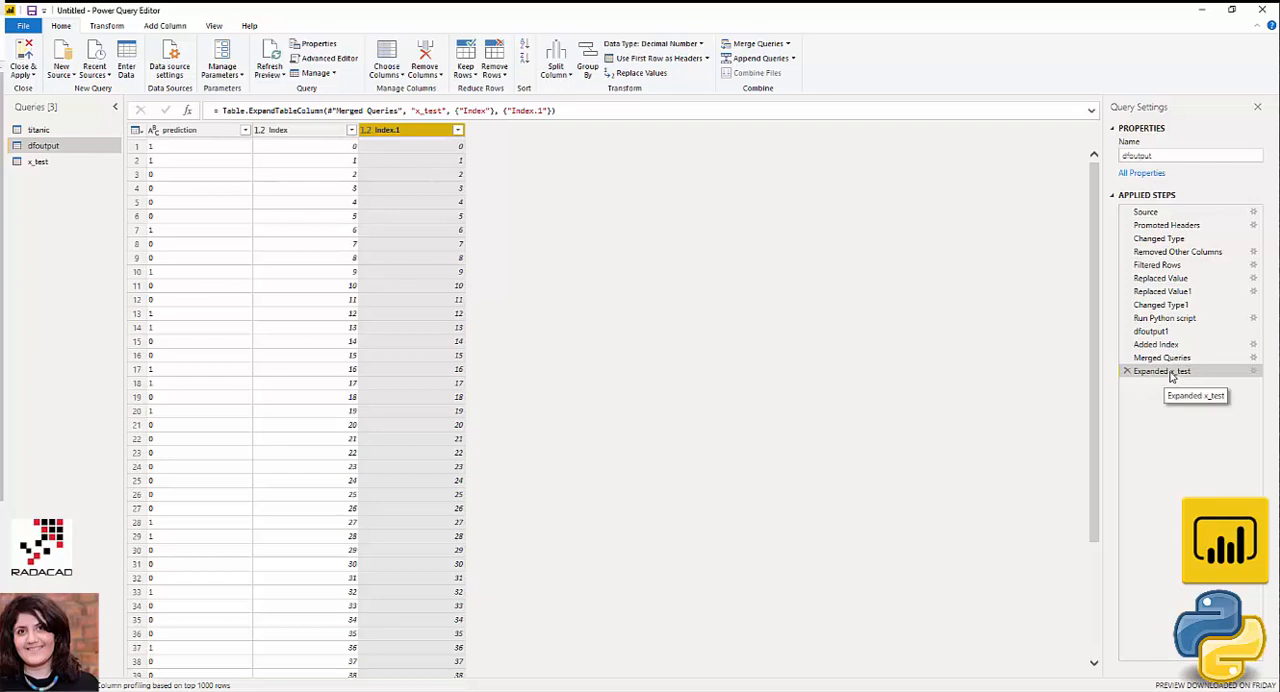
Edit the expand step to bring in Pclass, Sex and Age beside the predictions
click(456, 130)
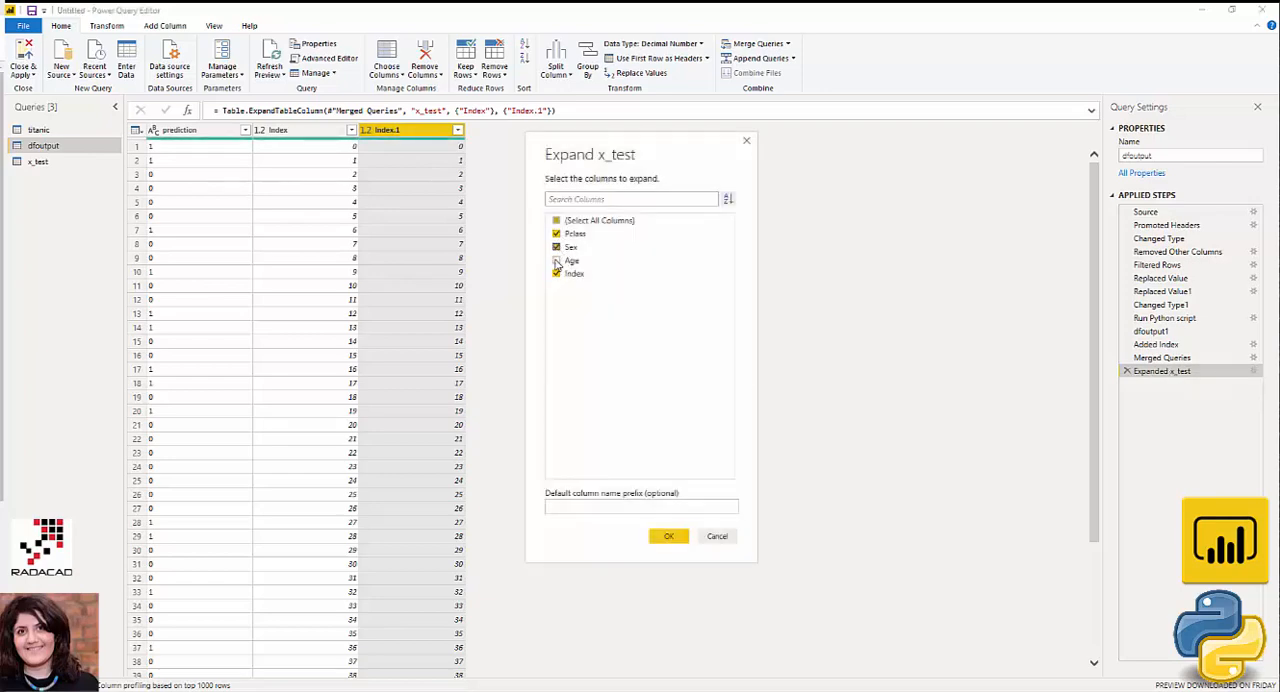
click(668, 536)
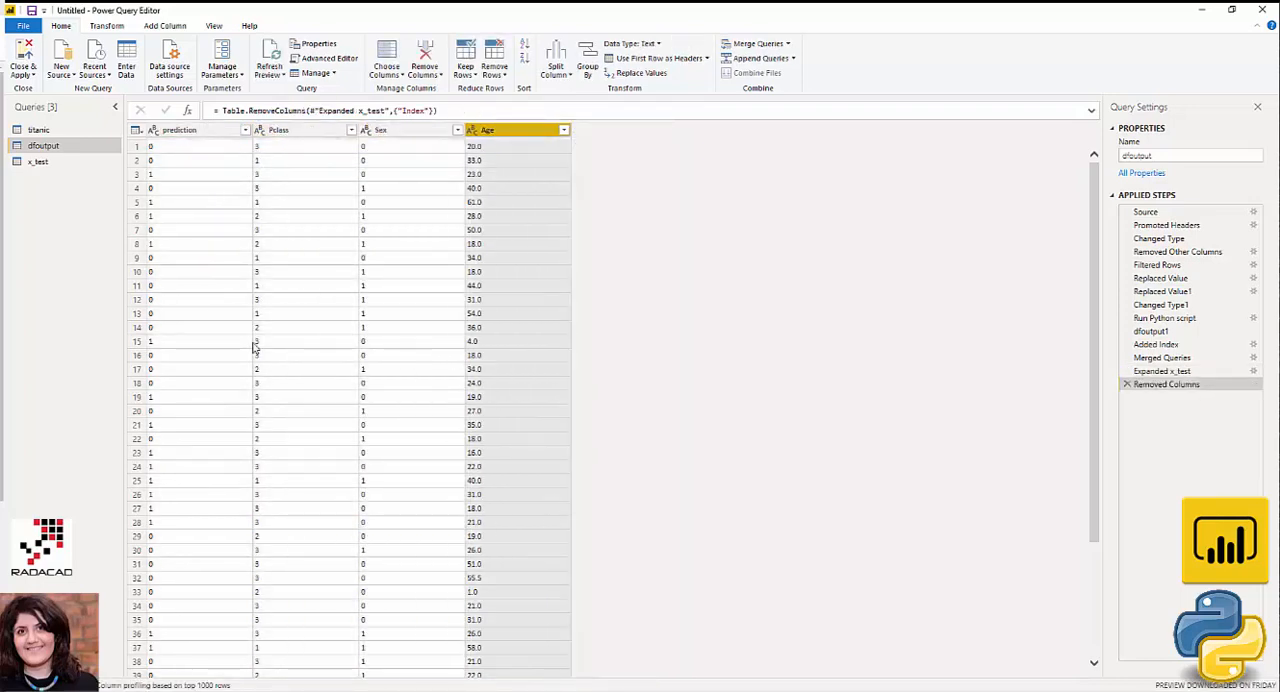
mouse_move(464, 430)
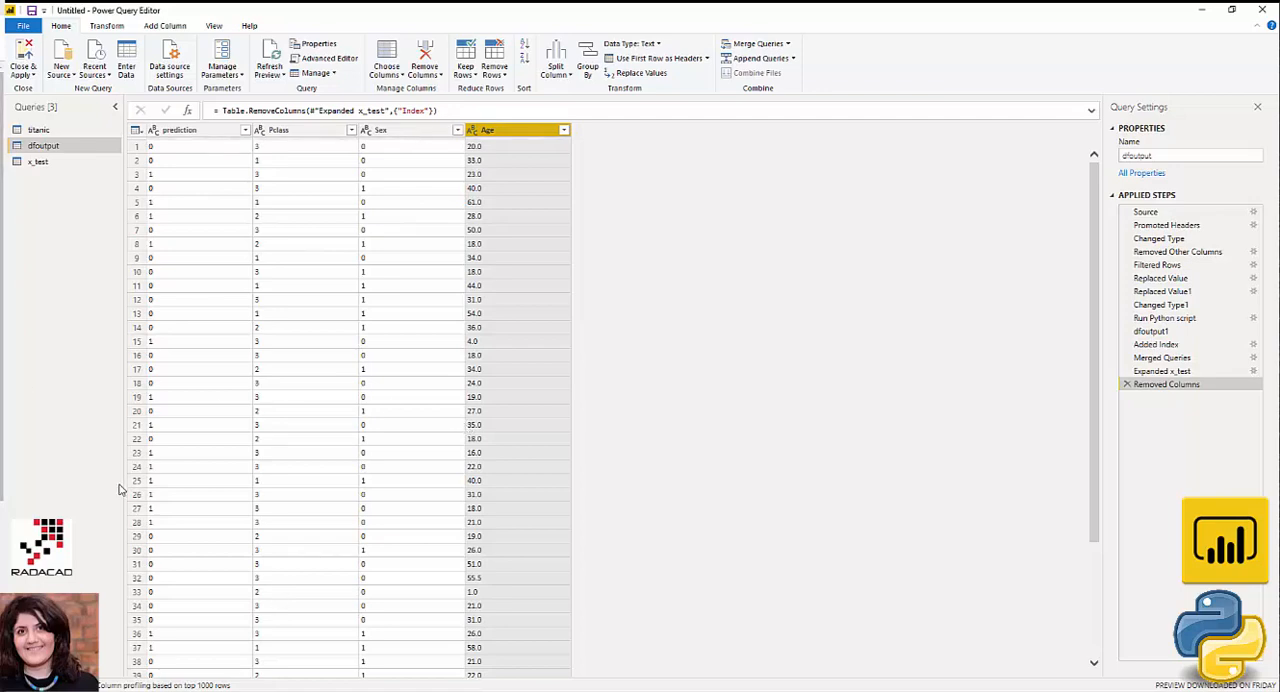
mouse_move(280, 456)
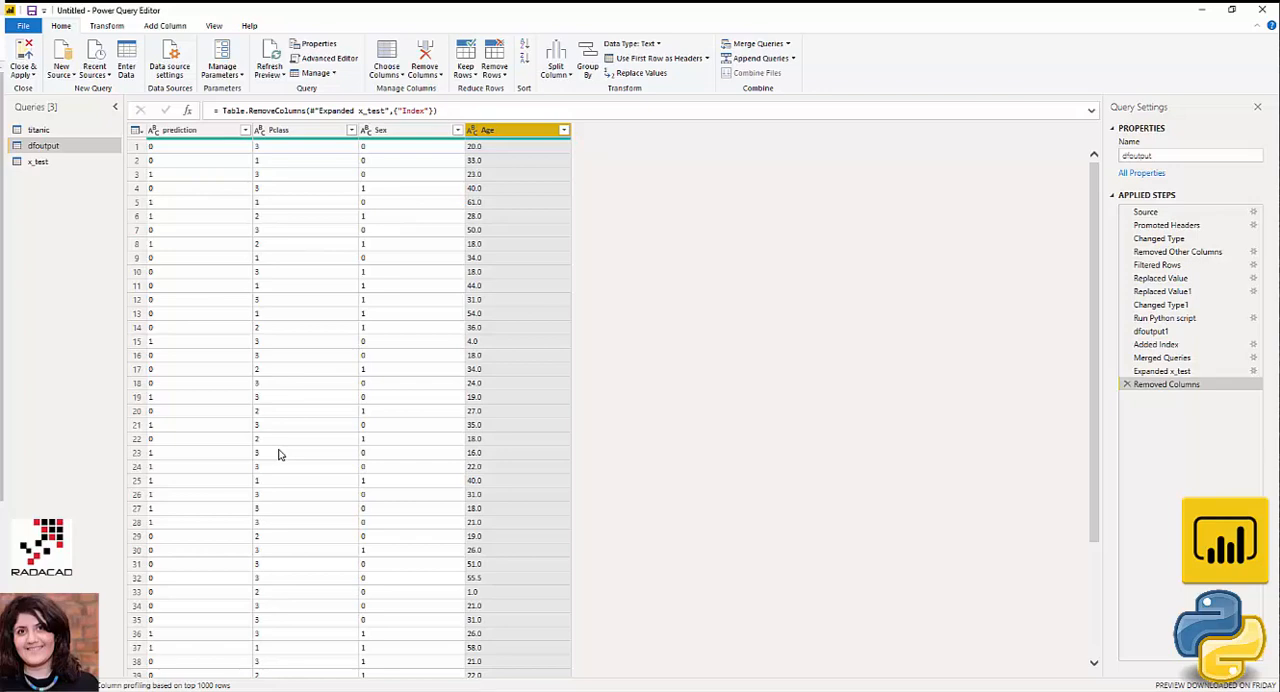
mouse_move(280, 446)
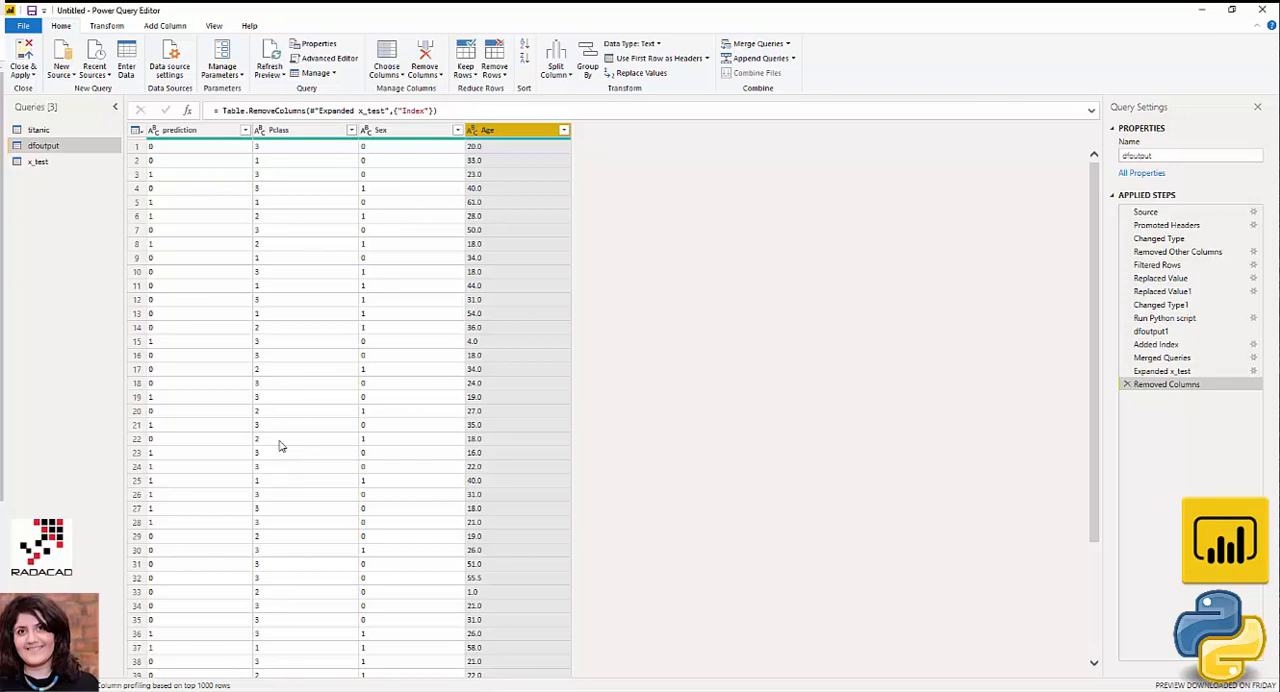